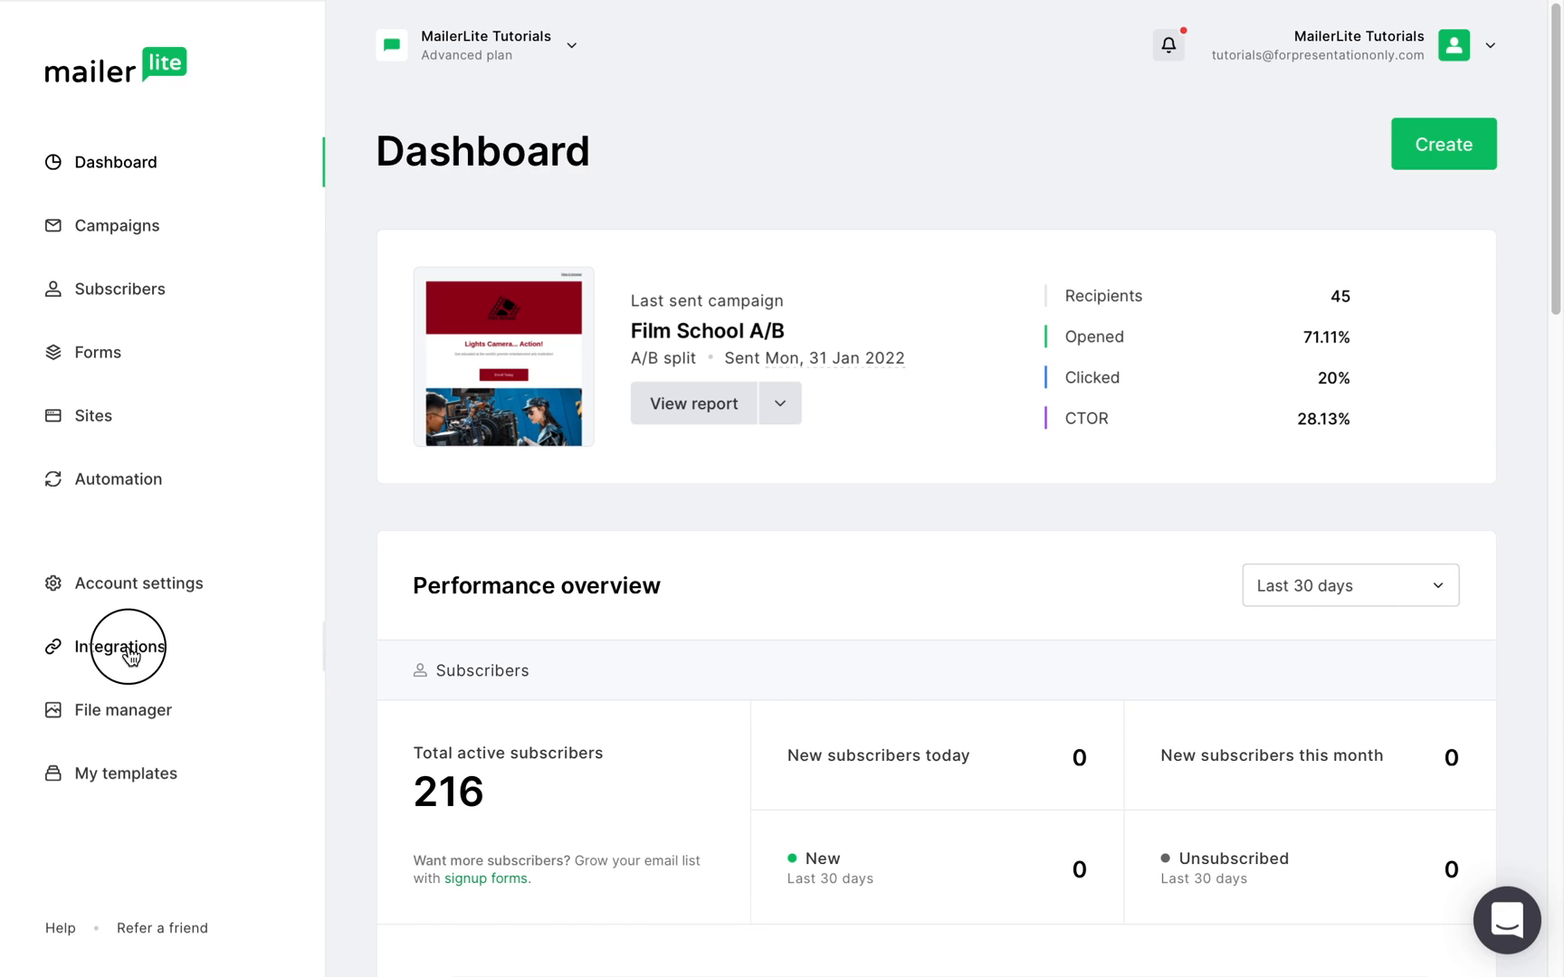
- Open the MailerLite Integrations page and switch to the WordPress admin dashboard
click(120, 646)
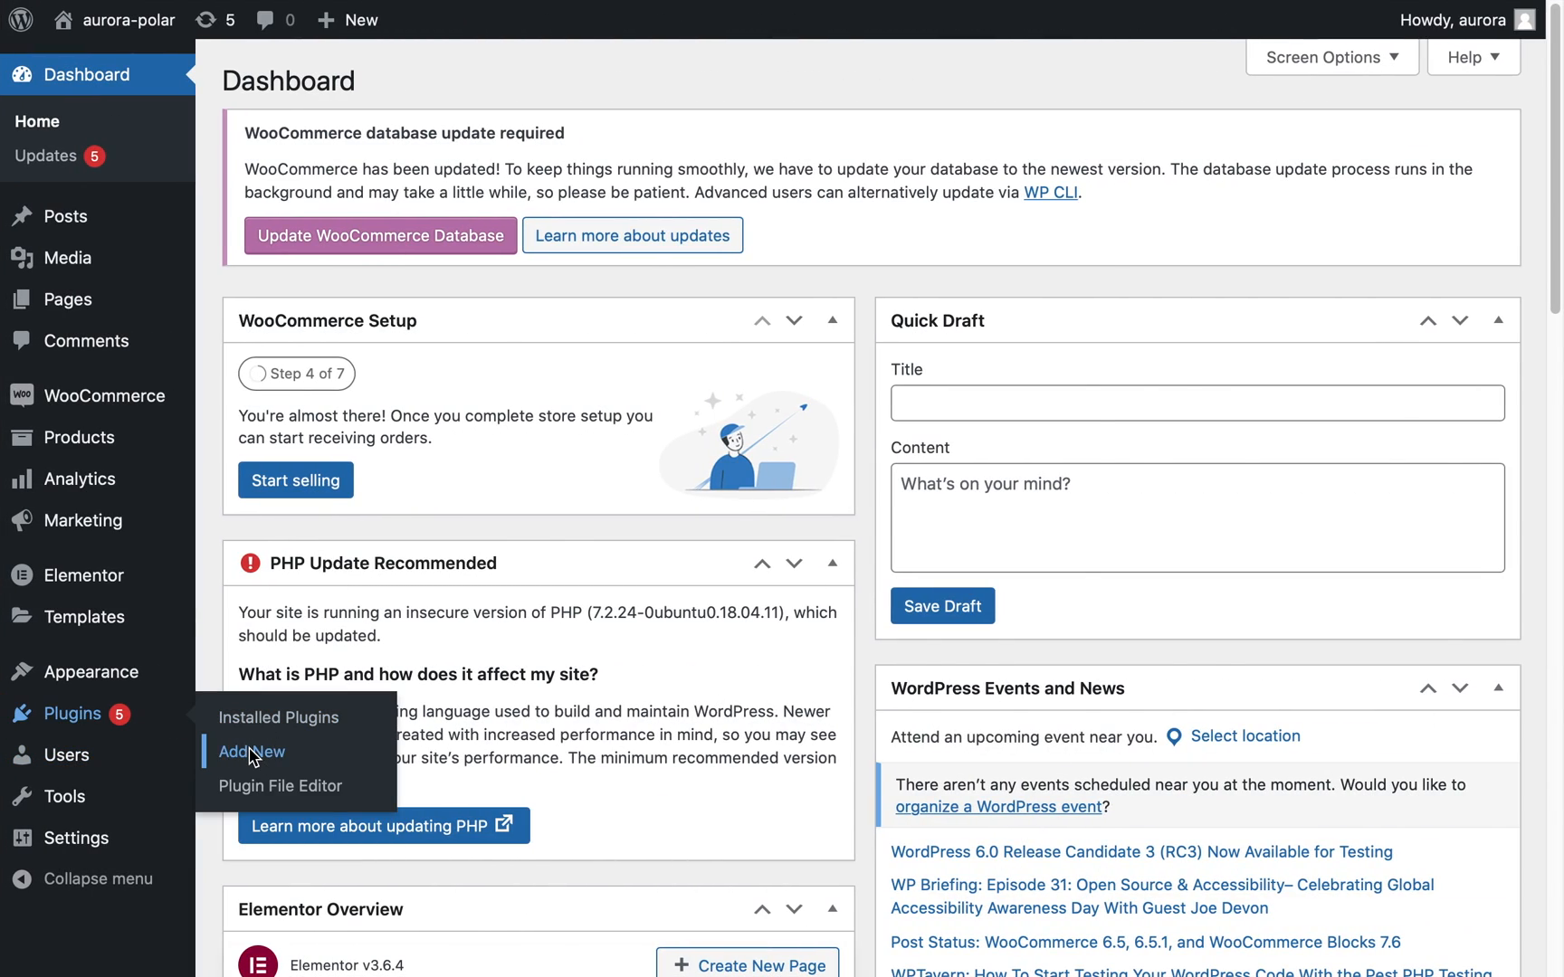
- Install and activate the 'MailerLite – Signup forms (official)' plugin, then open its settings
click(252, 751)
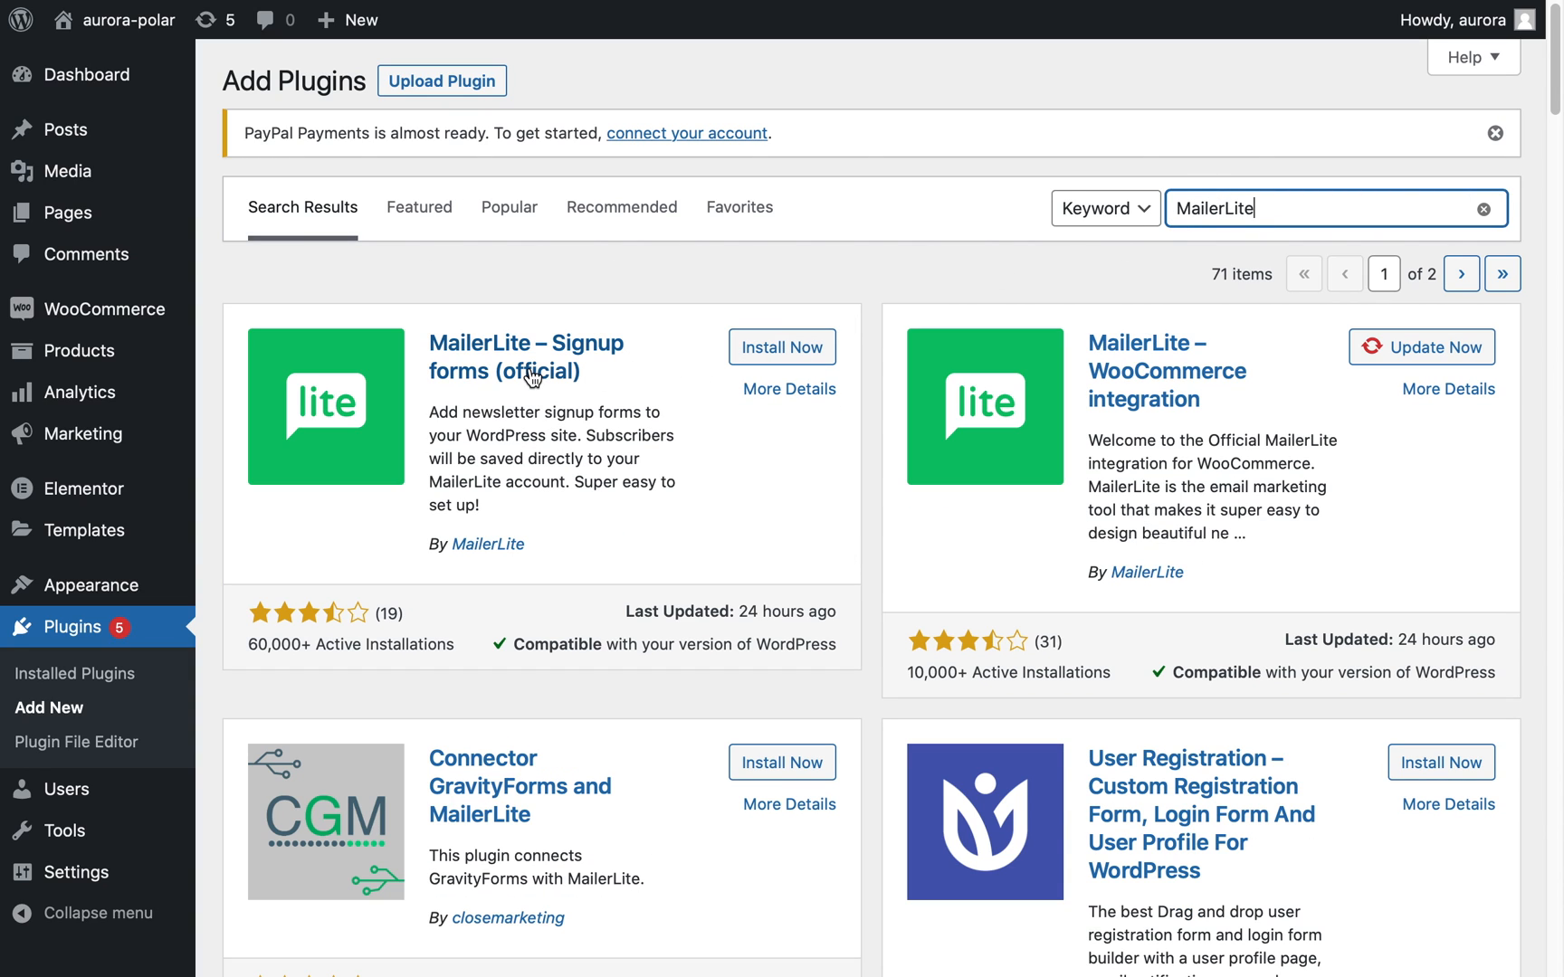
click(782, 348)
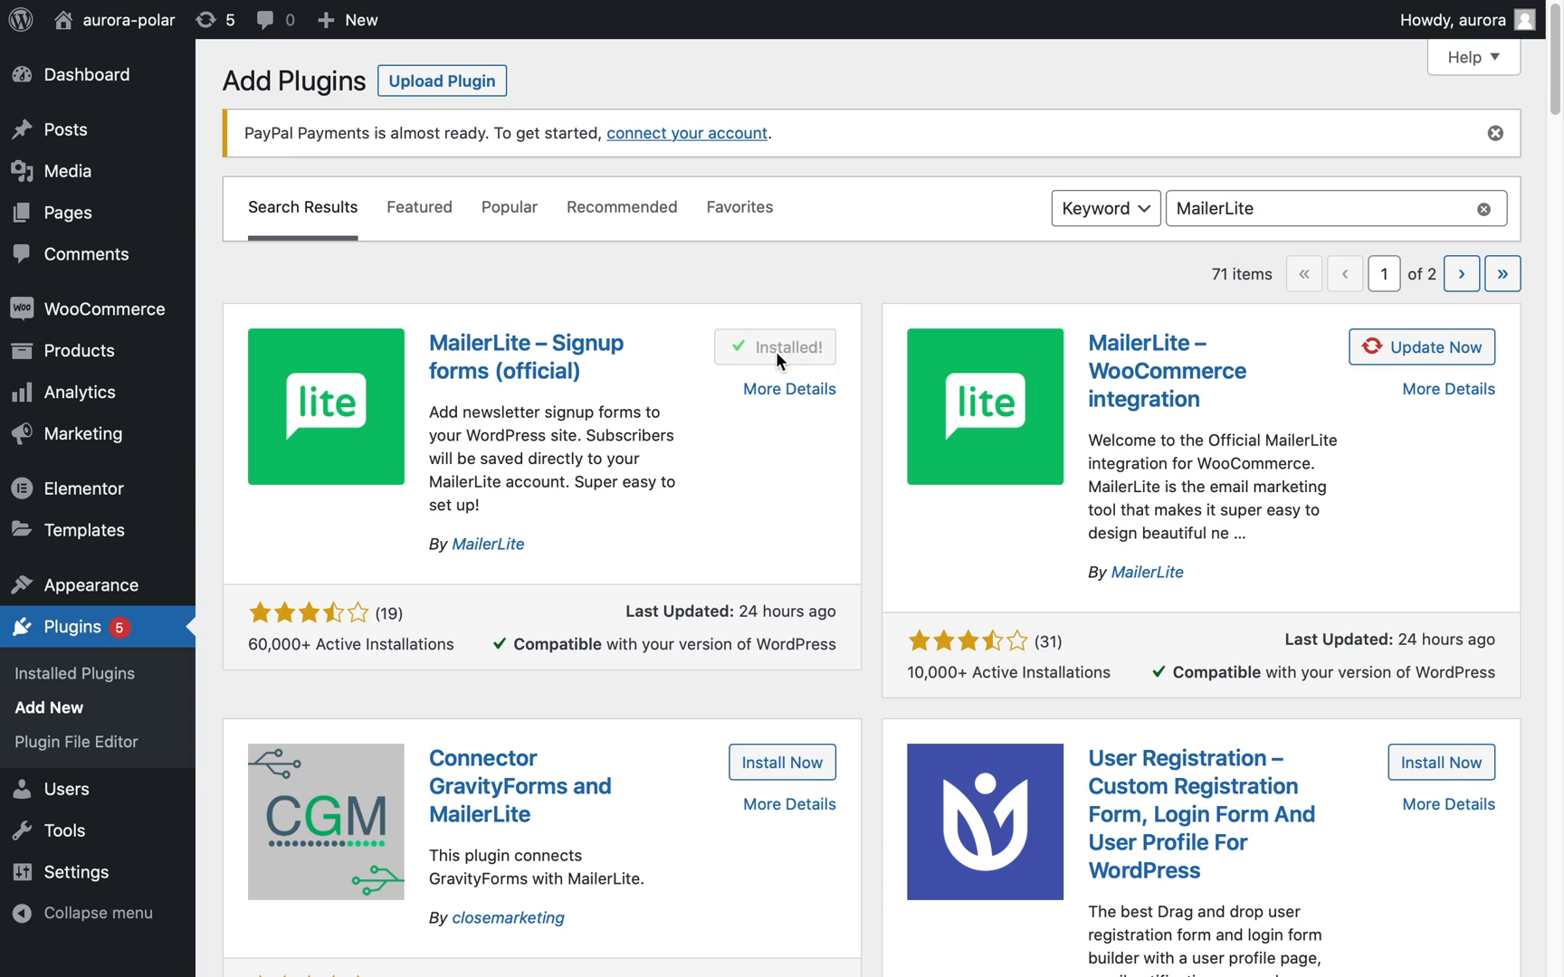
click(89, 74)
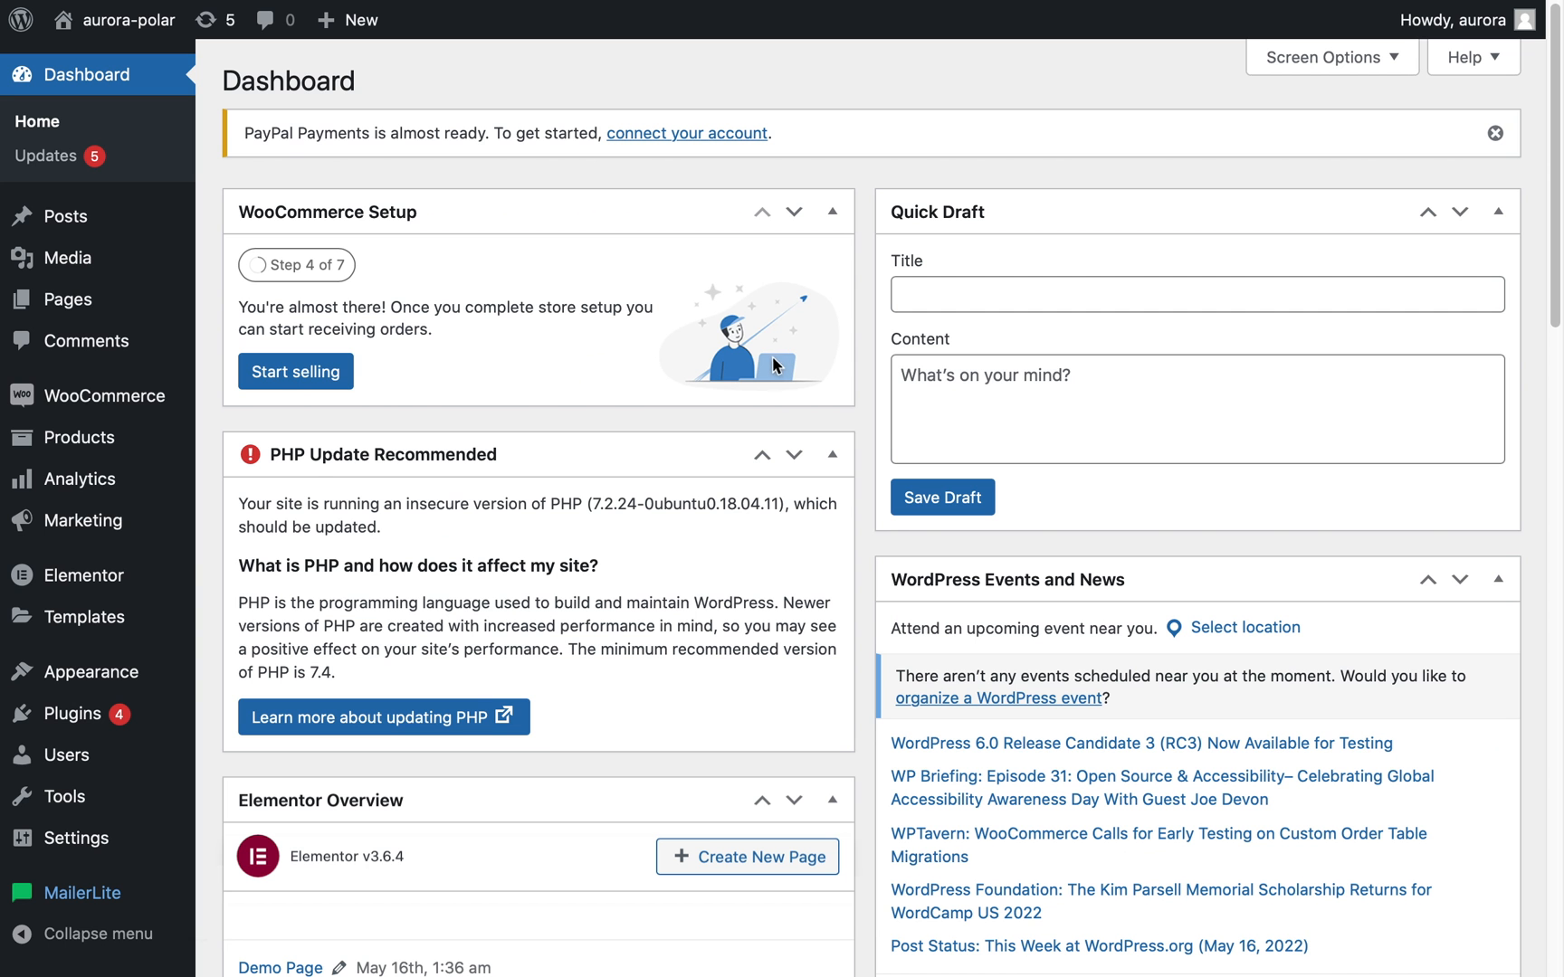
mouse_move(242, 803)
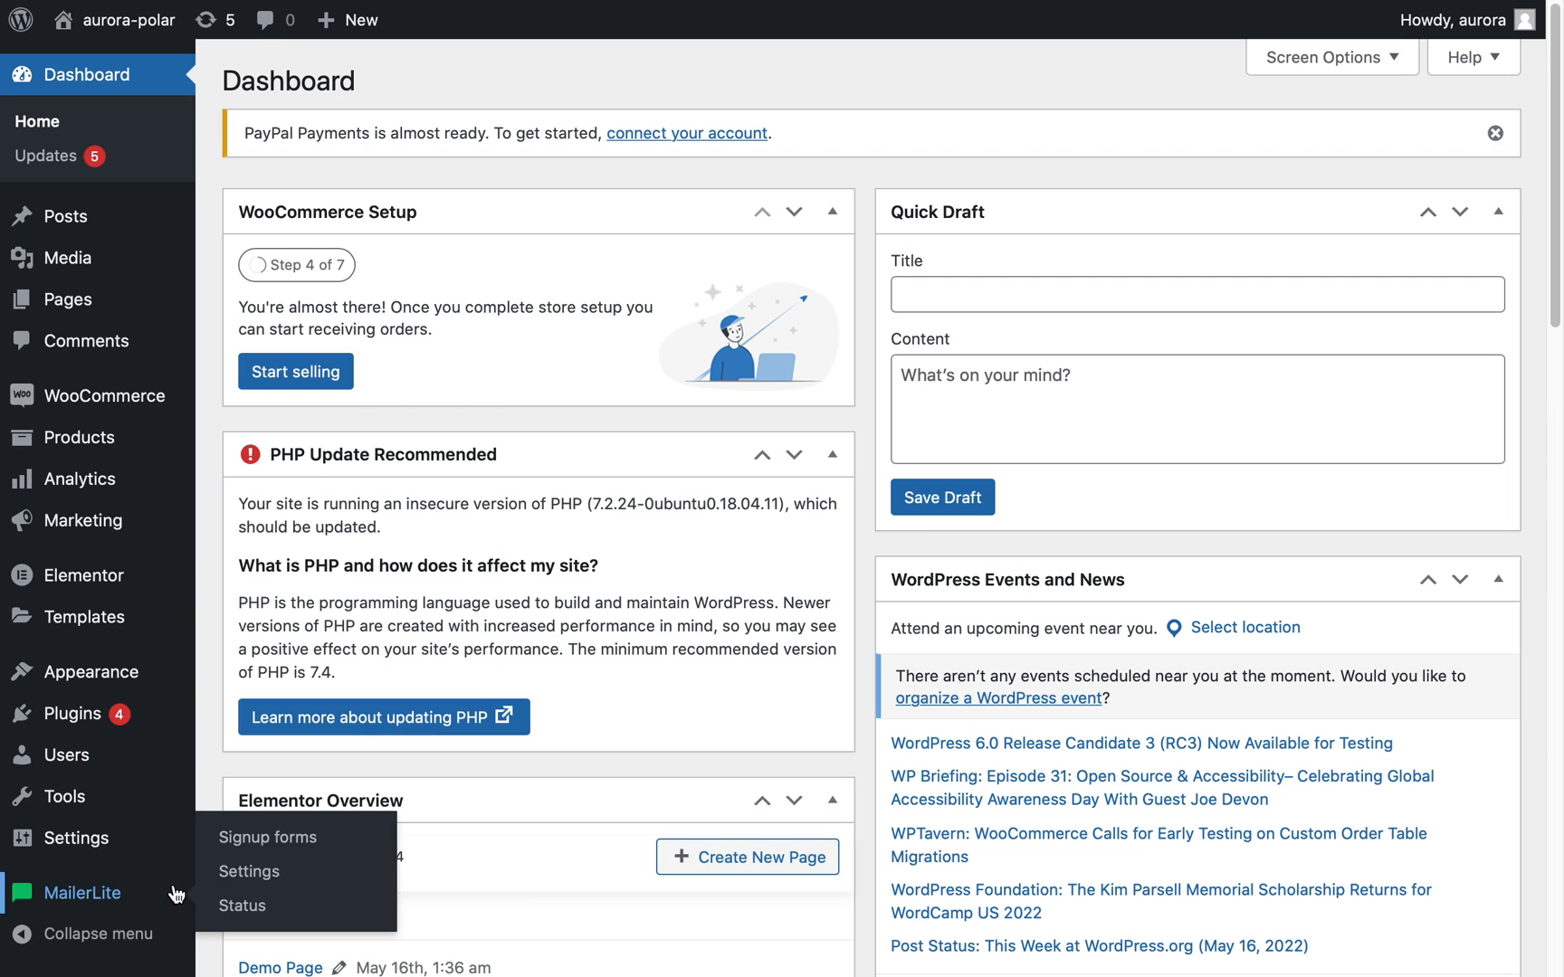
click(248, 871)
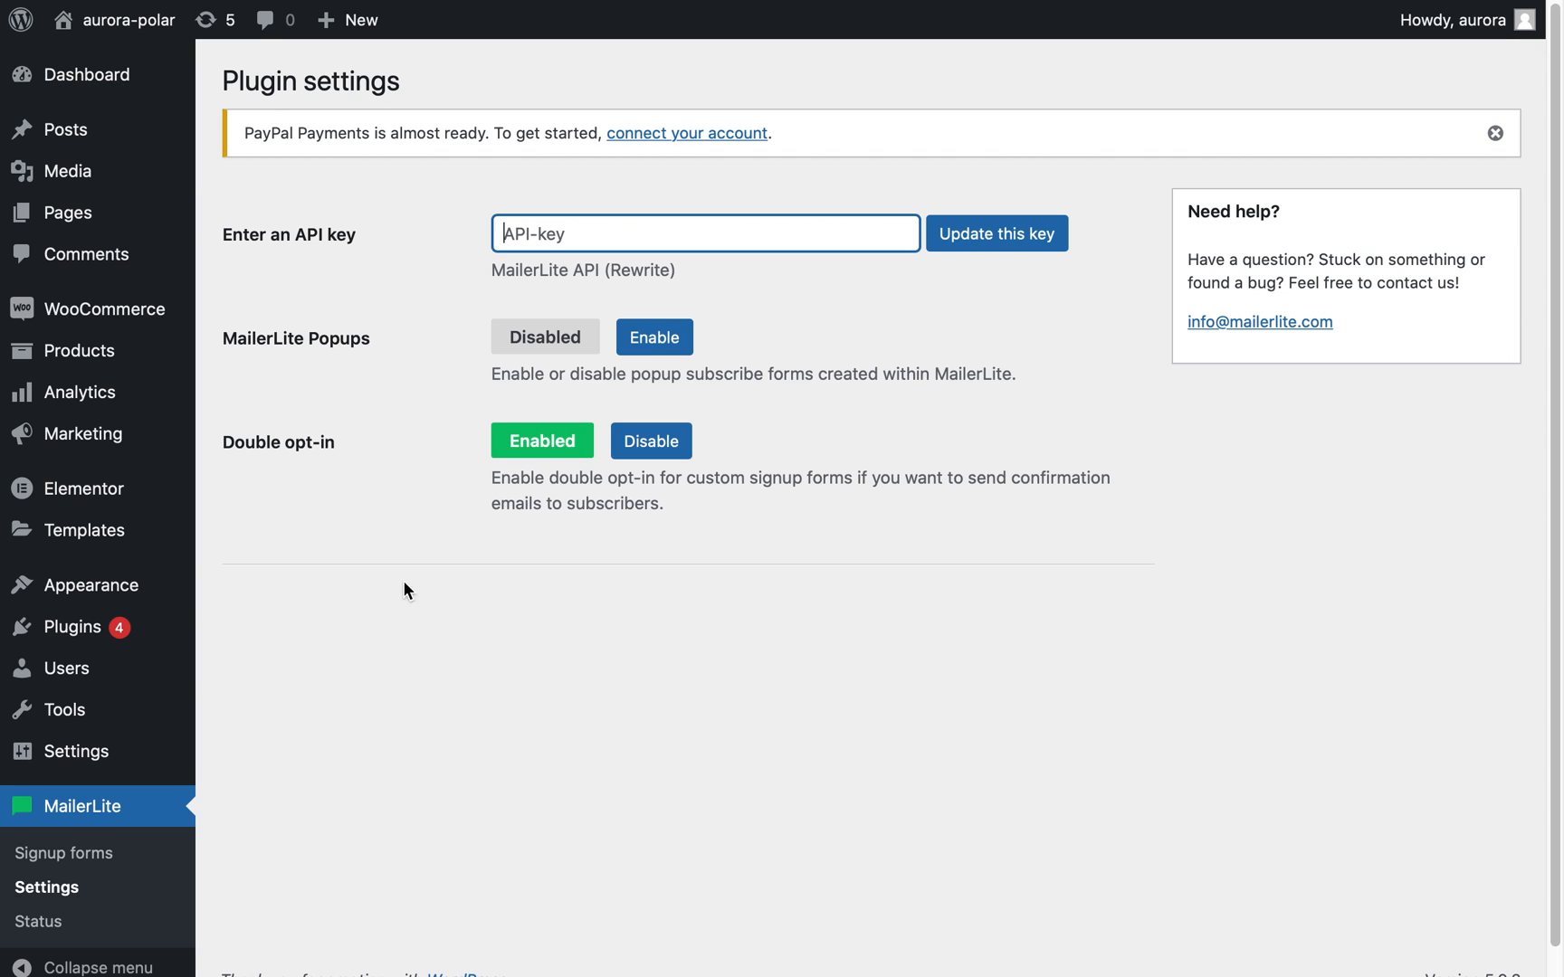
mouse_move(667, 233)
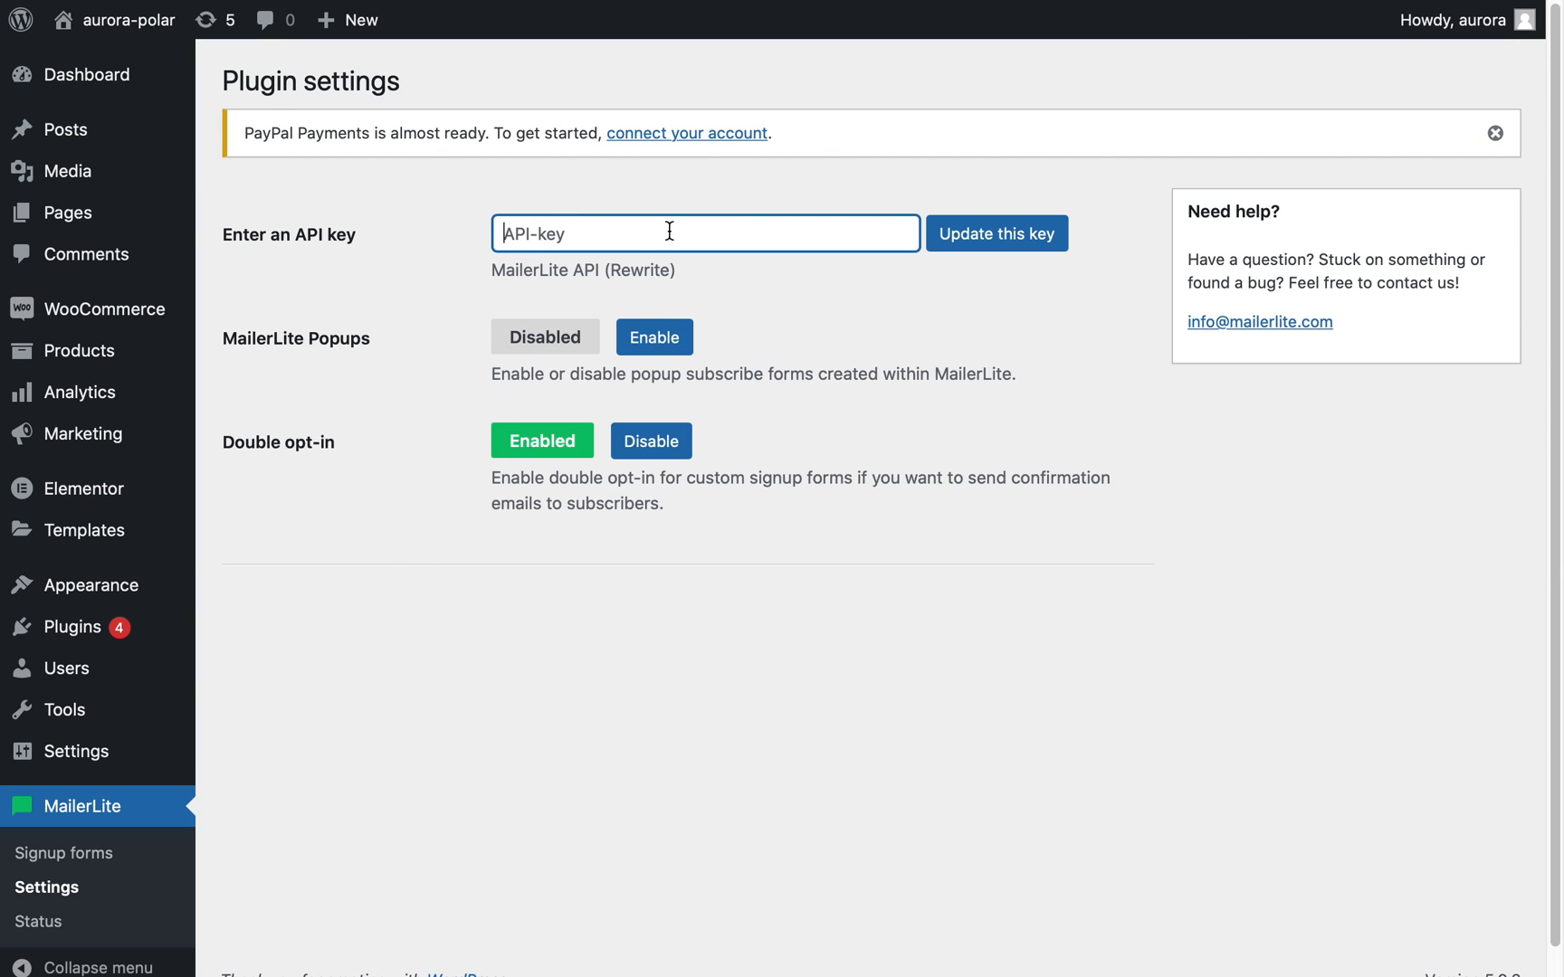
mouse_move(713, 233)
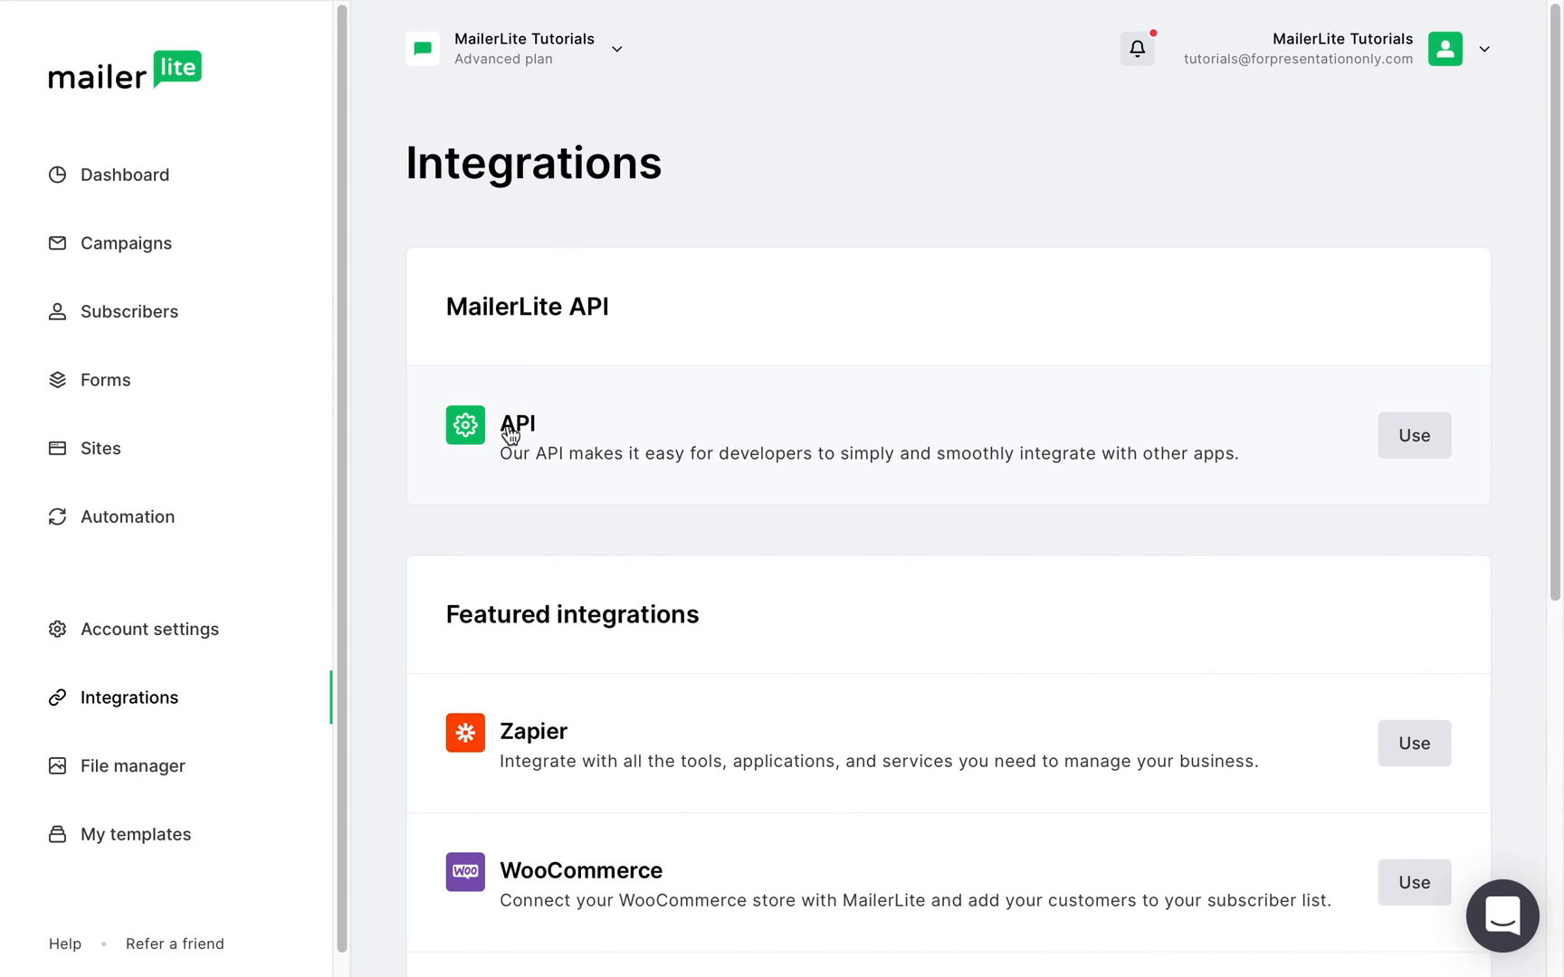
- Generate a new MailerLite API token named 'WP' from the API integration
click(1411, 434)
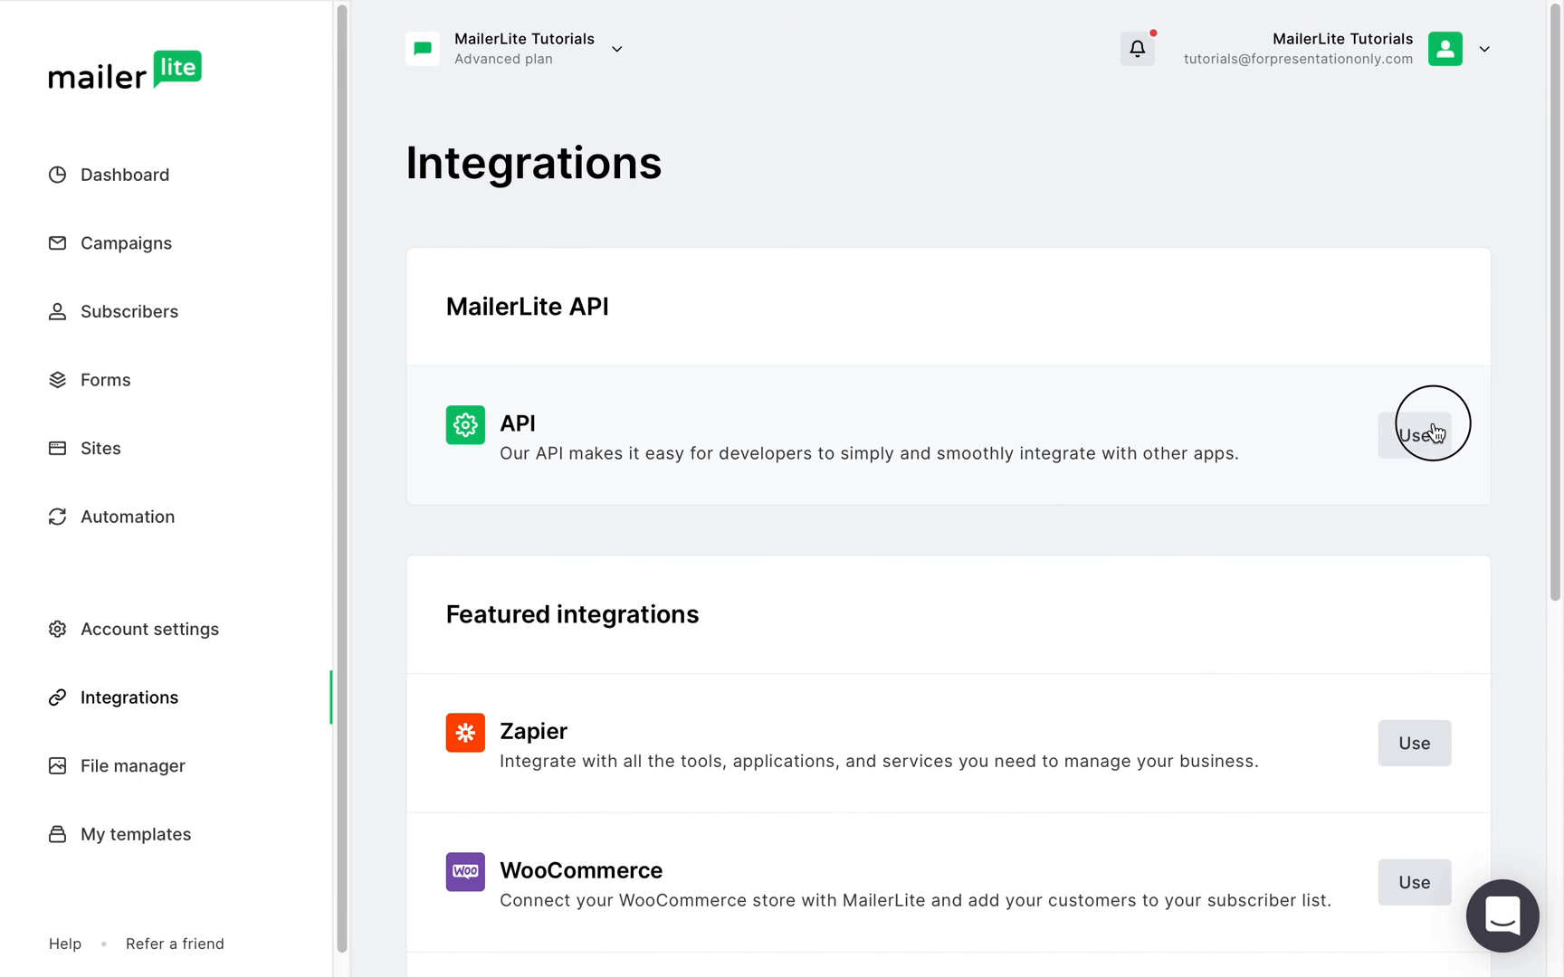
click(1428, 423)
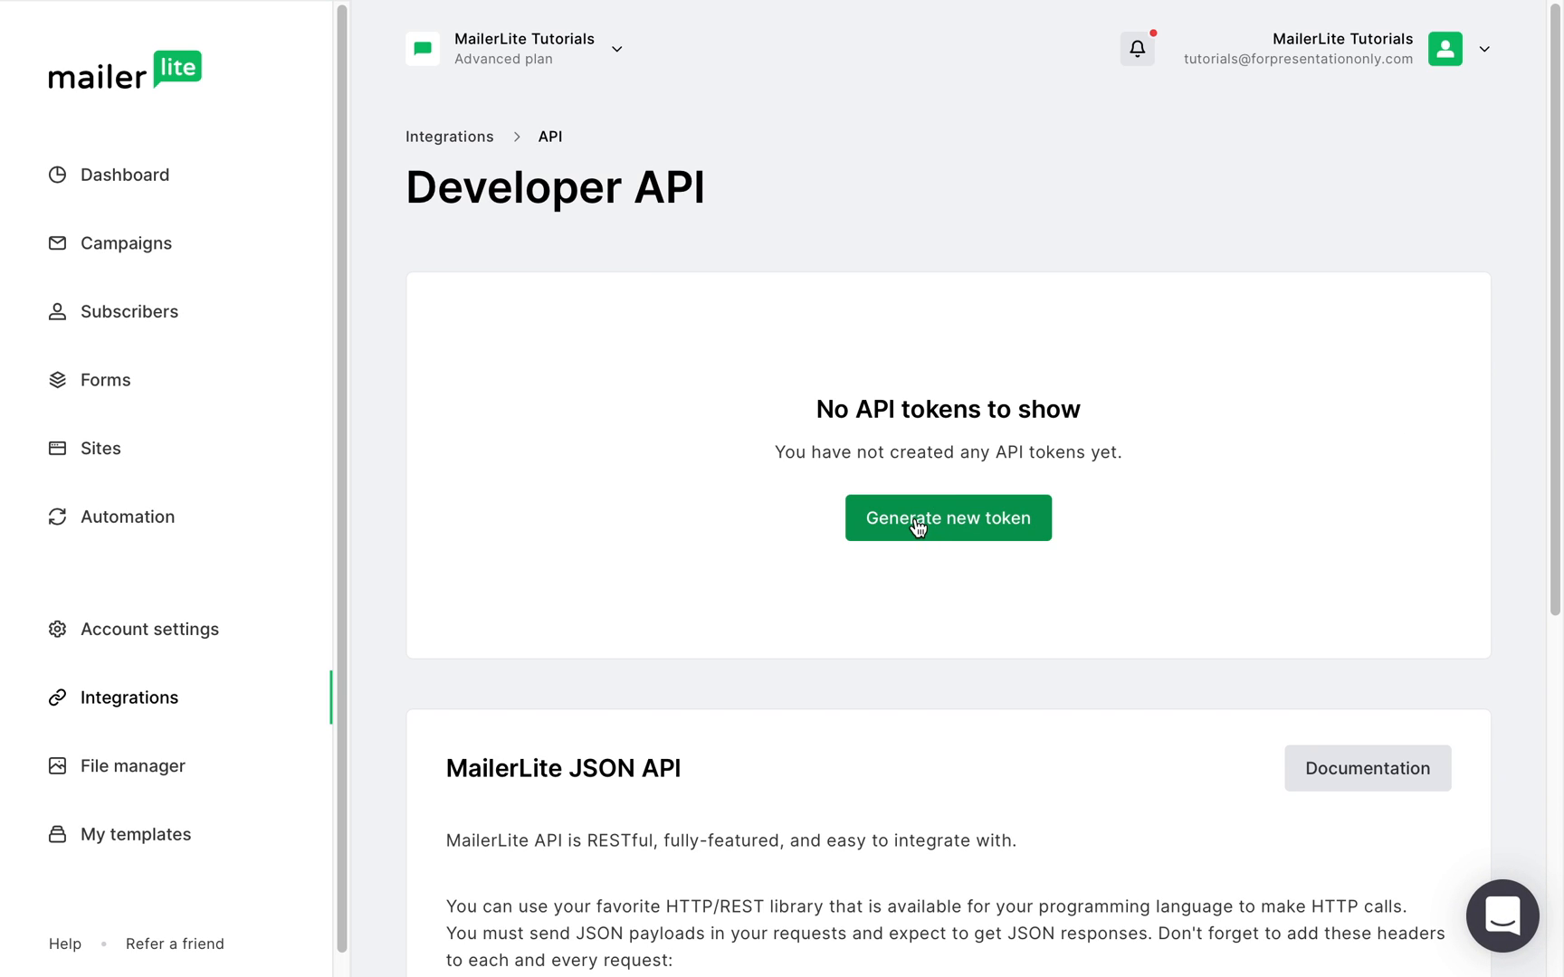
mouse_move(888, 441)
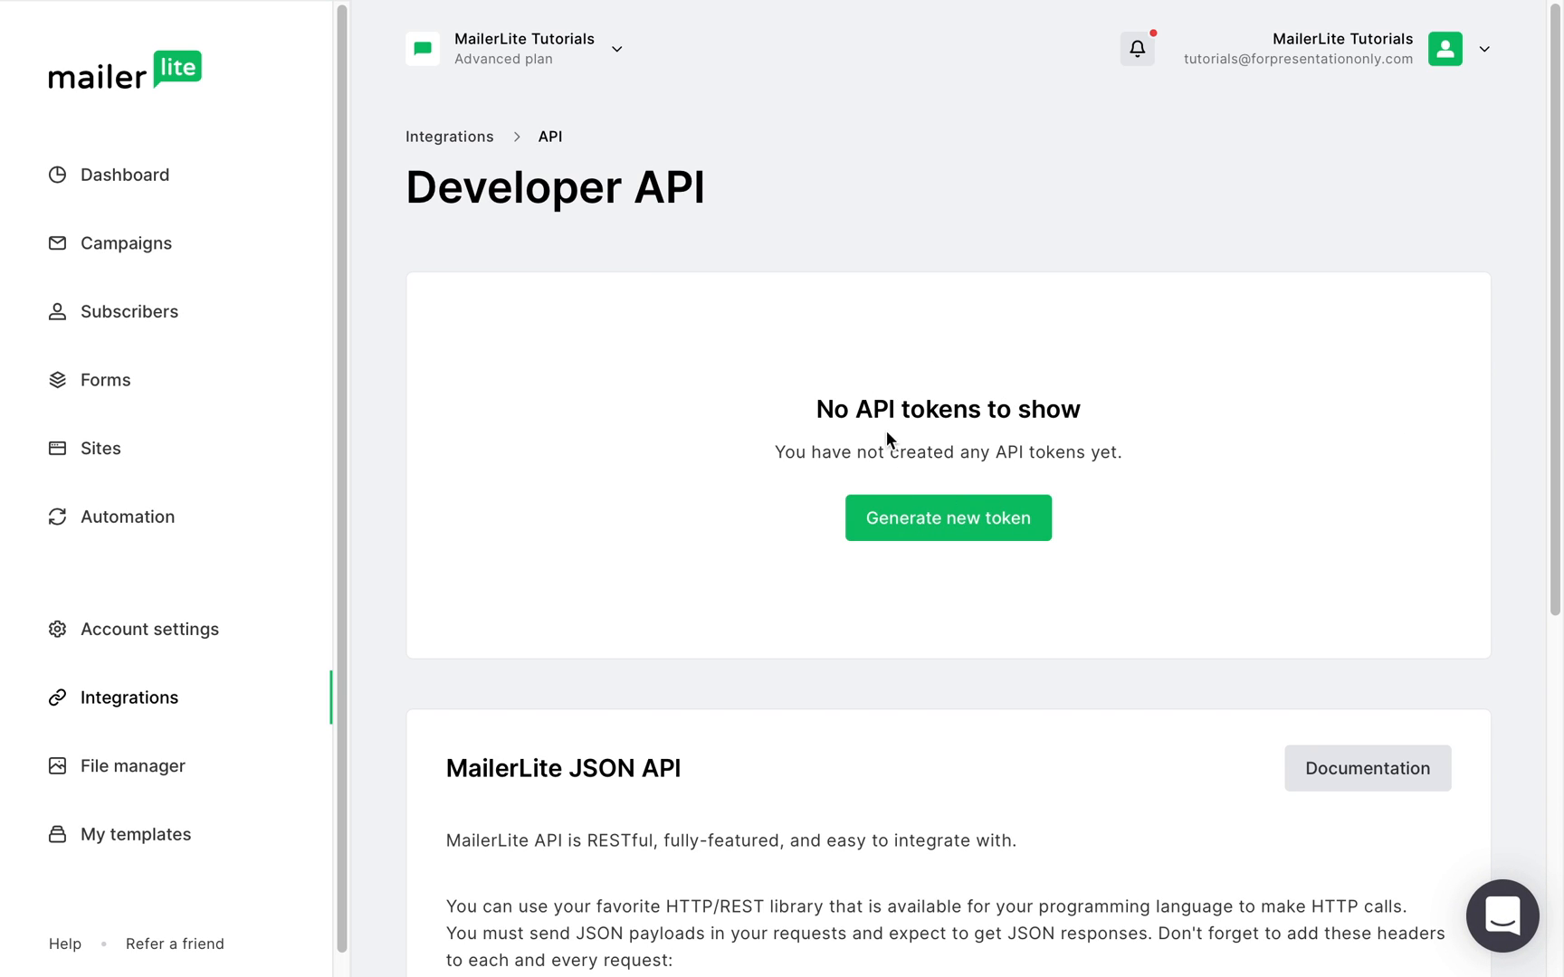
mouse_move(1030, 418)
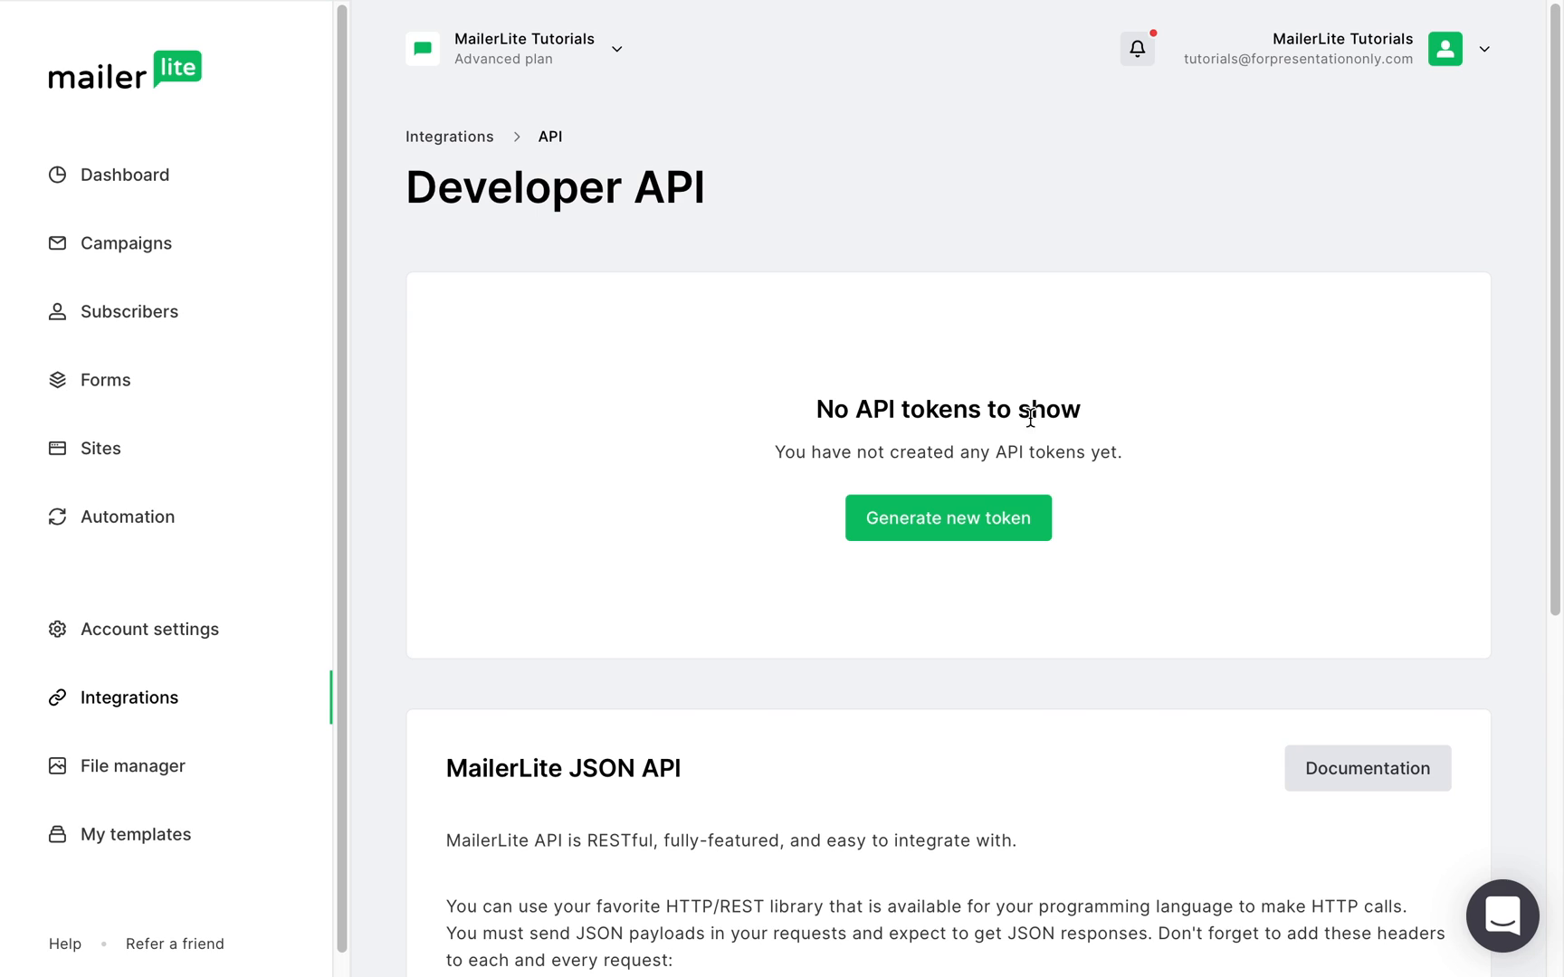
click(946, 517)
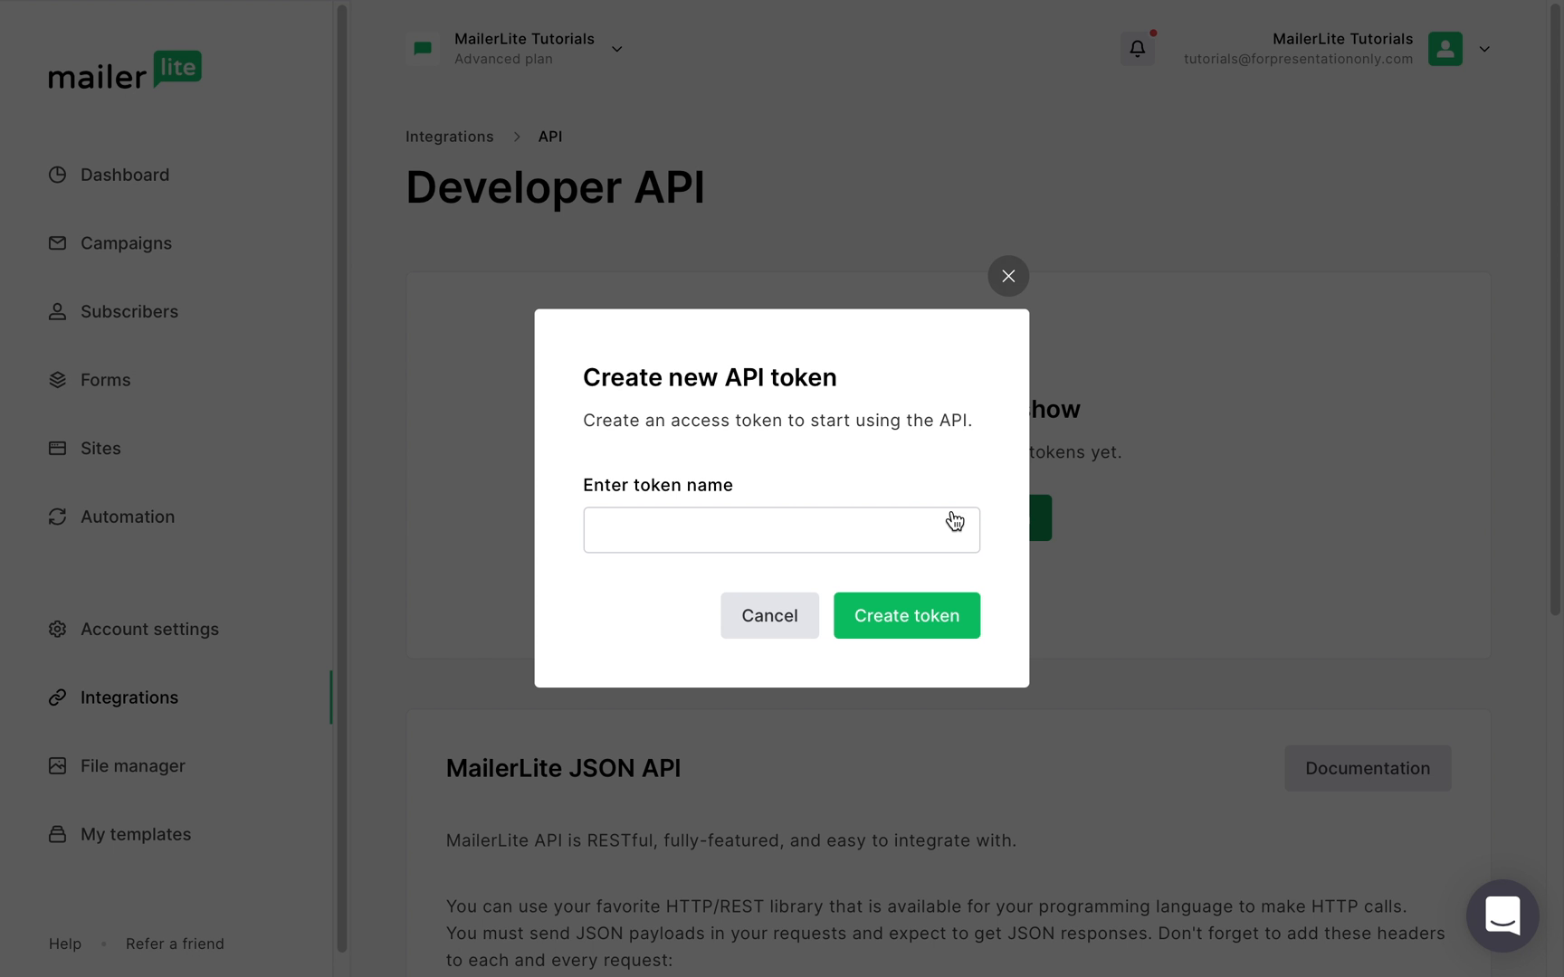
click(781, 529)
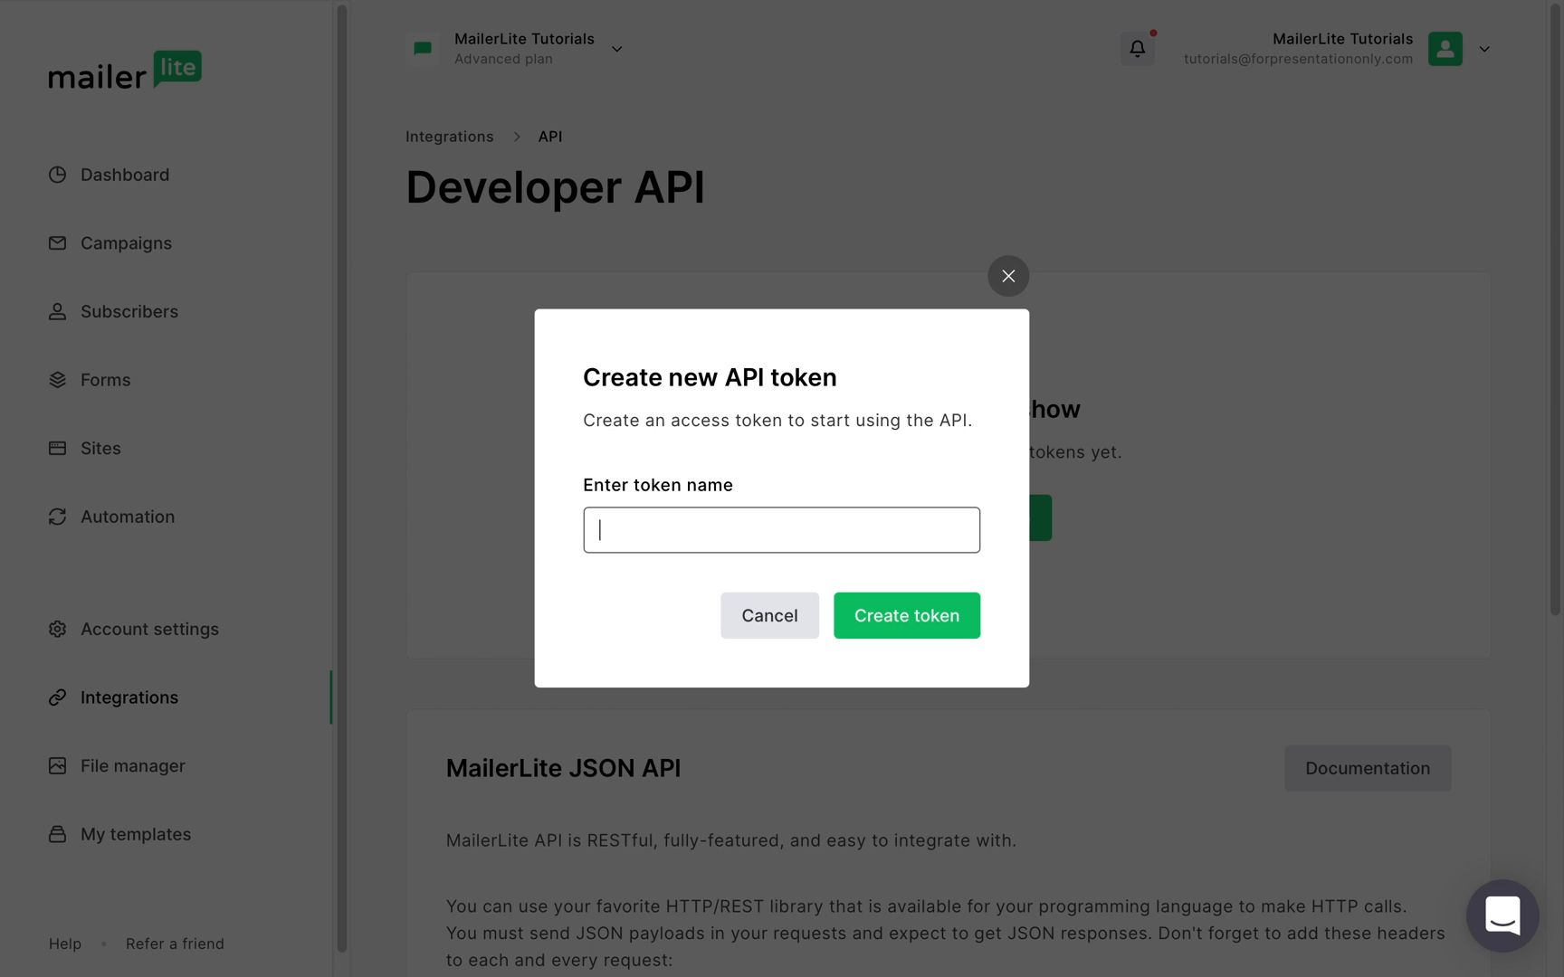
text(WP)
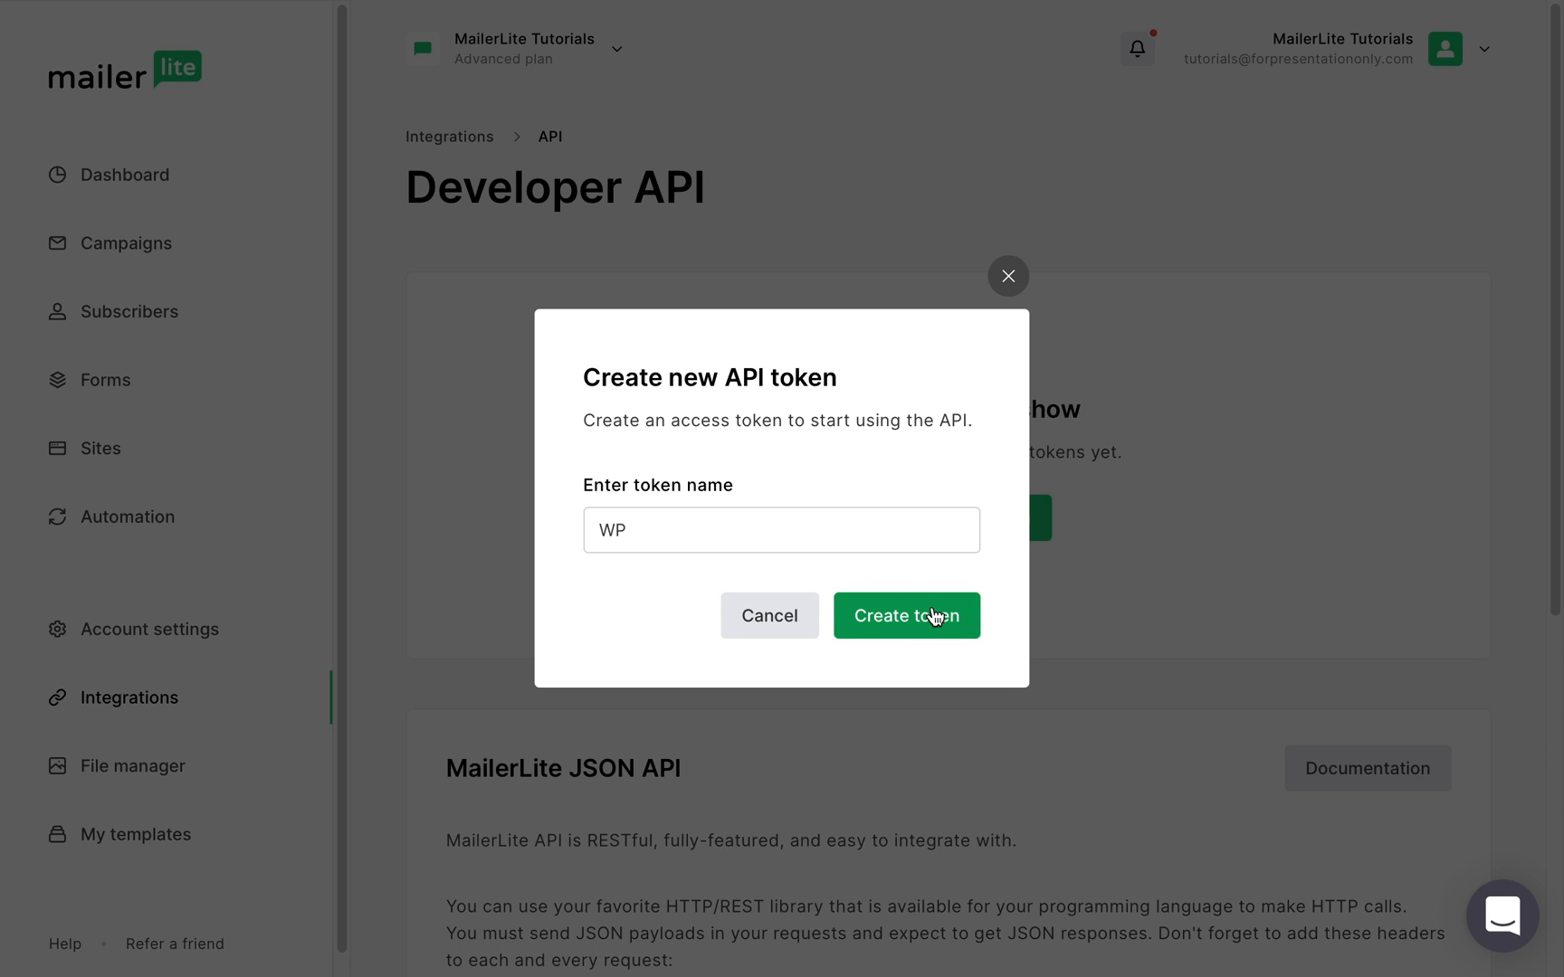
click(905, 615)
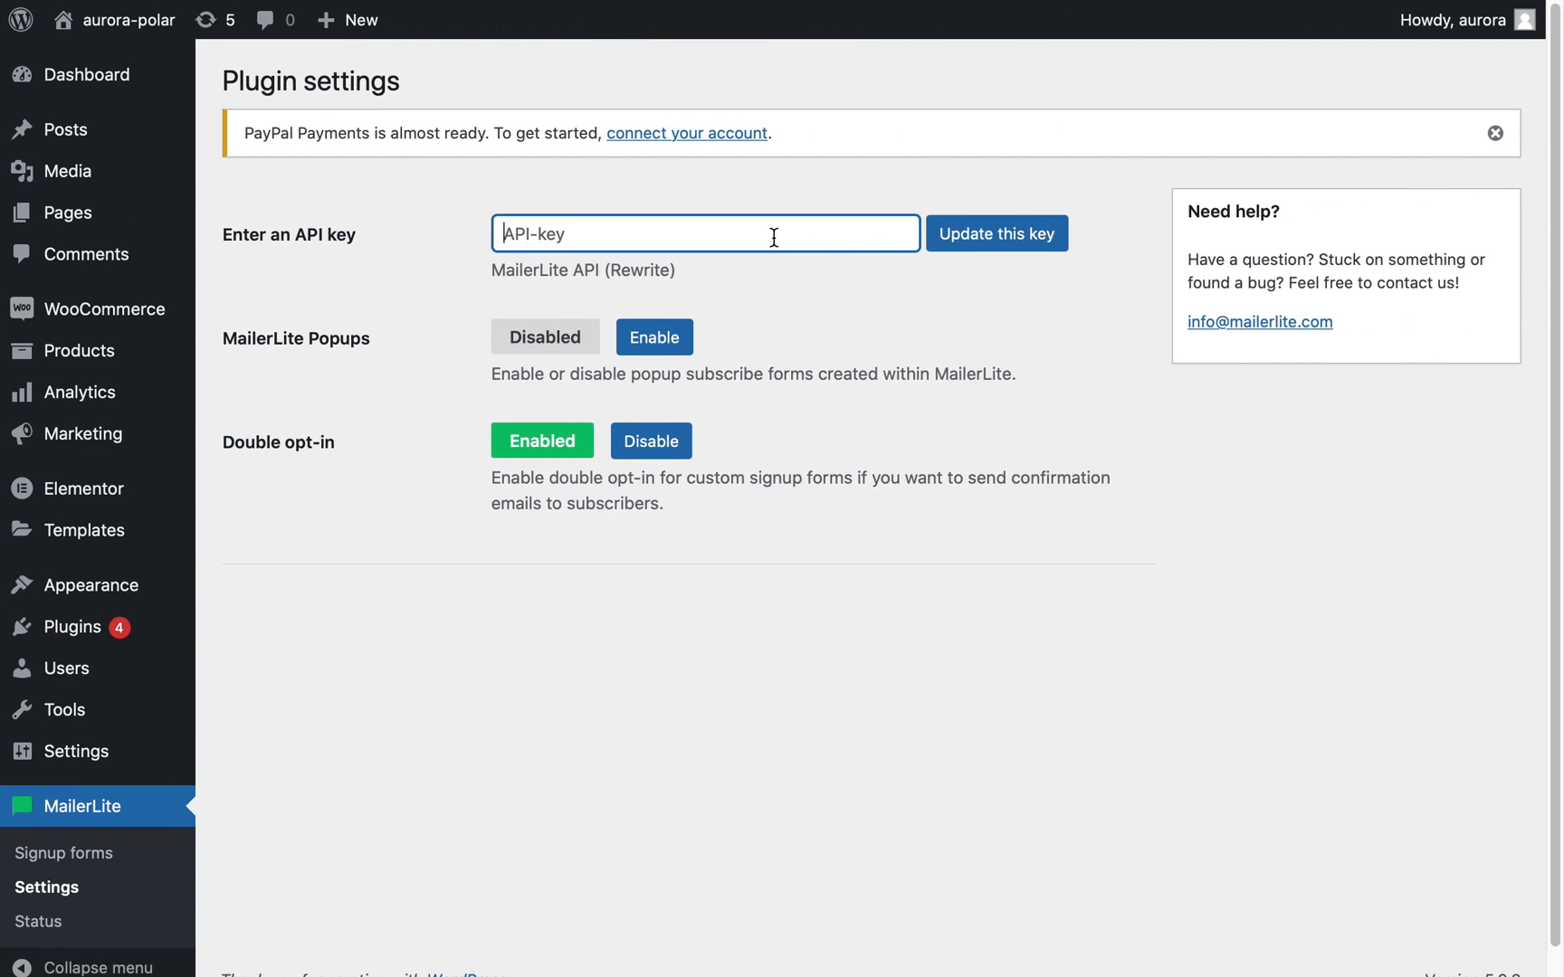
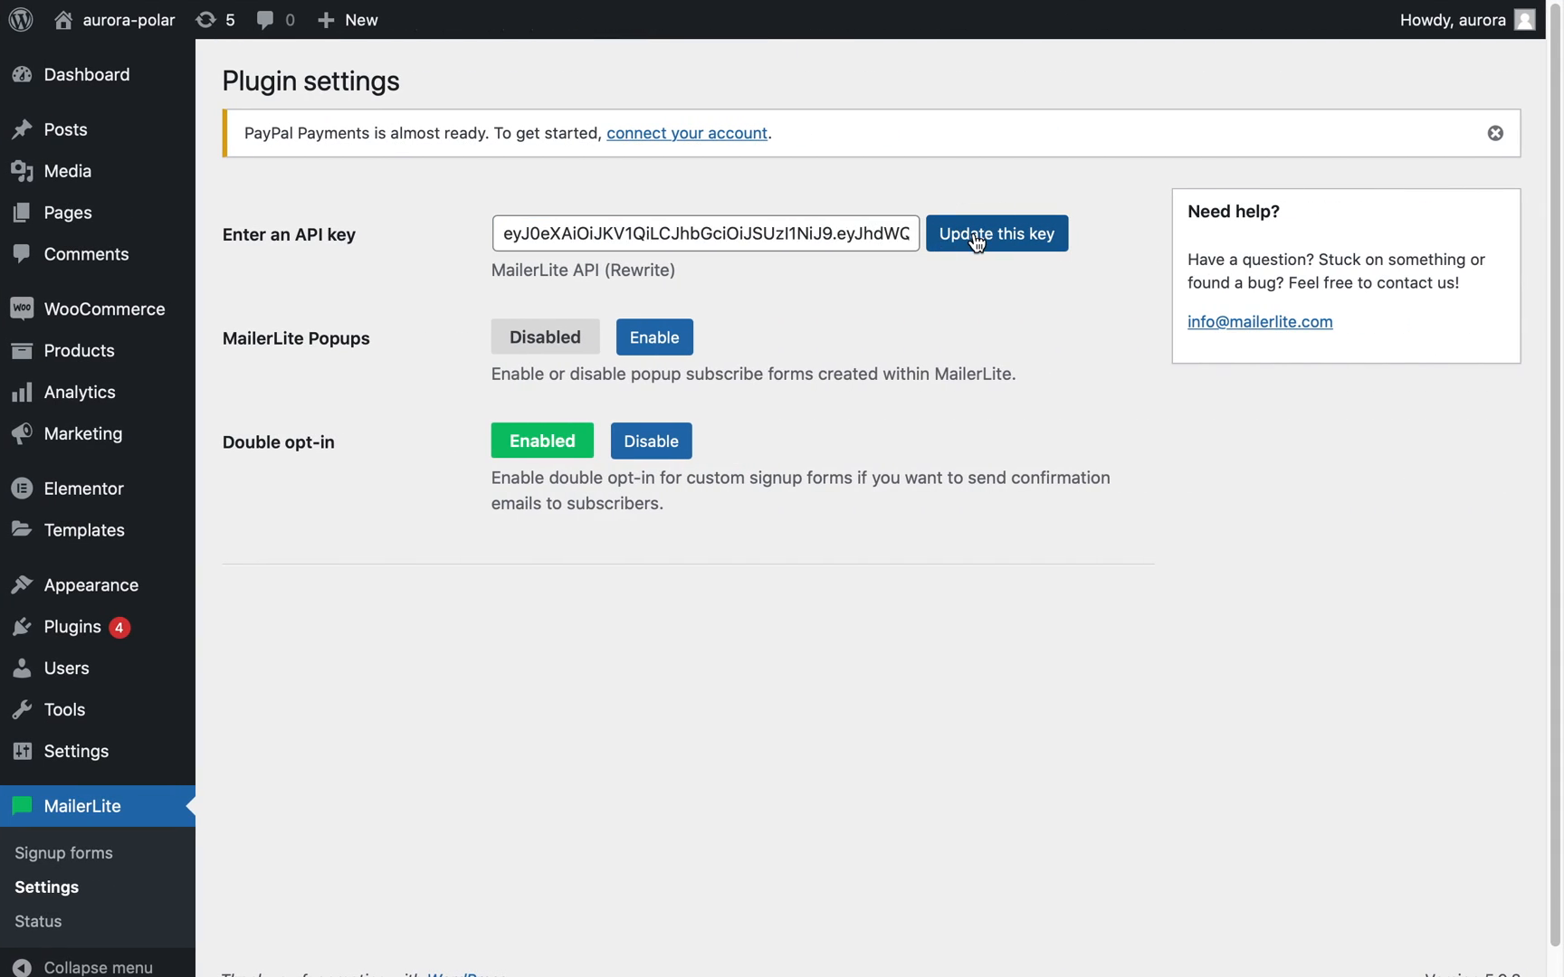
- Paste the generated token into the plugin's API key field and save it
click(653, 337)
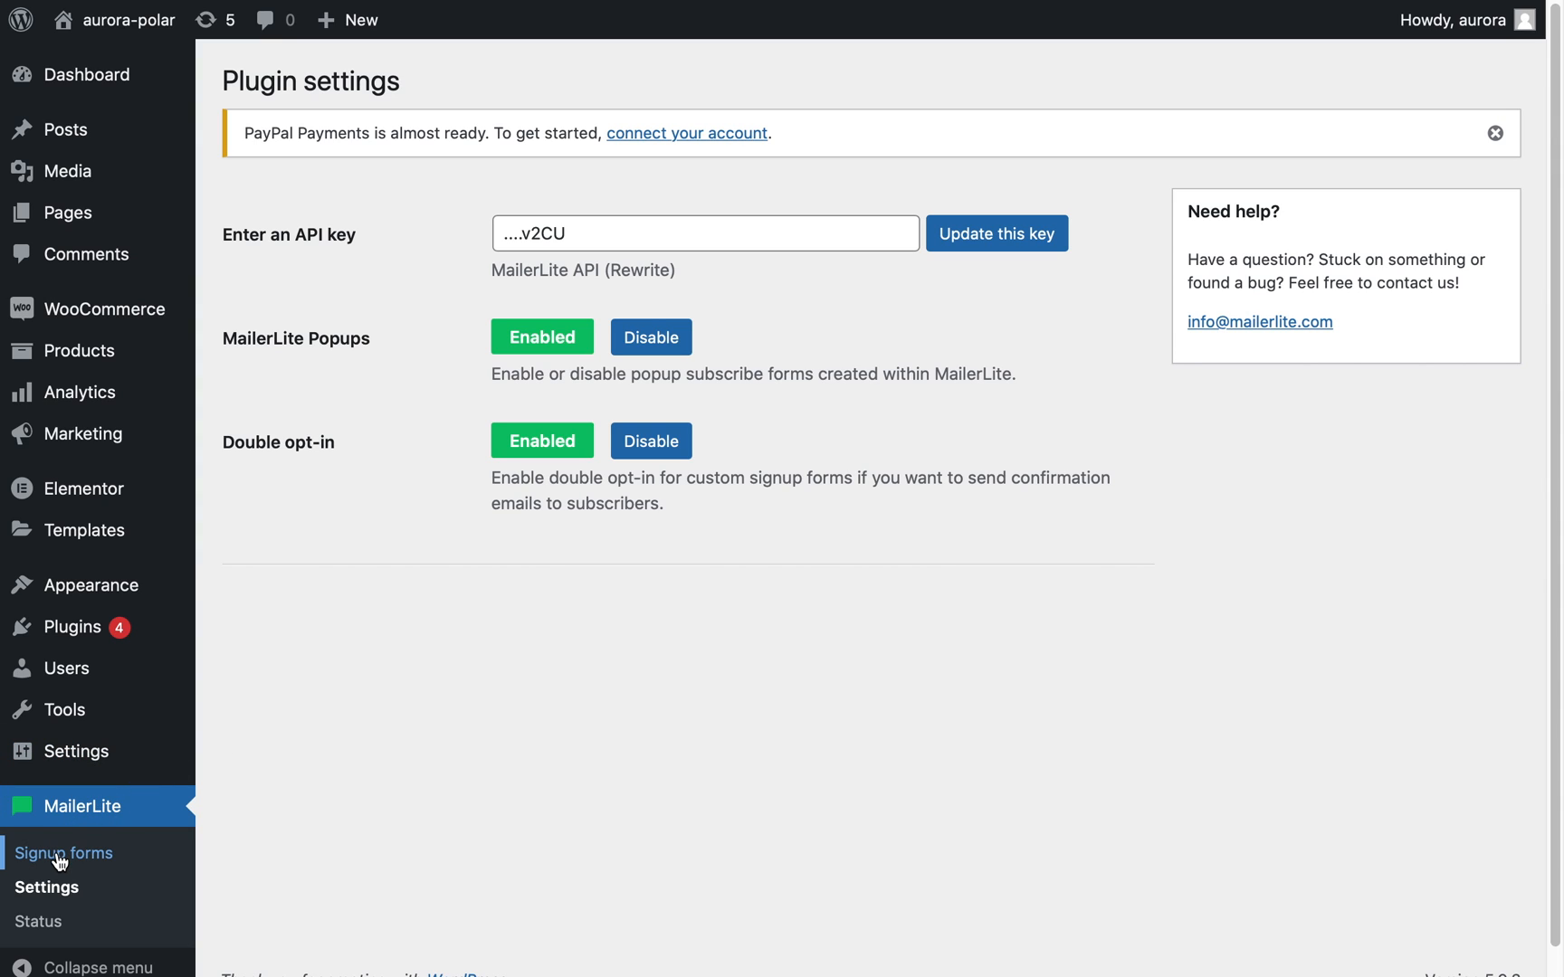
- Create a new WordPress signup form using the 'Forms created in MailerLite' option
click(66, 853)
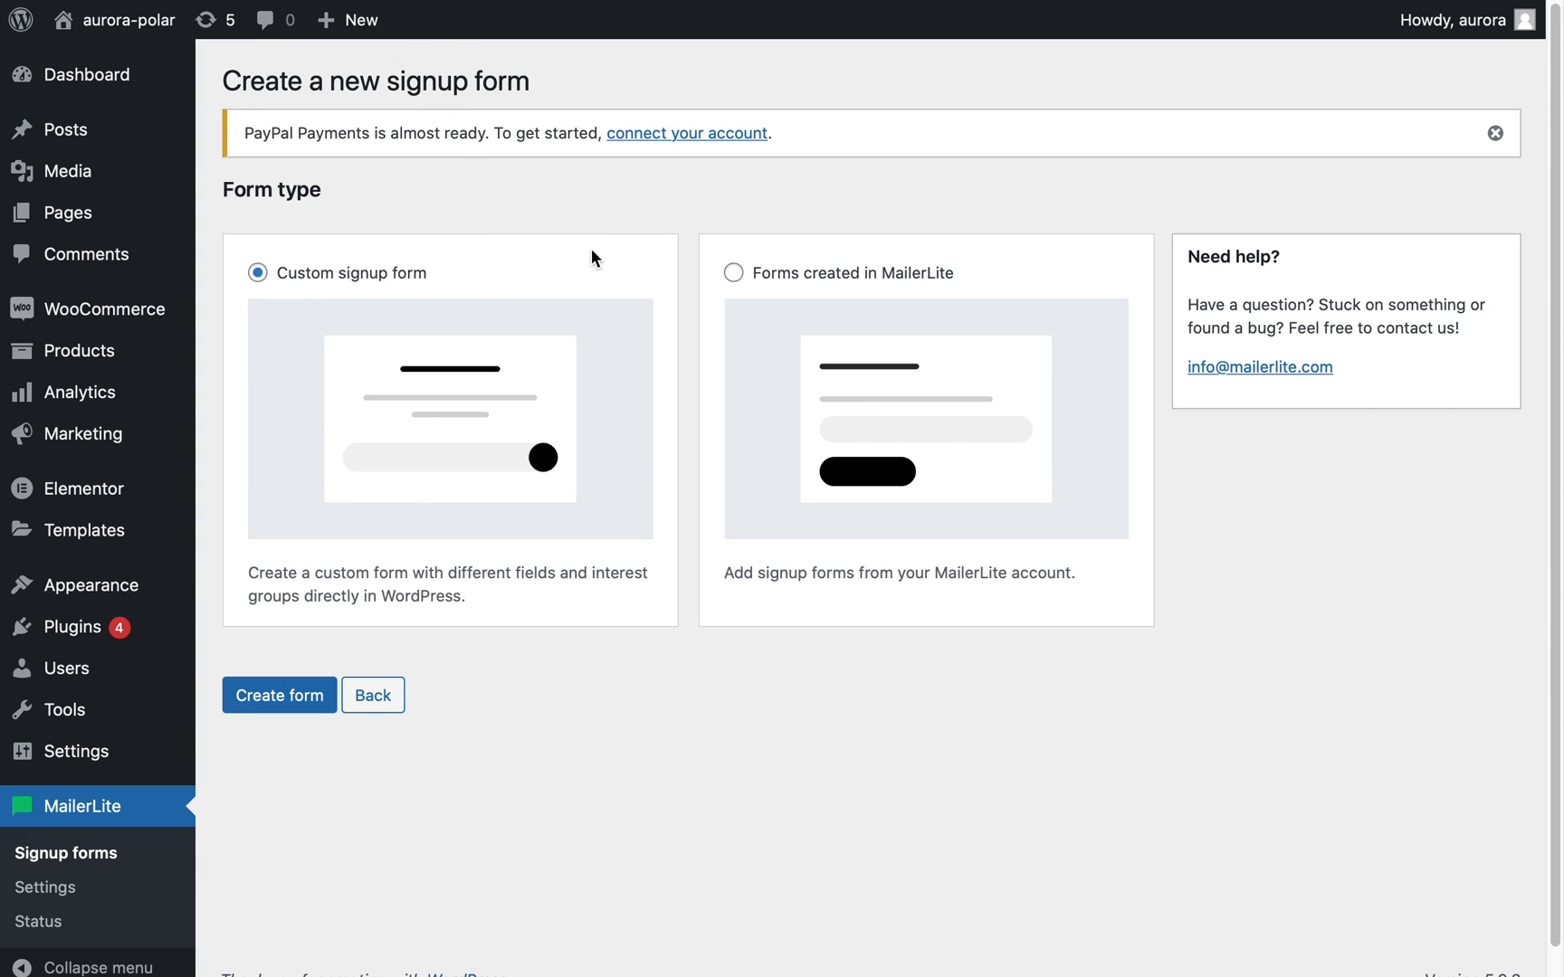
click(733, 273)
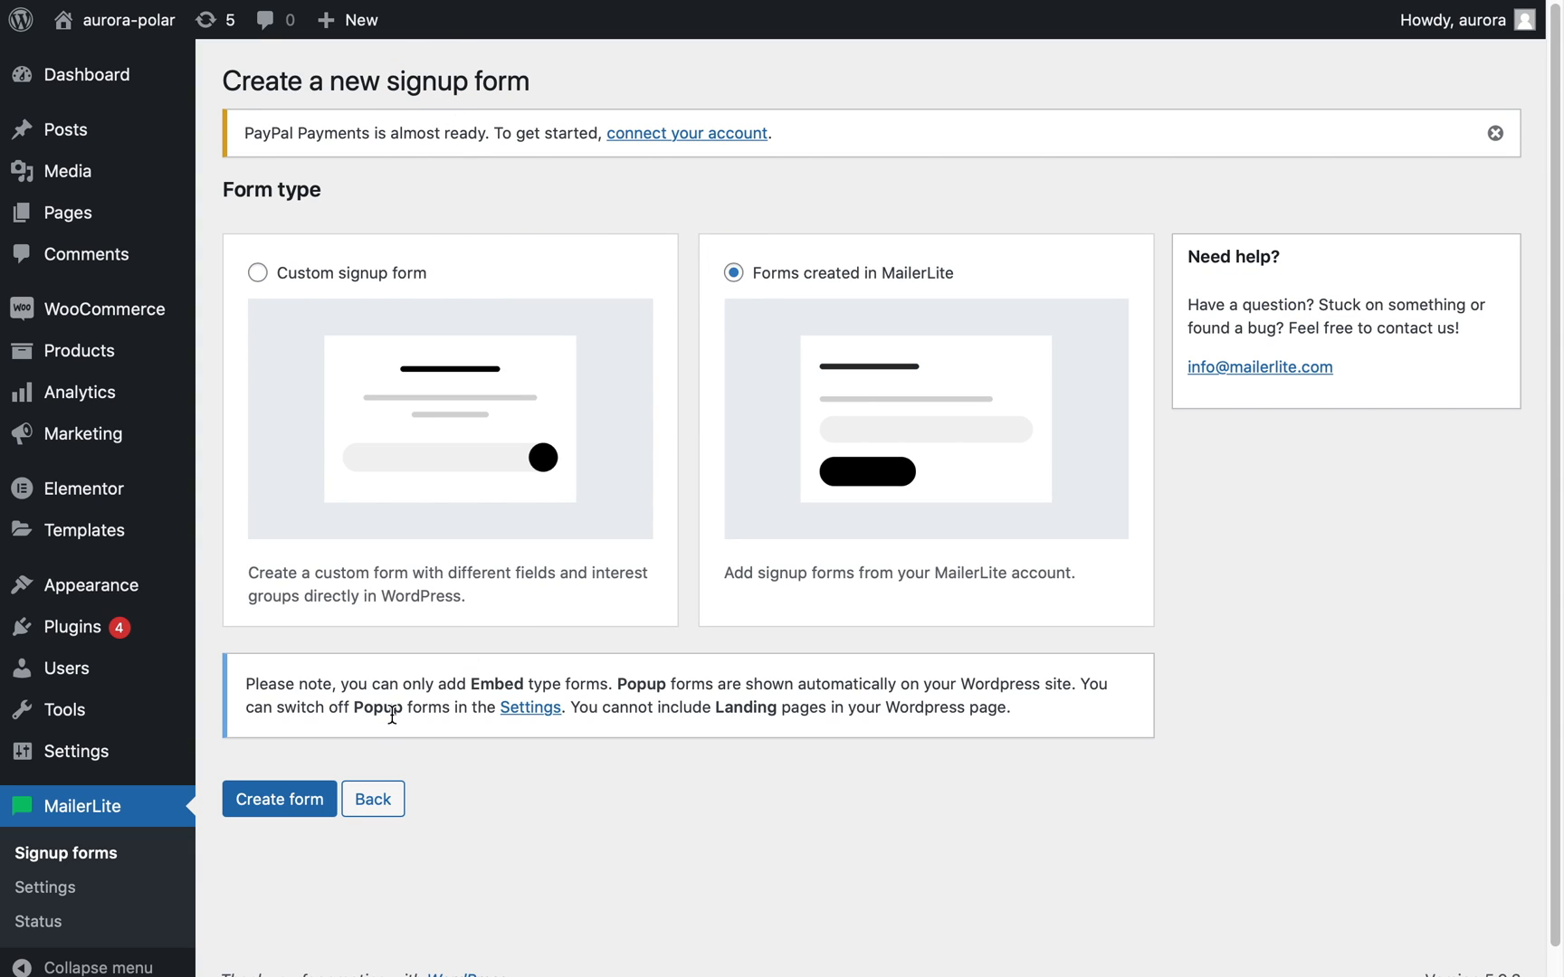
click(278, 799)
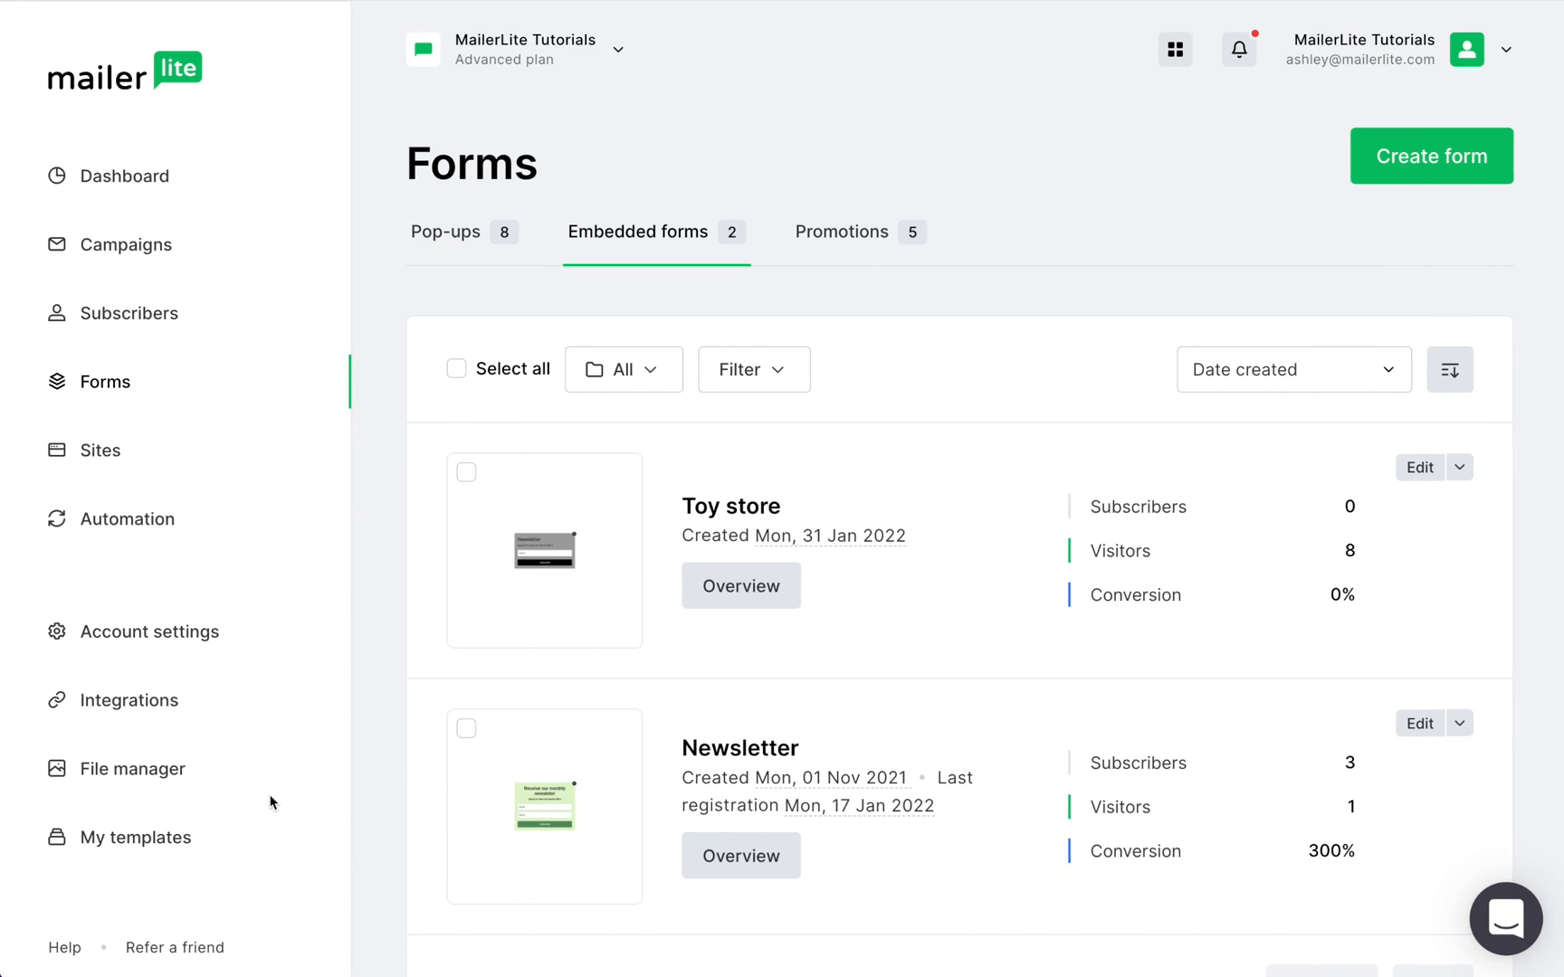
- Review the Newsletter embedded form's overview page in MailerLite
click(741, 855)
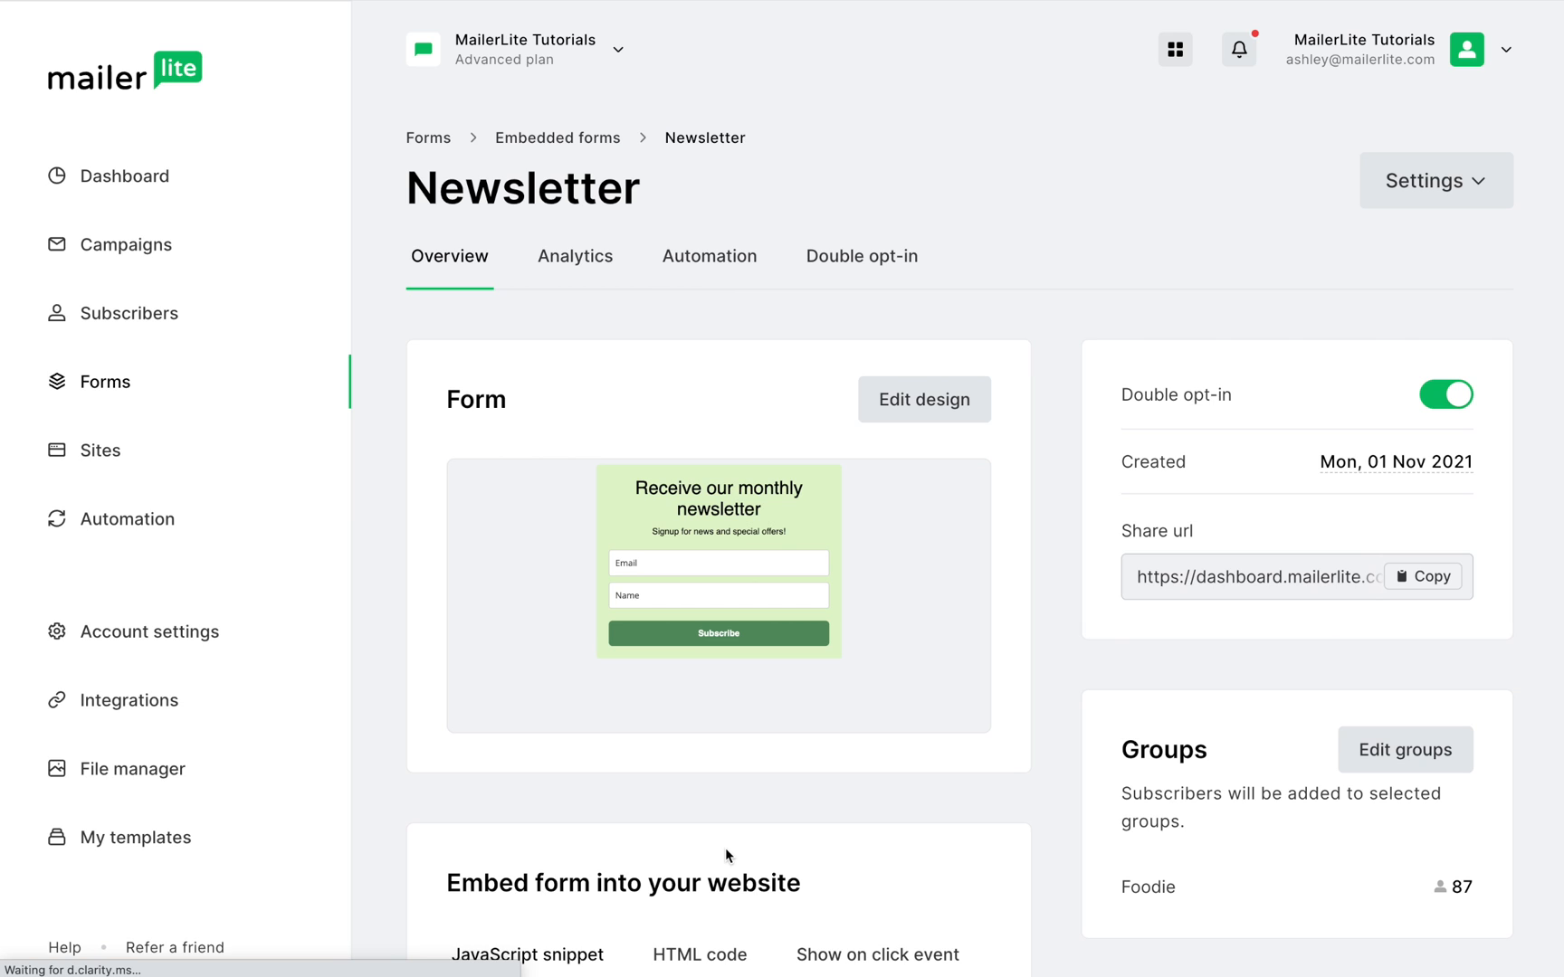
scroll(down, 3)
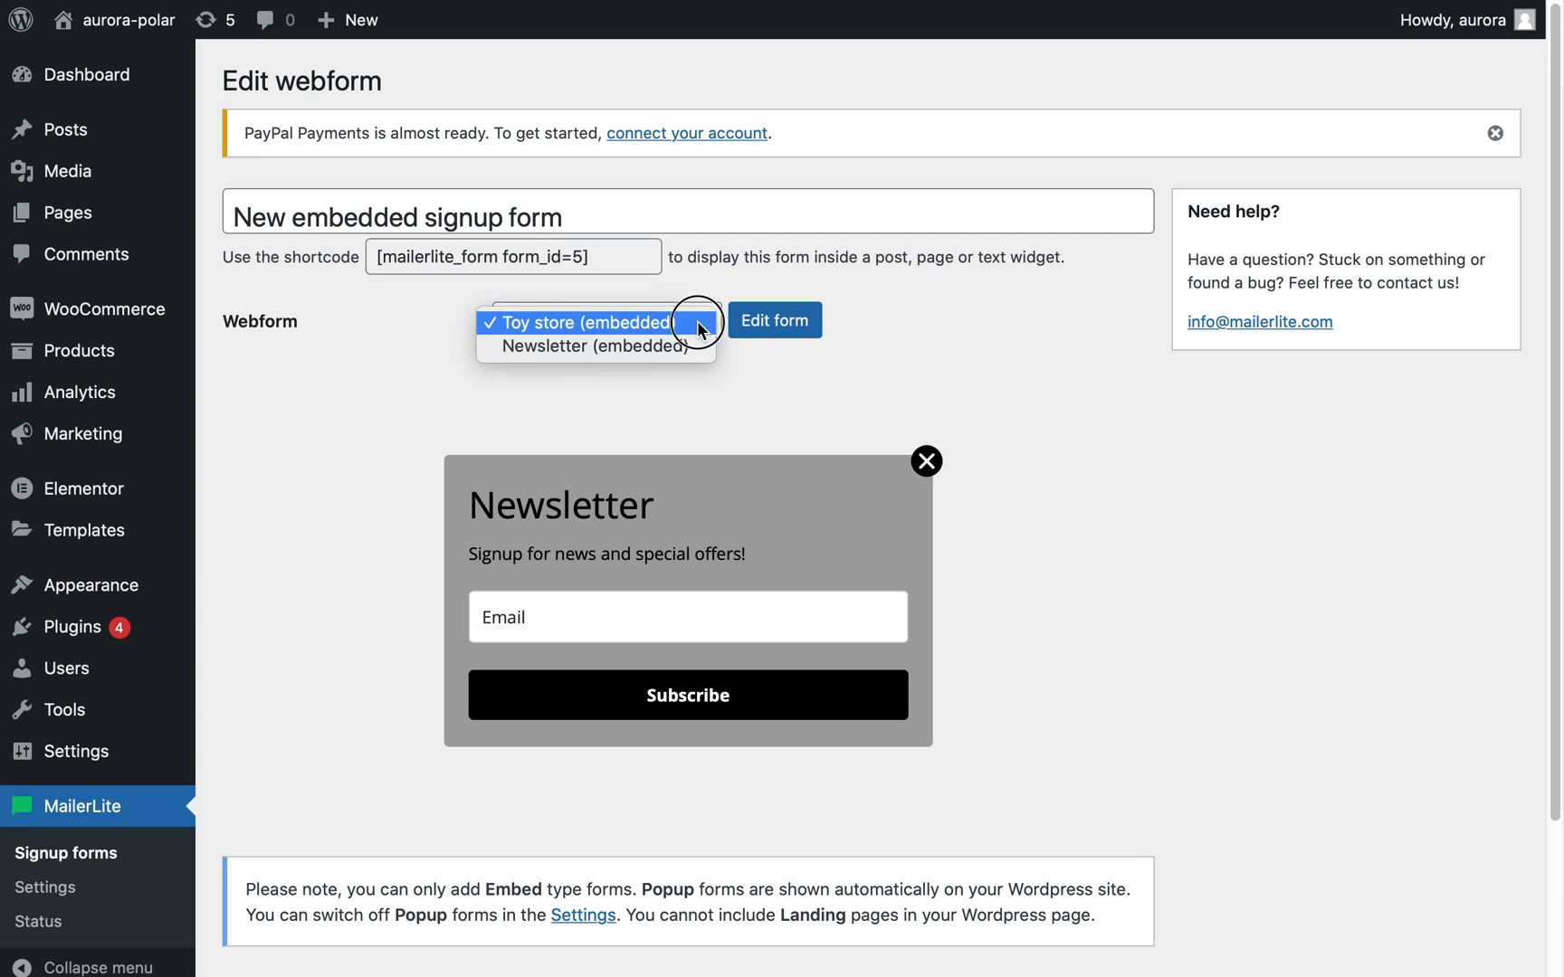
- Select the Newsletter (embedded) webform and save the signup form
click(594, 346)
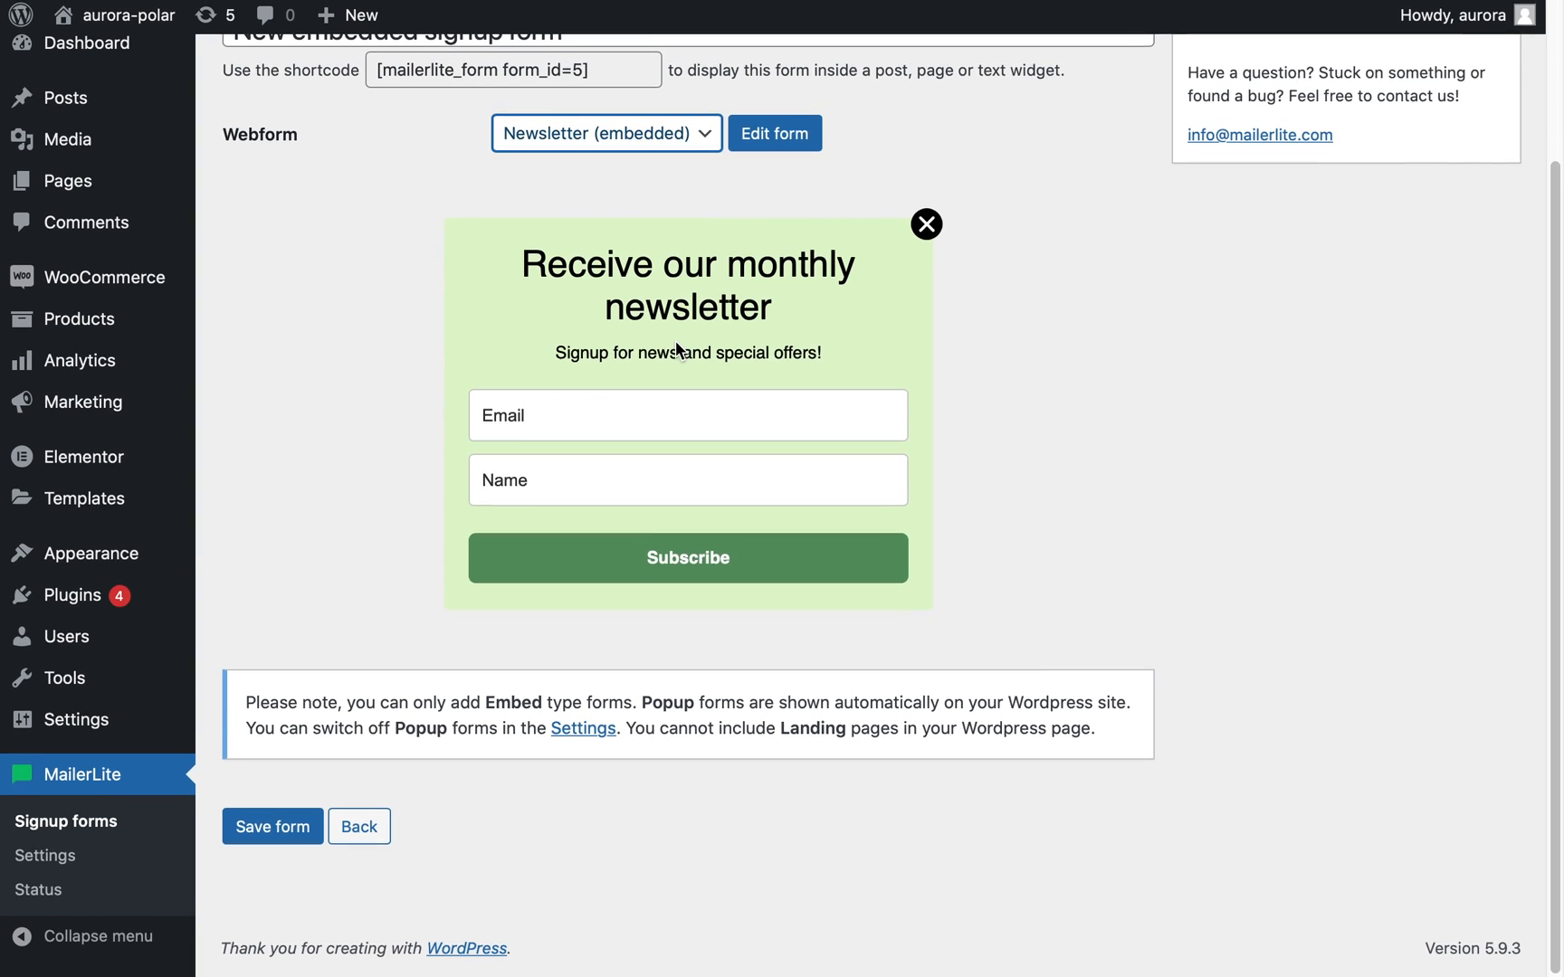
click(271, 827)
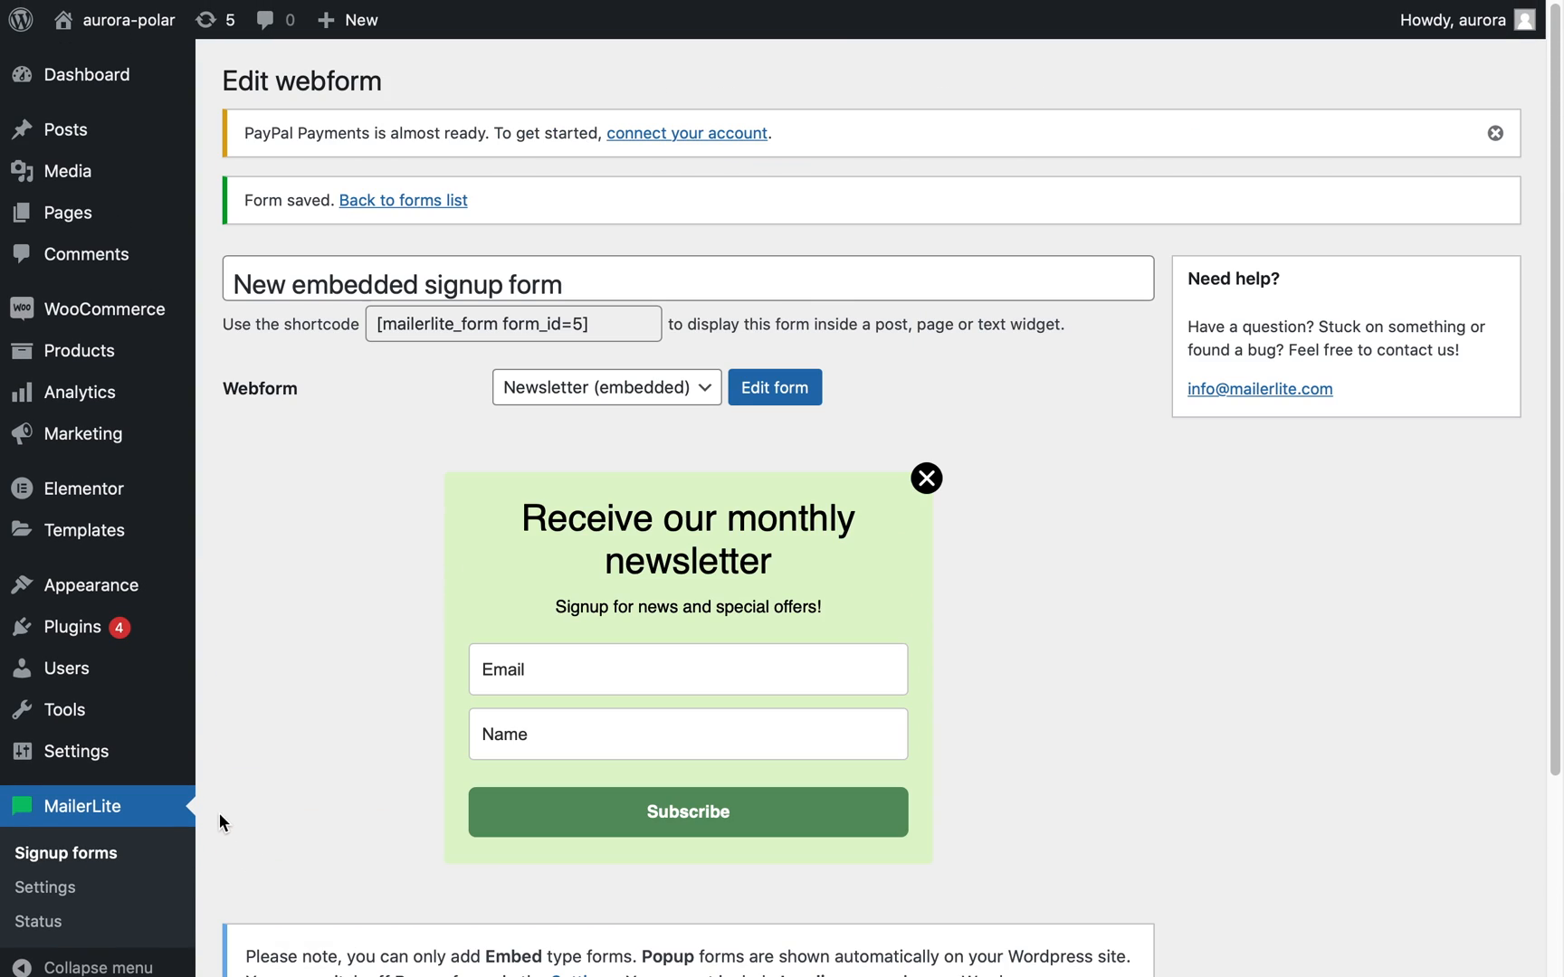
mouse_move(179, 812)
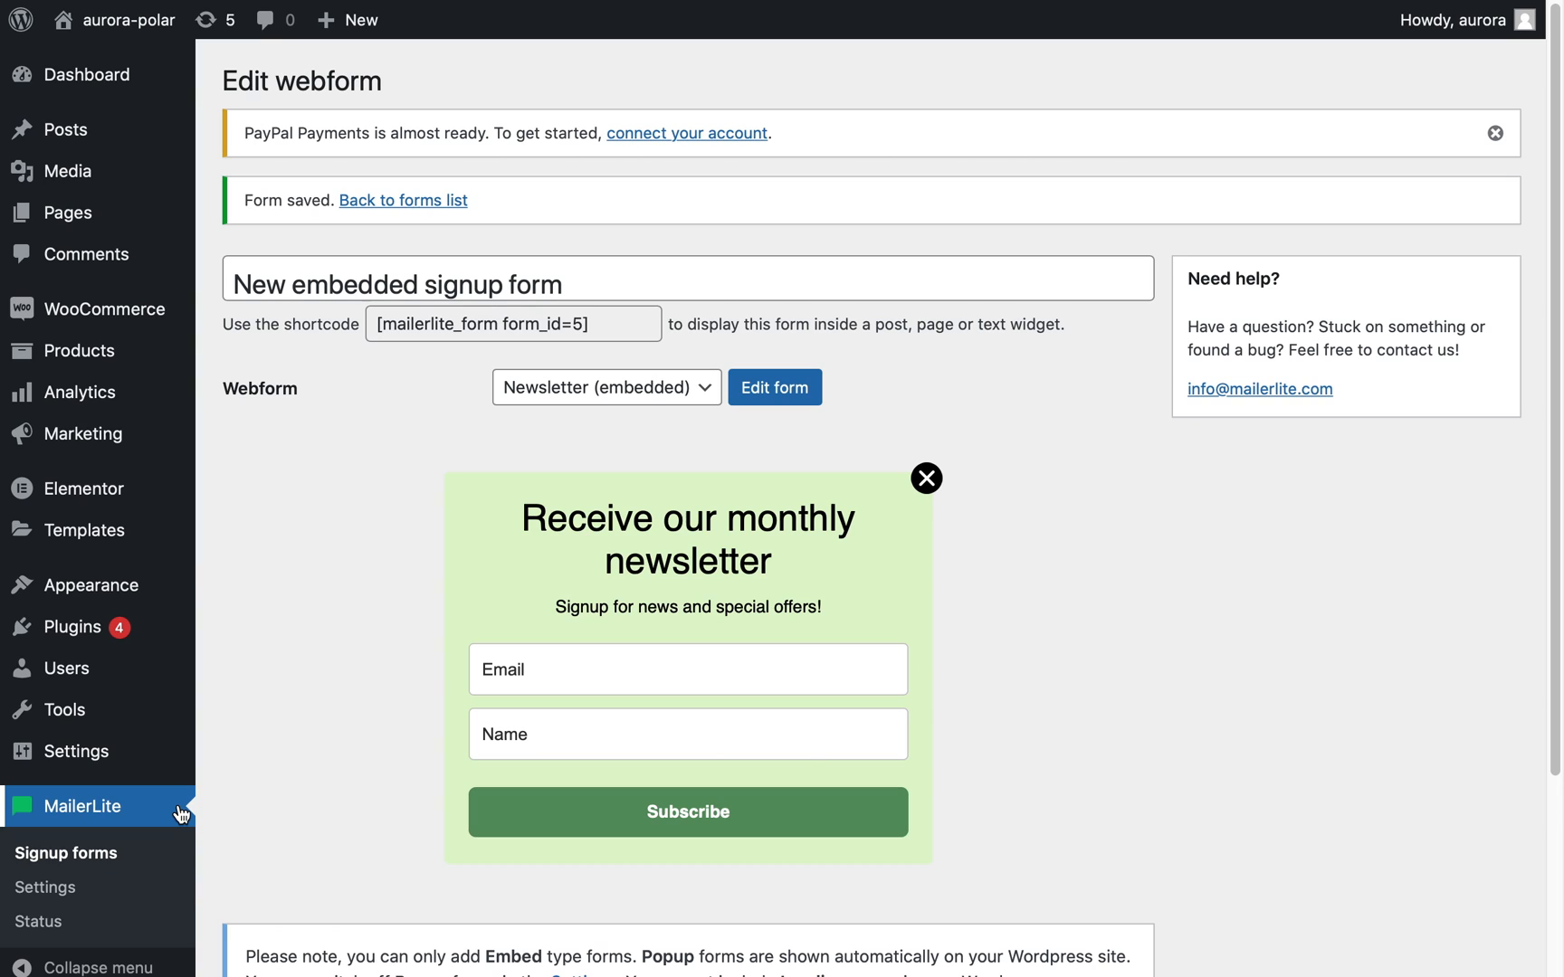
mouse_move(184, 815)
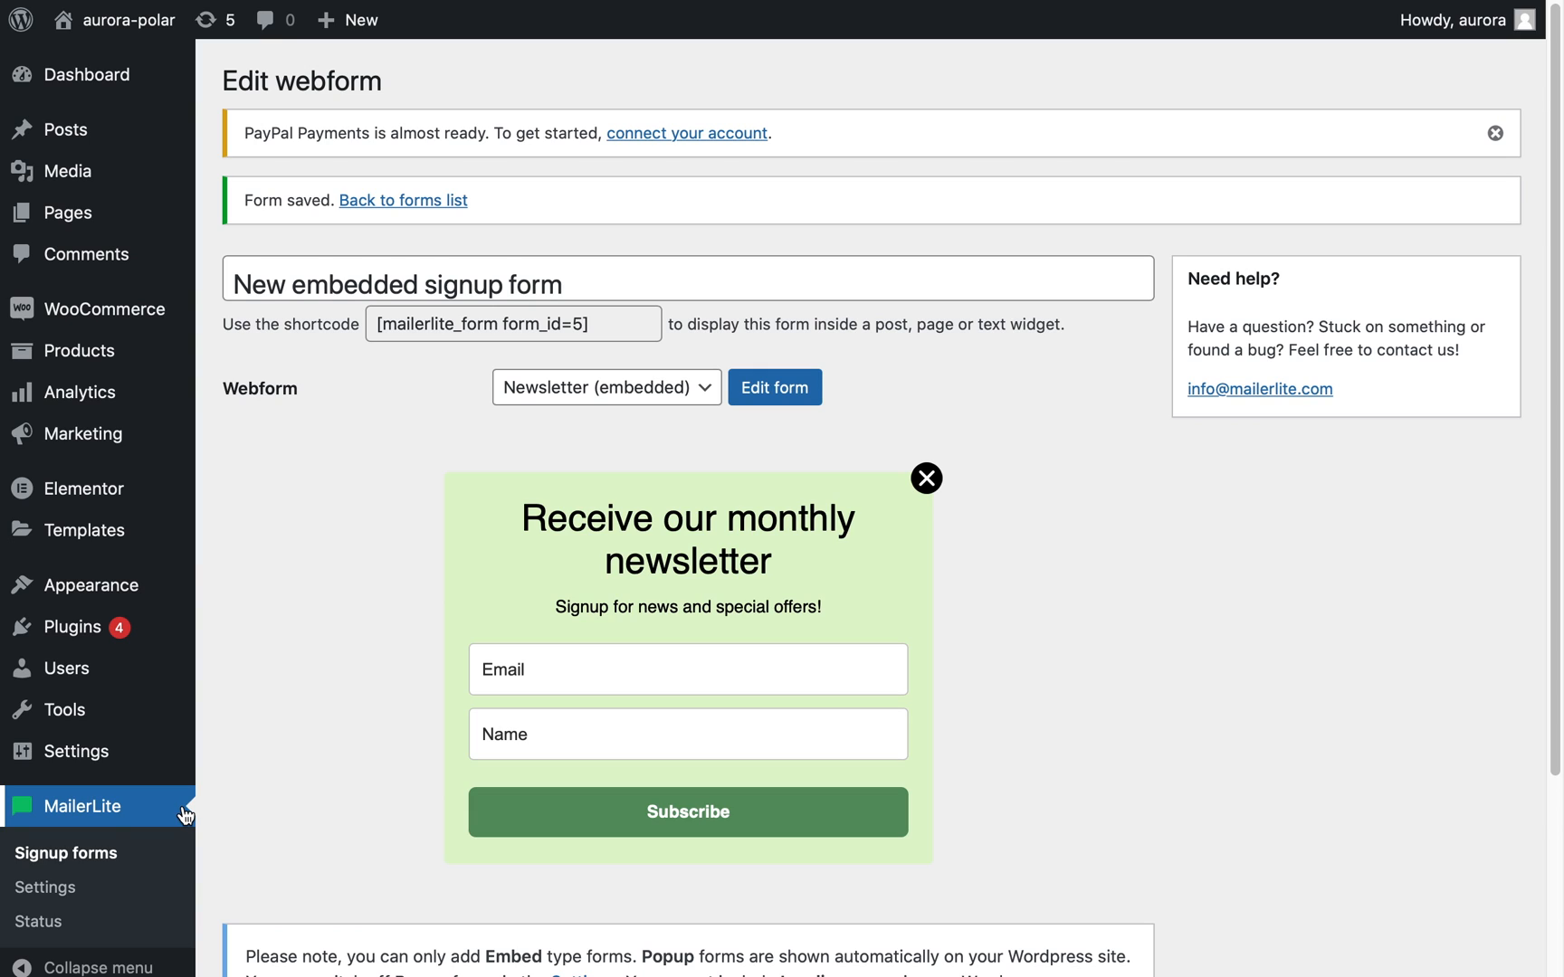
mouse_move(81, 816)
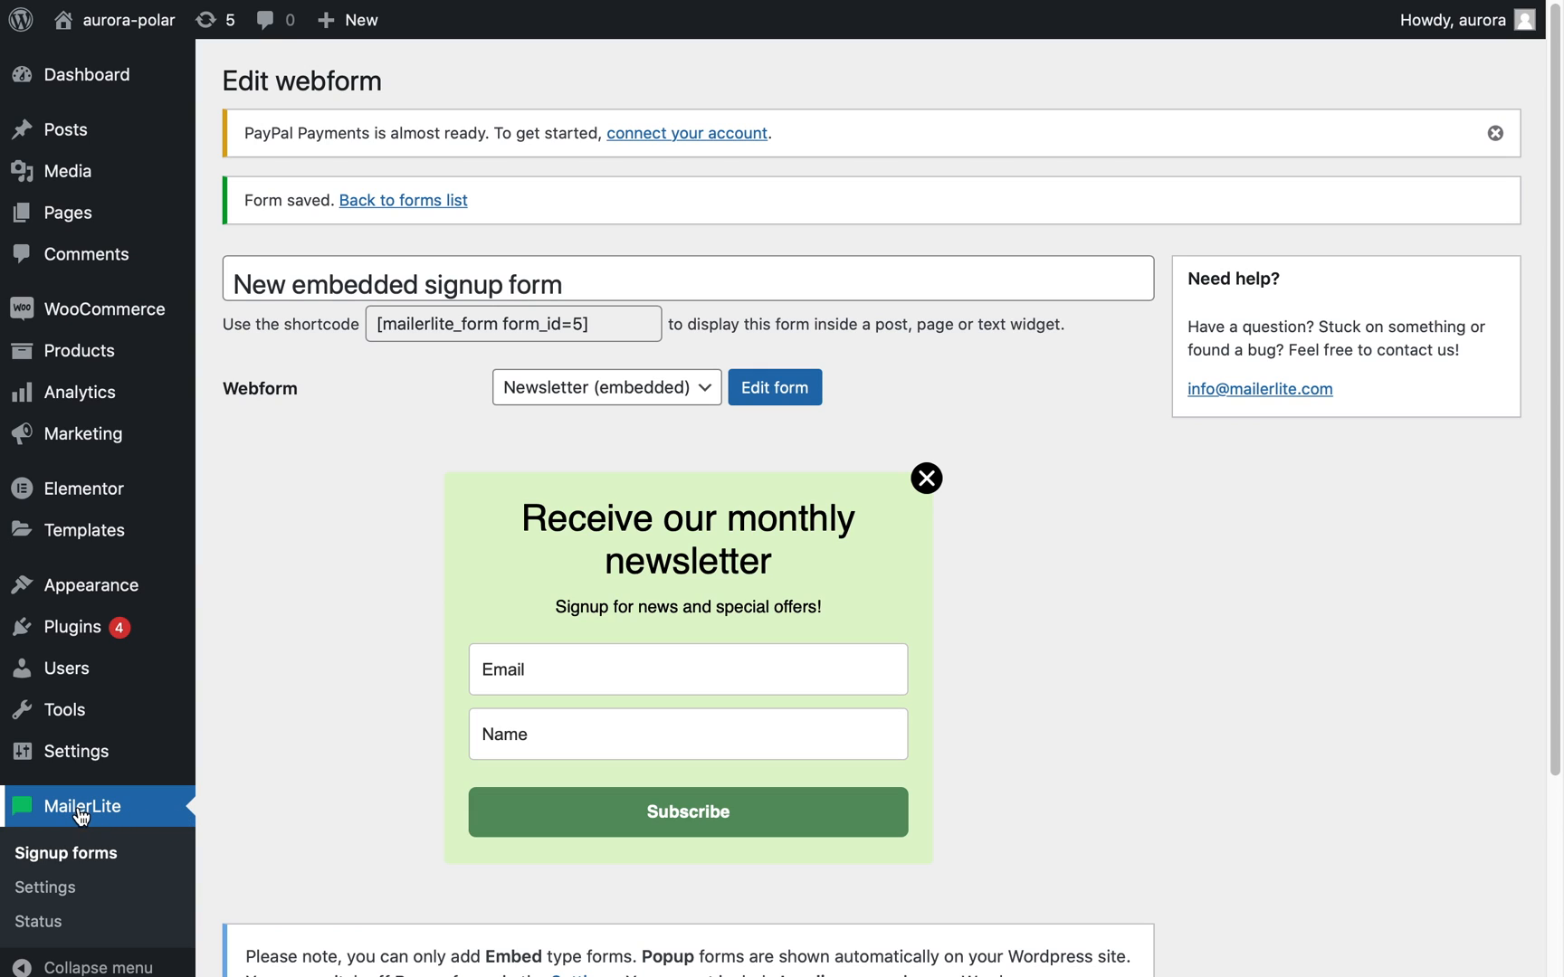
mouse_move(62, 866)
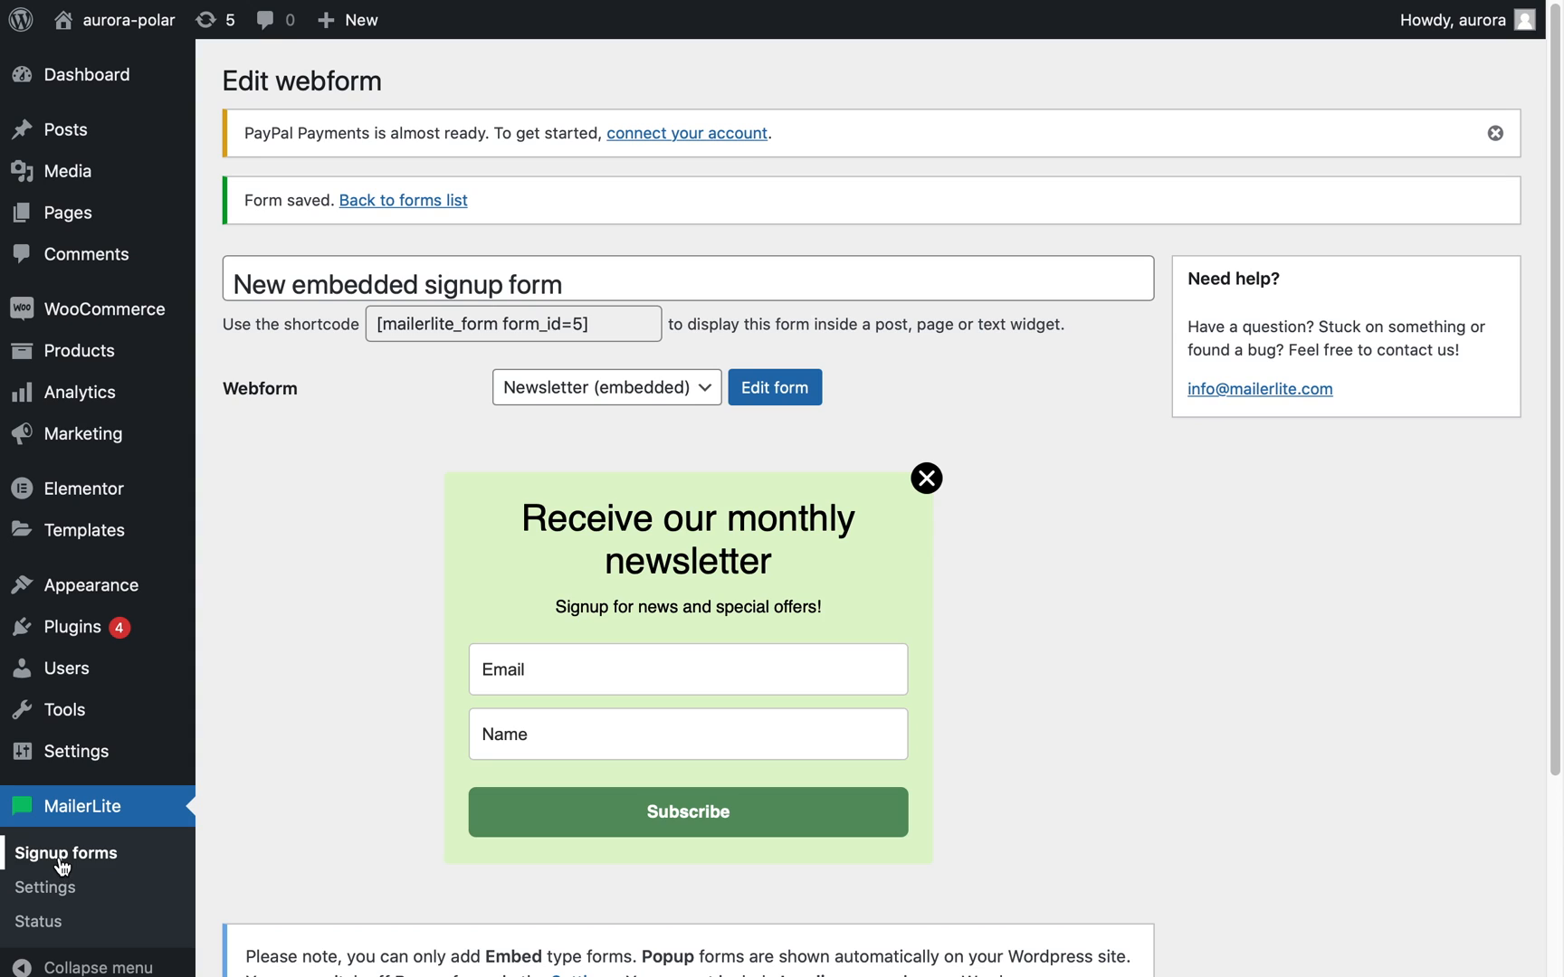
- Start a custom signup form and tick the Book club and Demo Subs interest groups
click(66, 853)
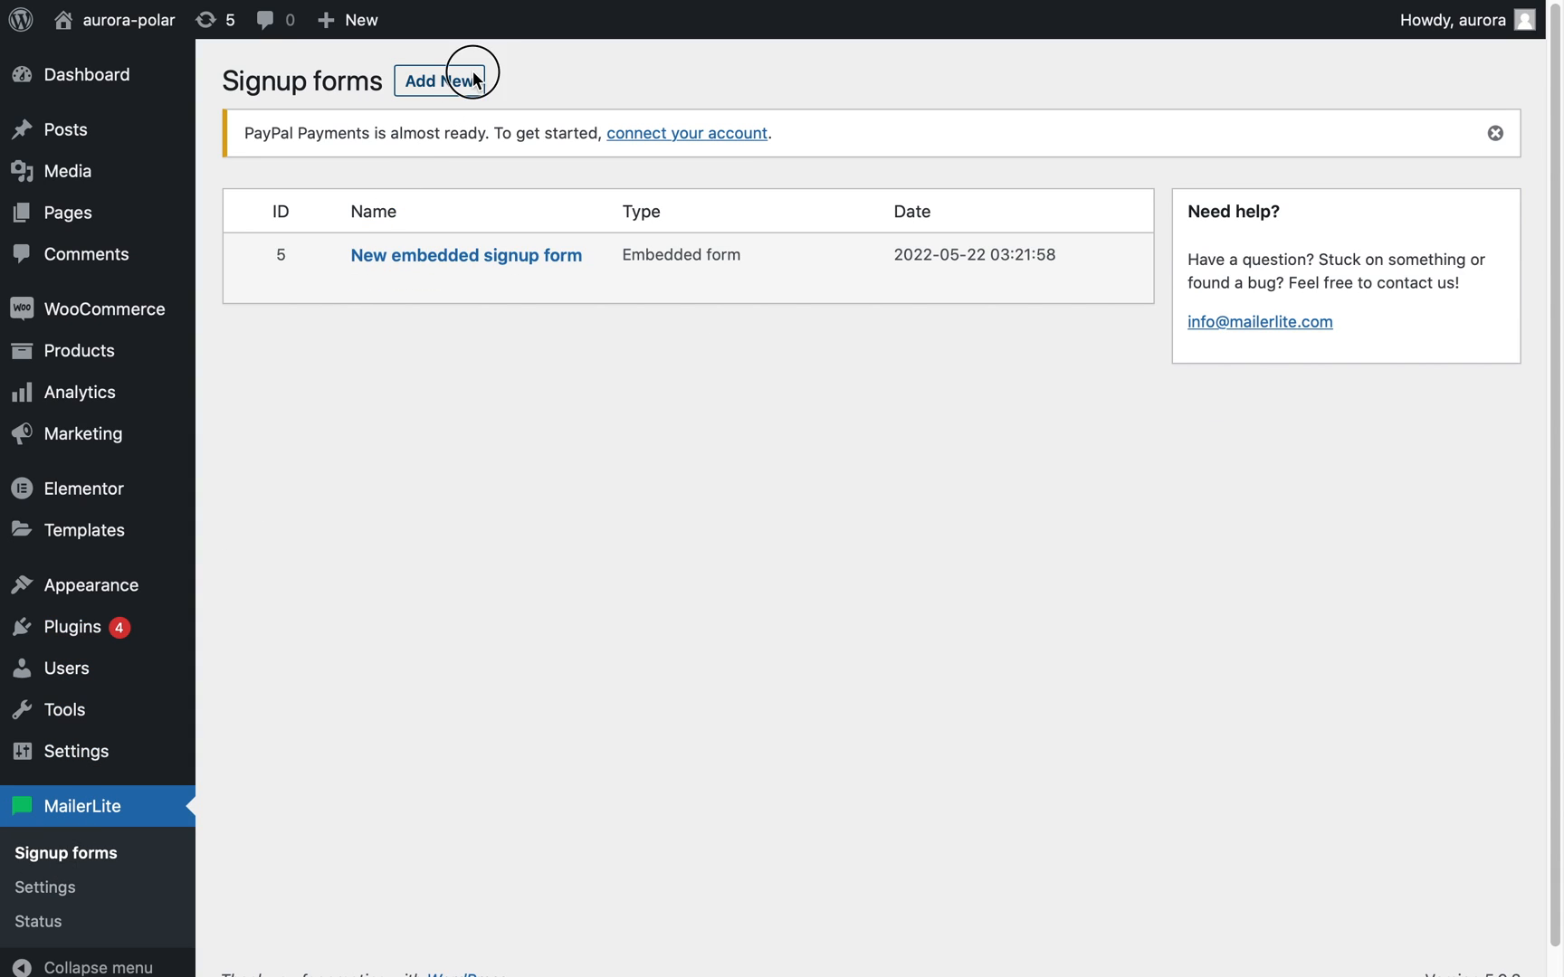
click(439, 80)
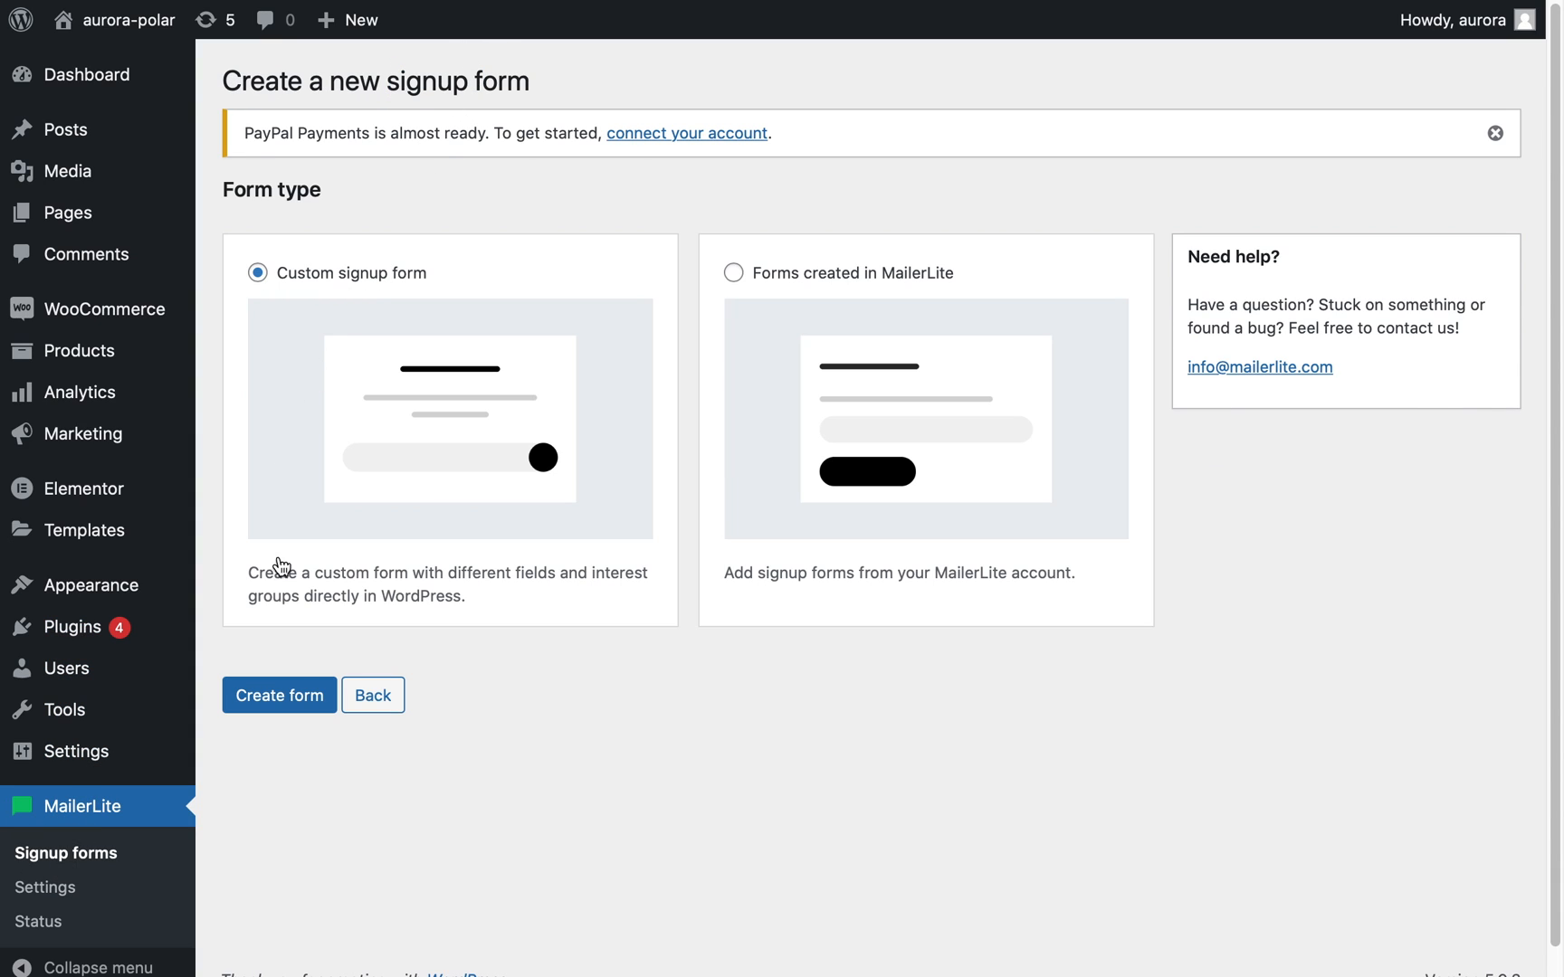
click(279, 695)
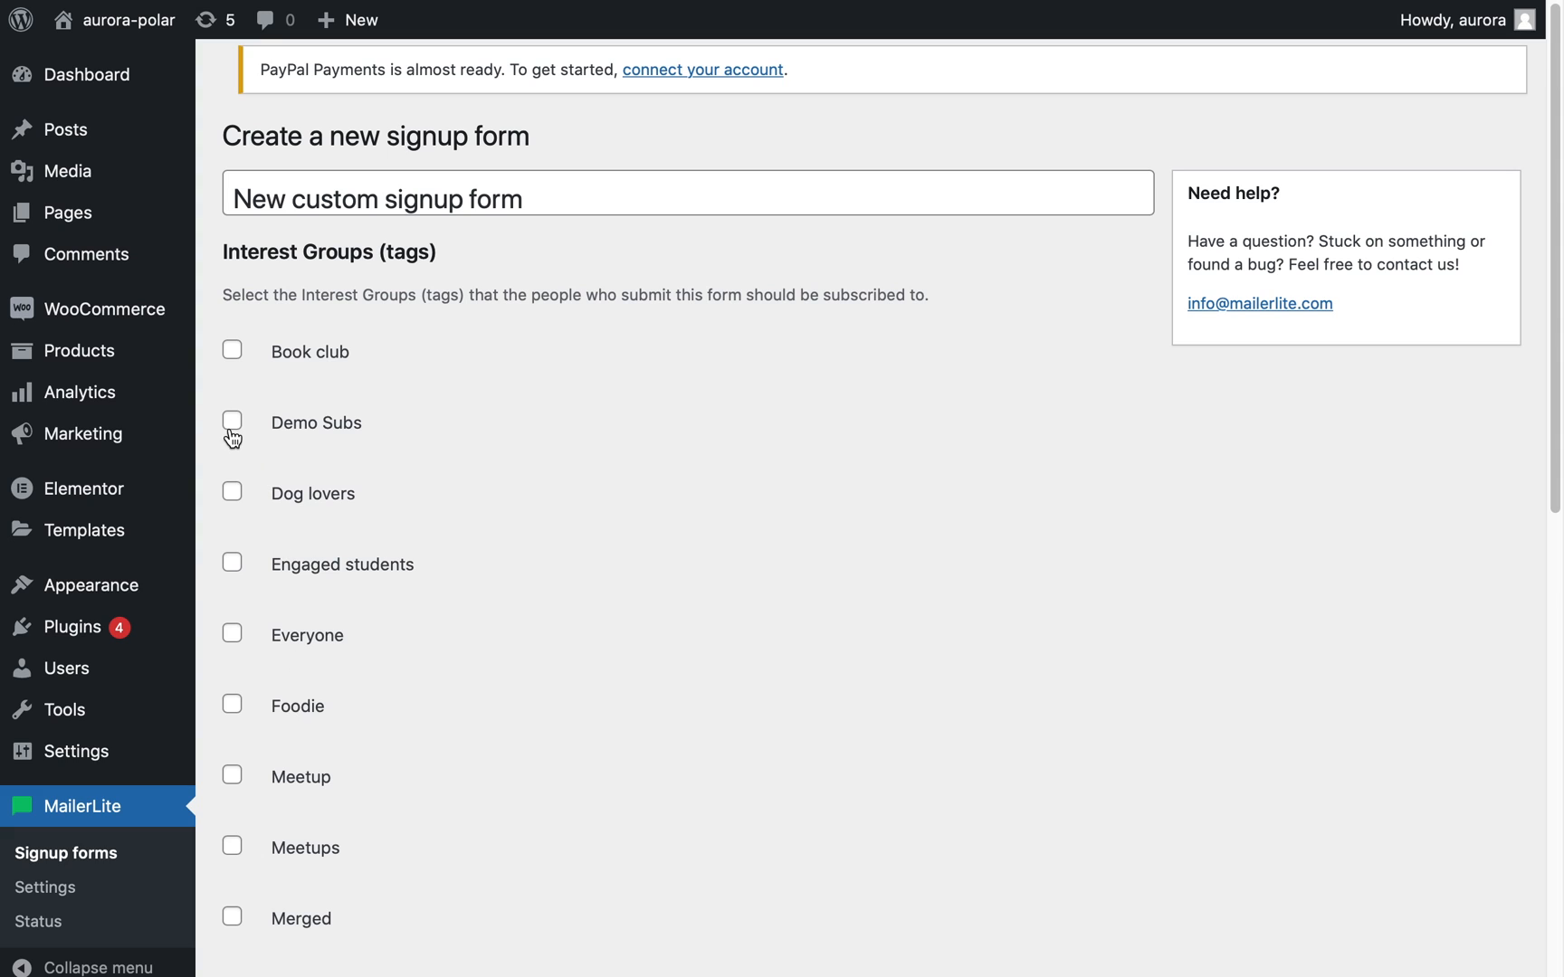
click(233, 420)
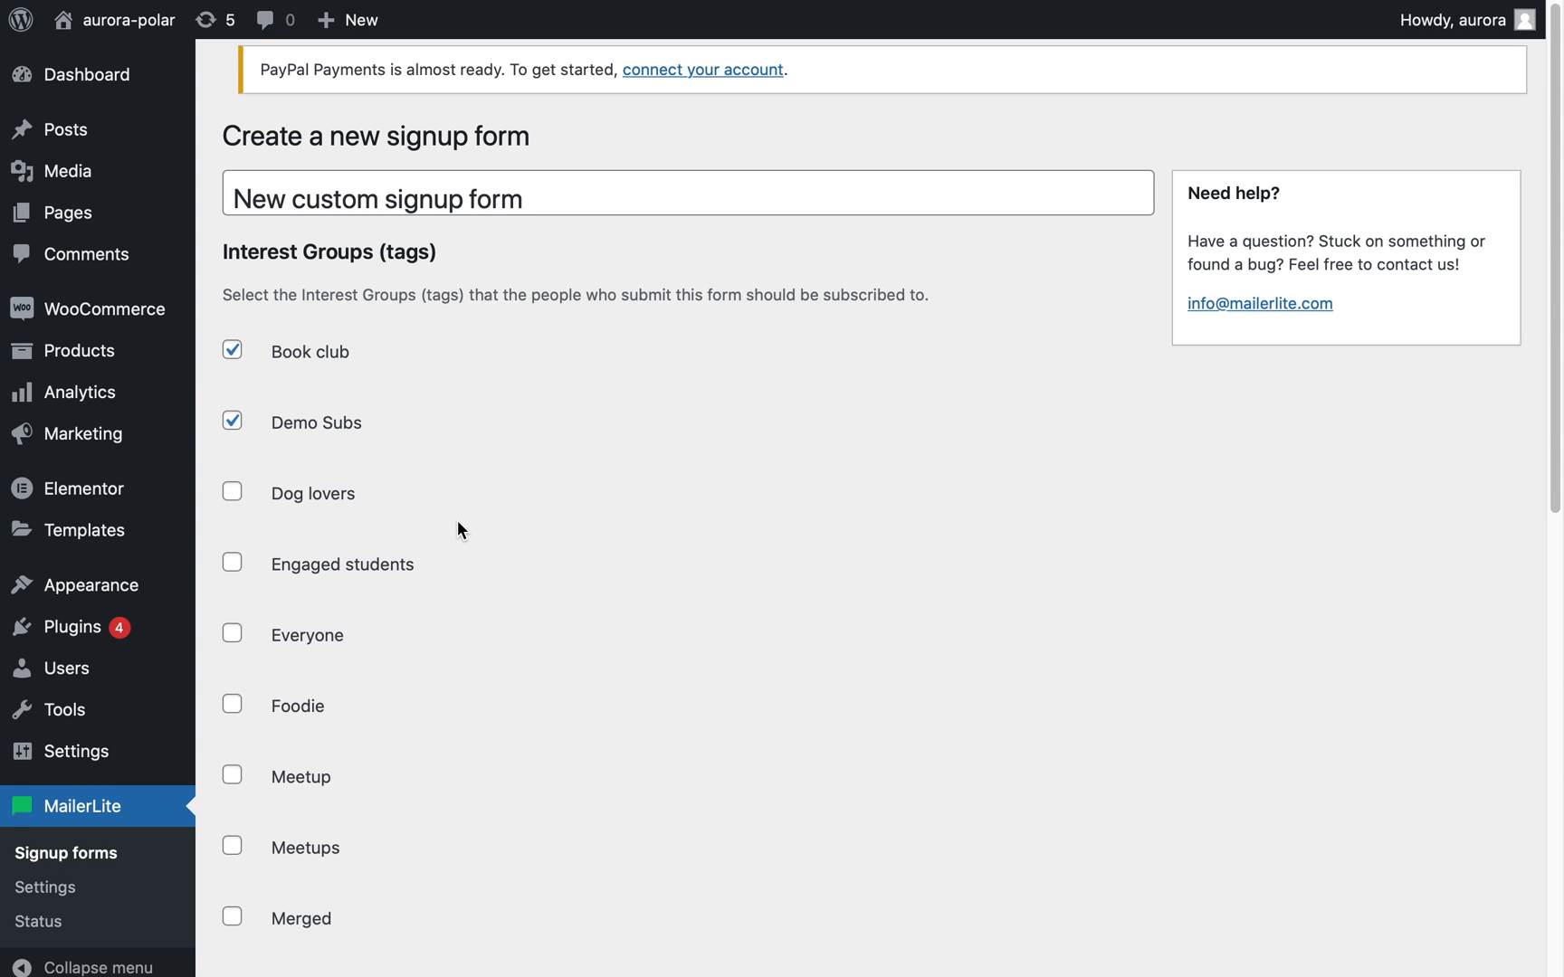
scroll(down, 3)
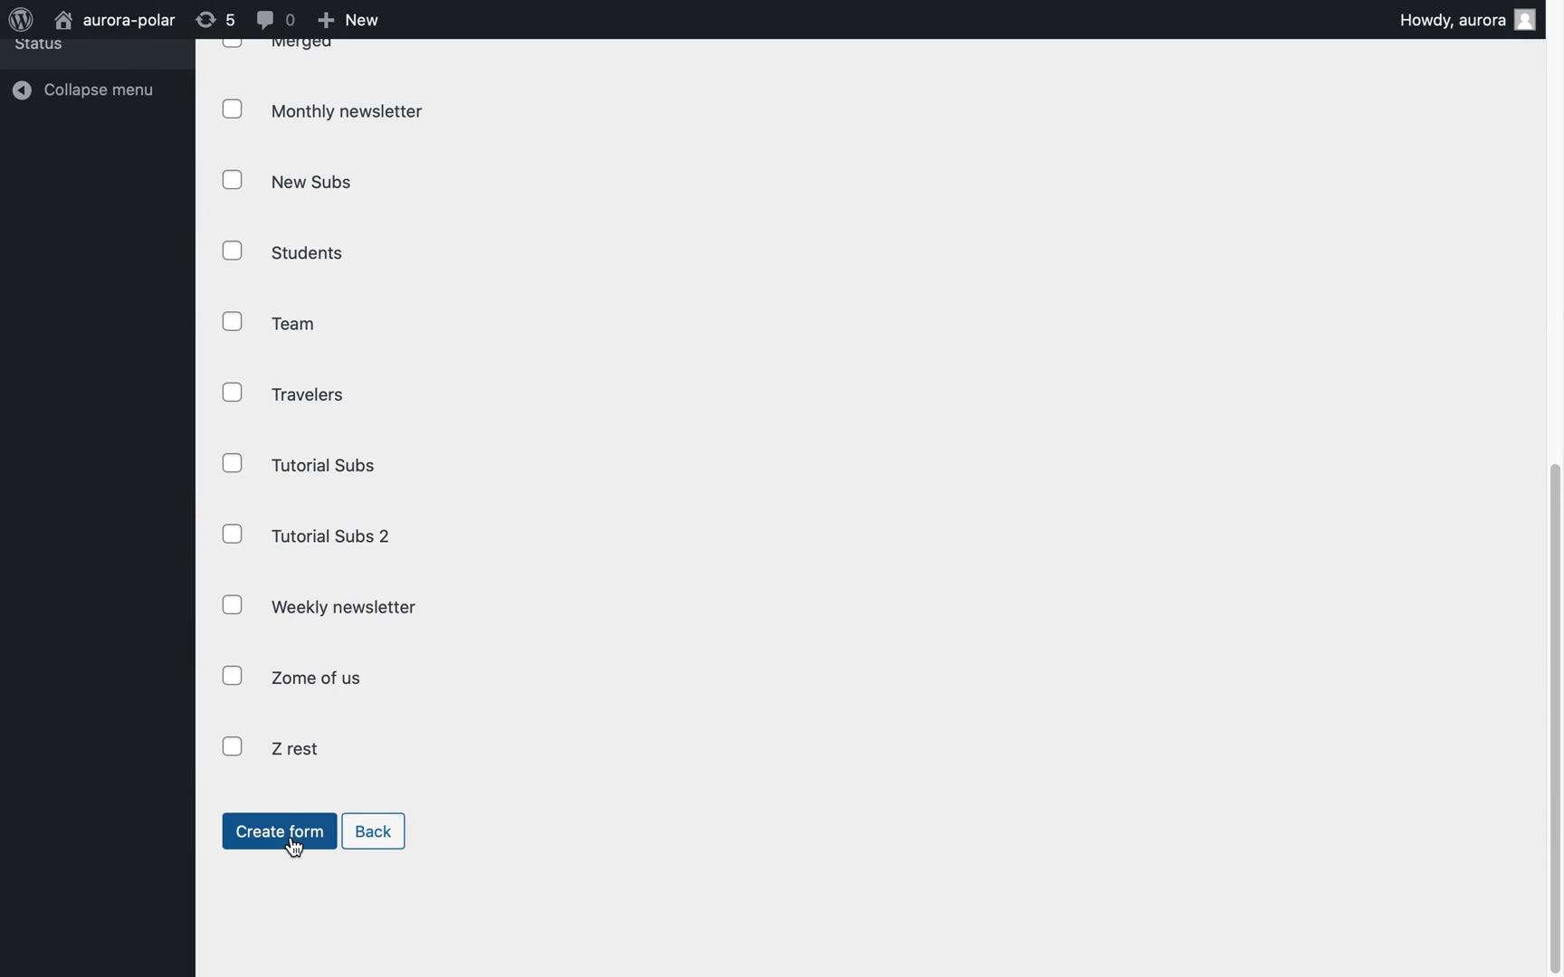
- Create and save the custom 'Demo' form, then add a Company field
click(279, 831)
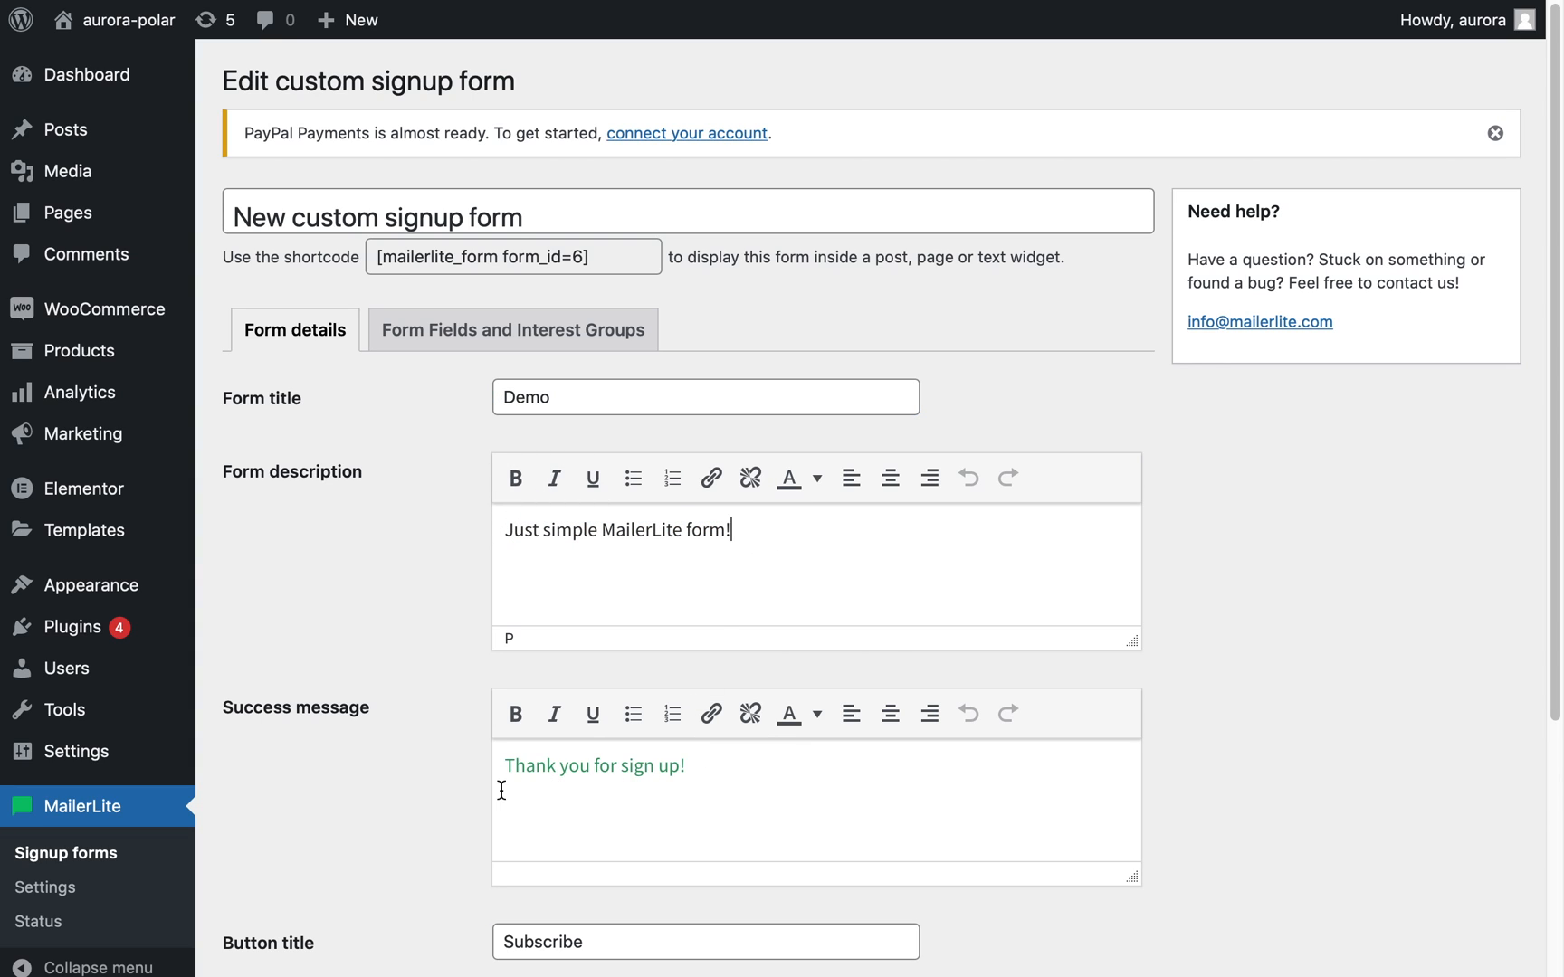
scroll(down, 3)
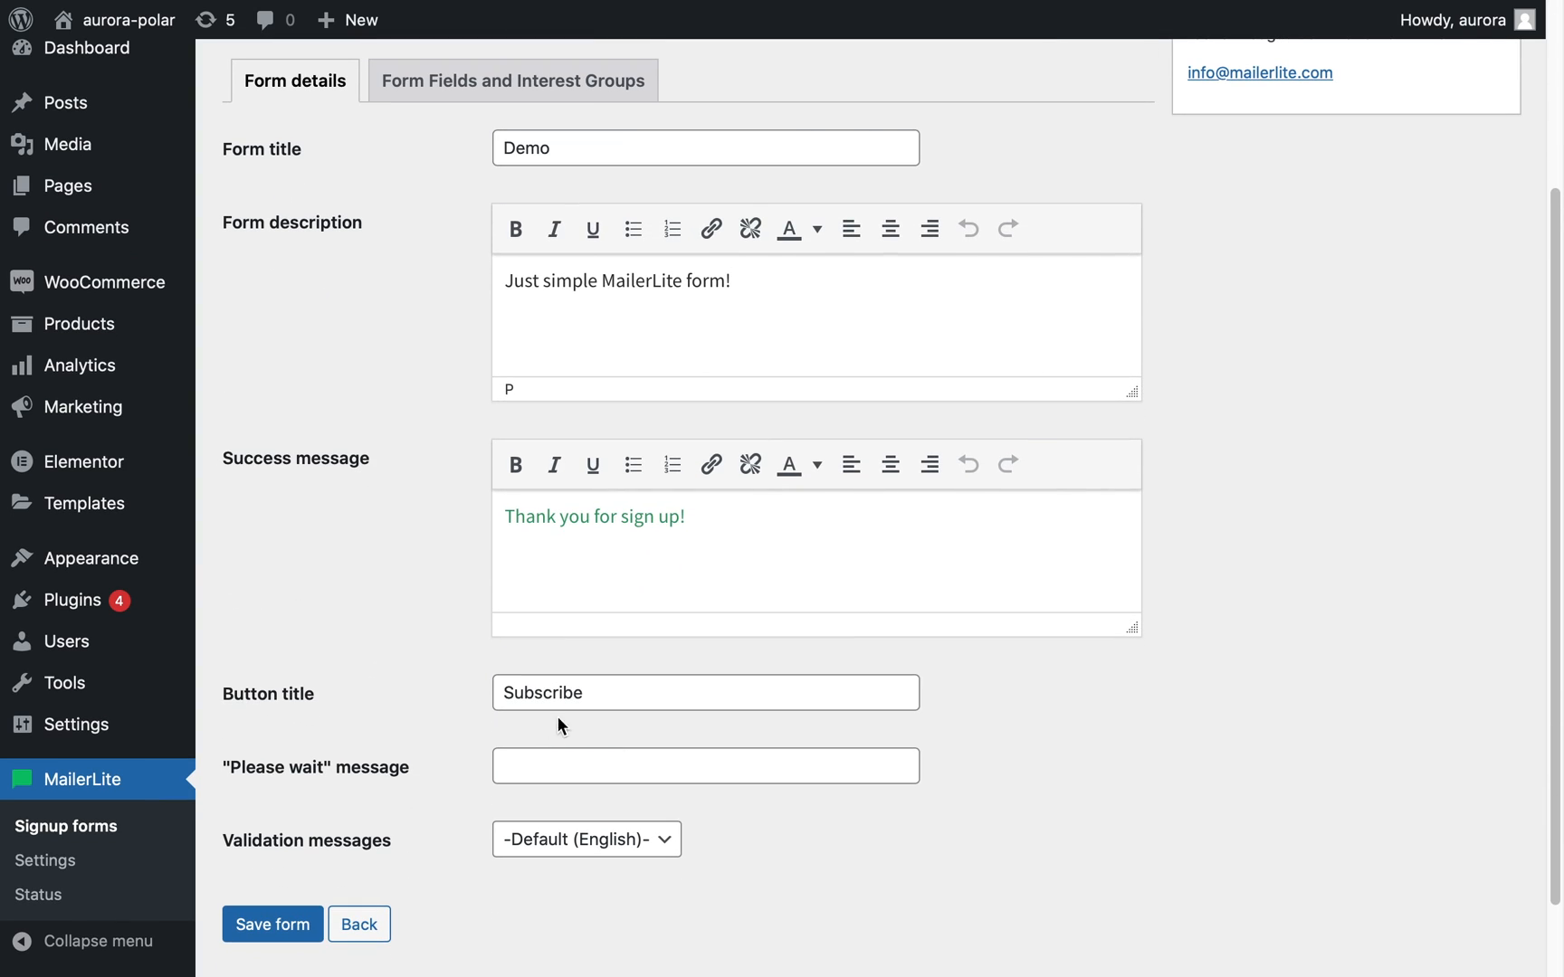
click(271, 923)
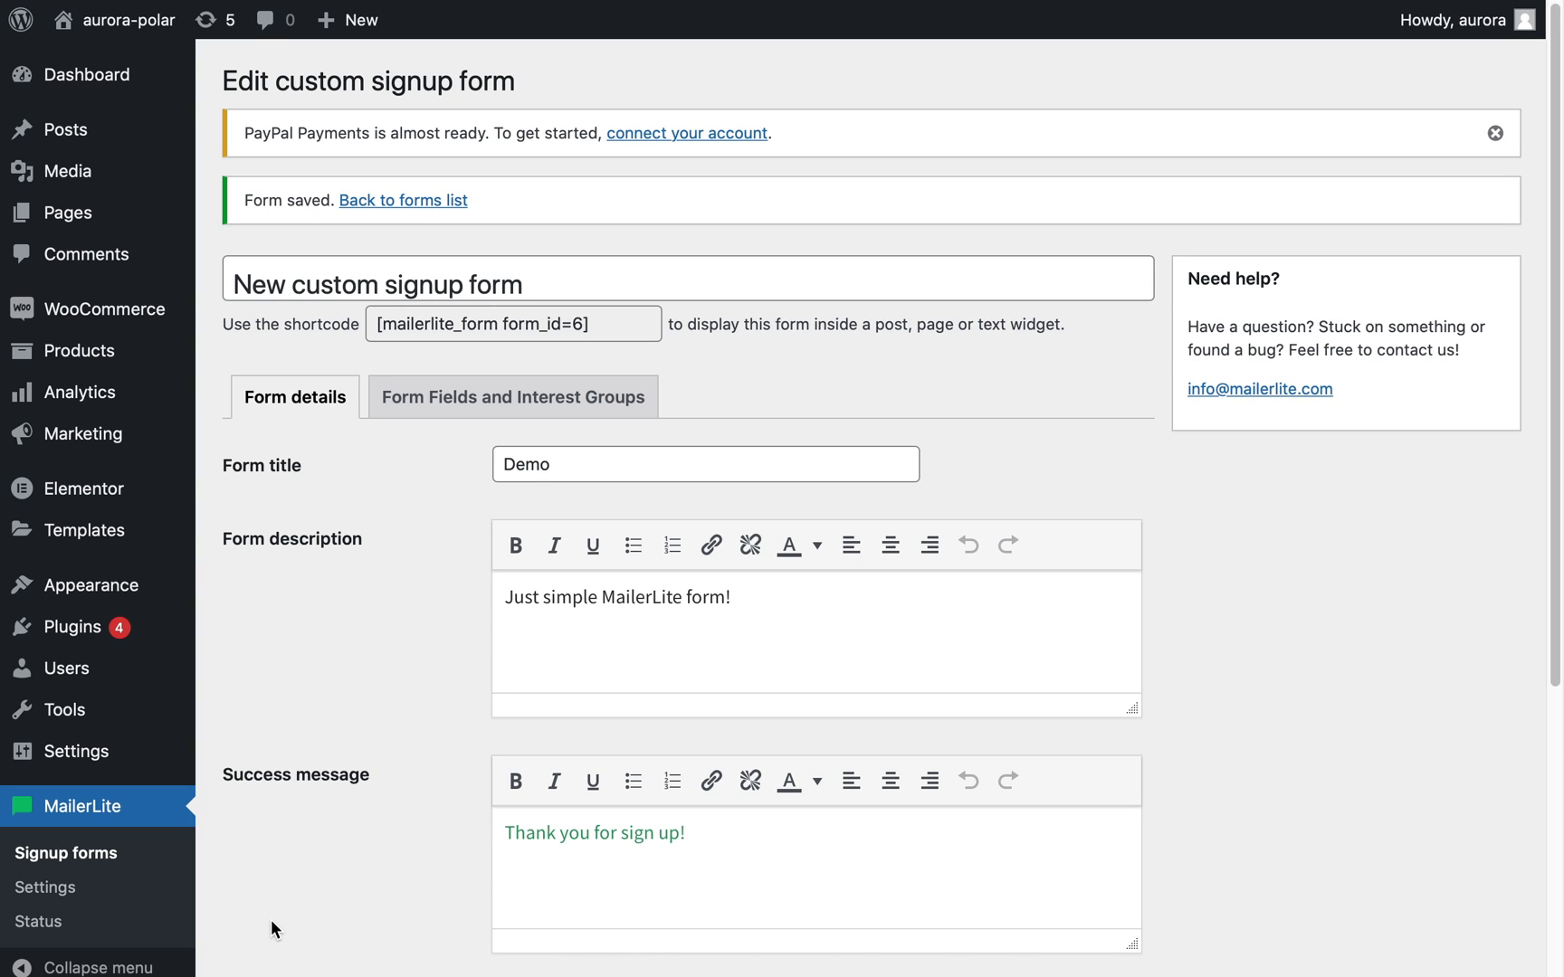
click(511, 397)
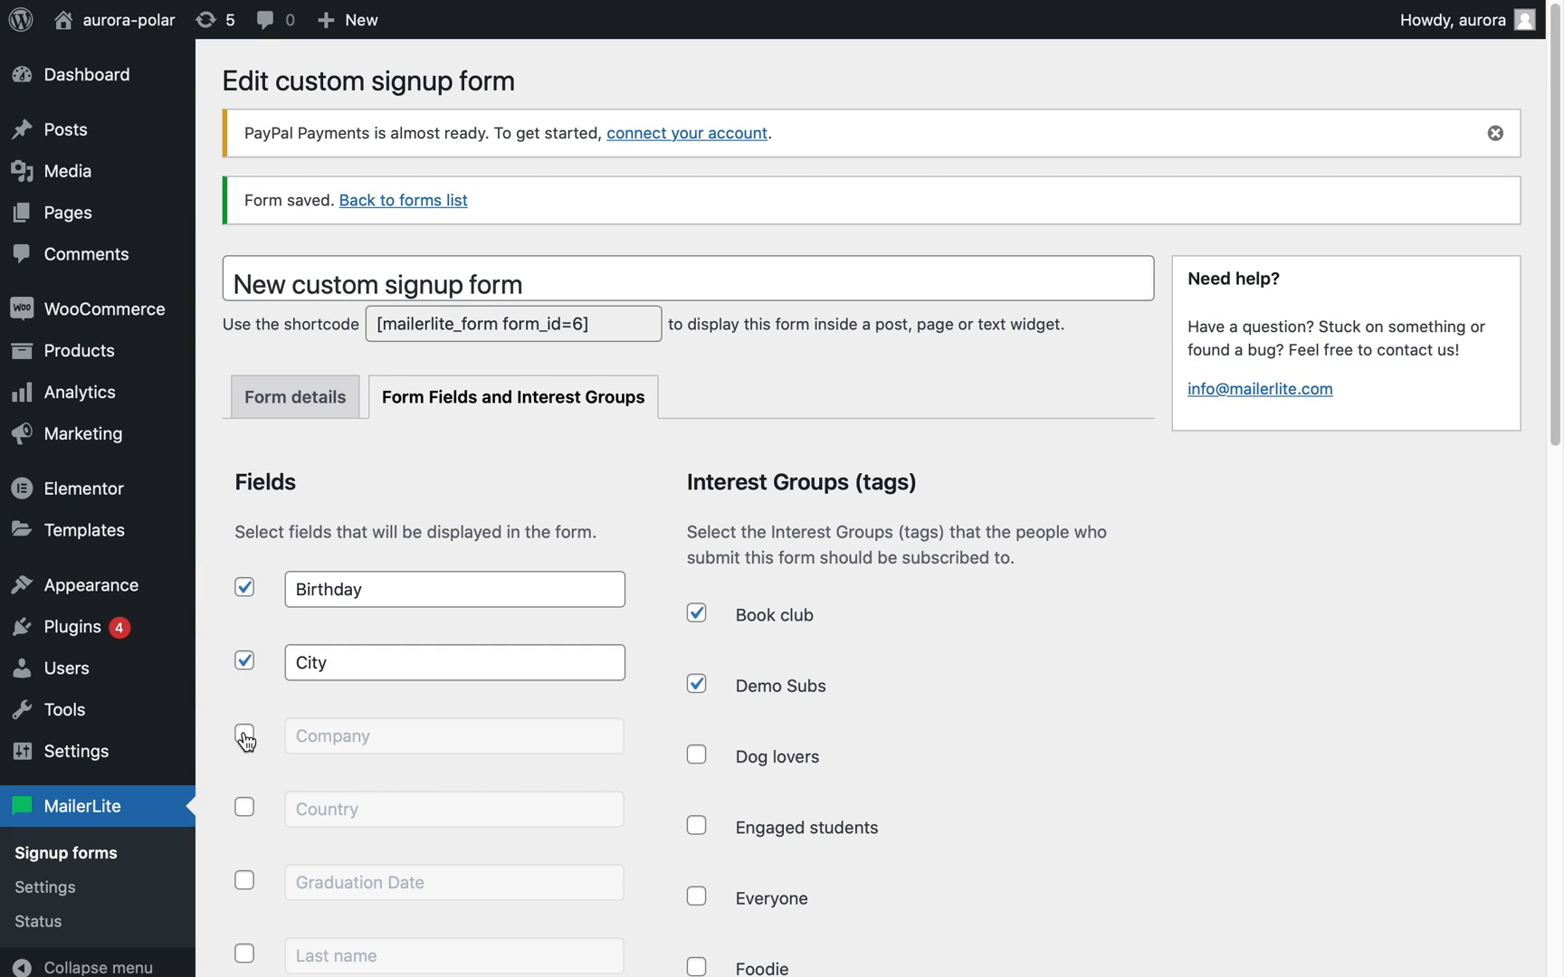
click(244, 662)
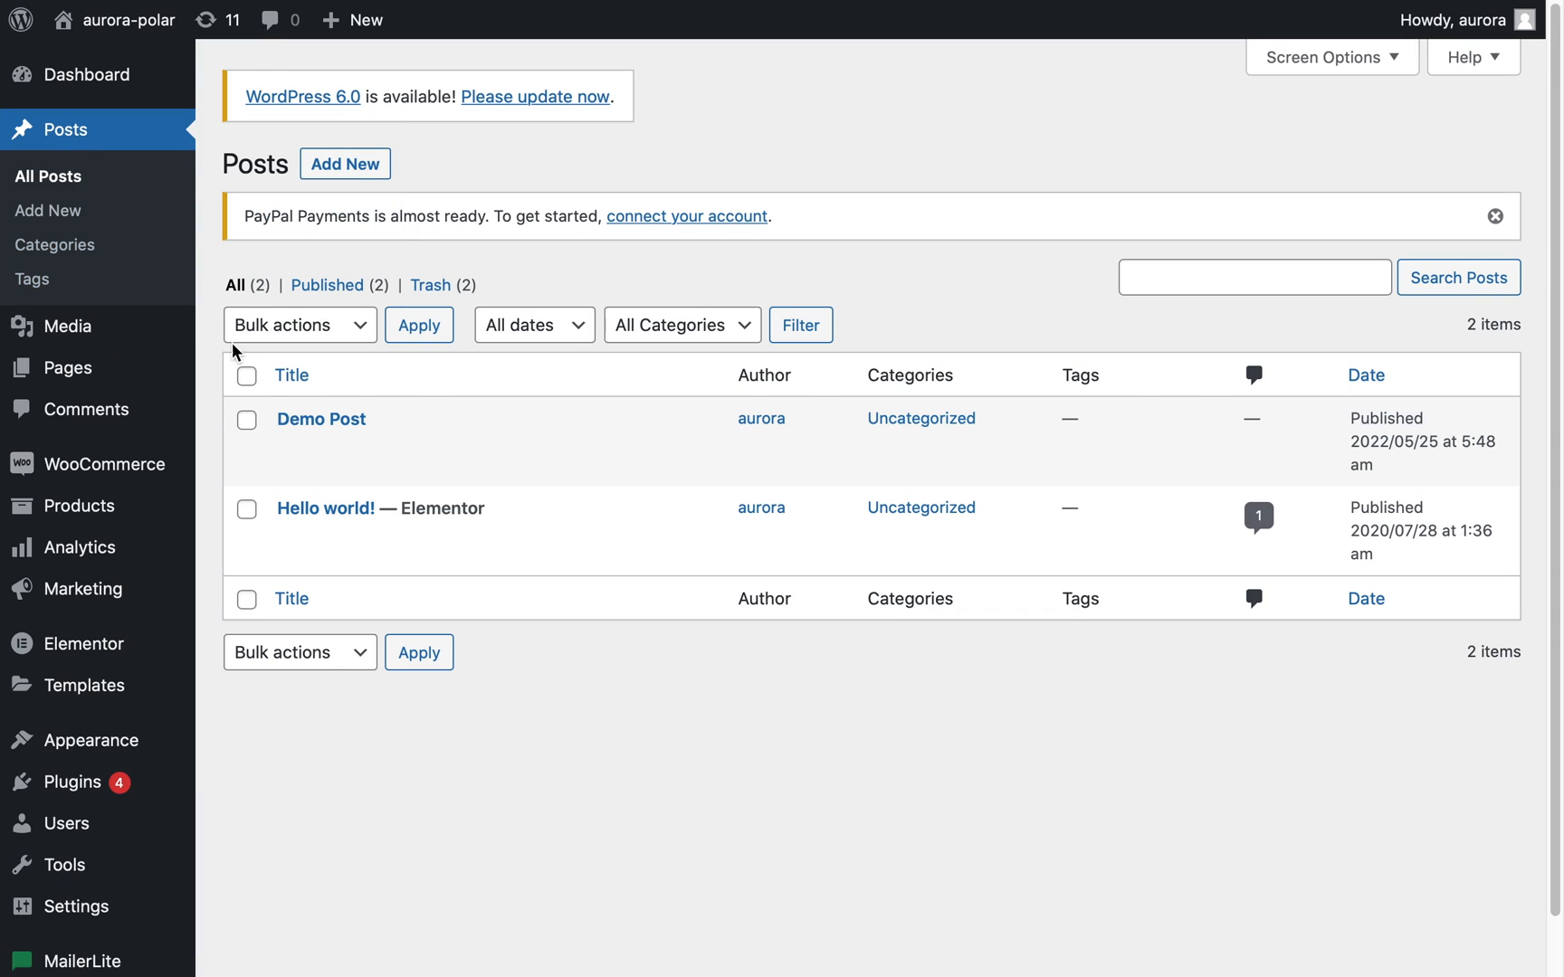
mouse_move(321, 419)
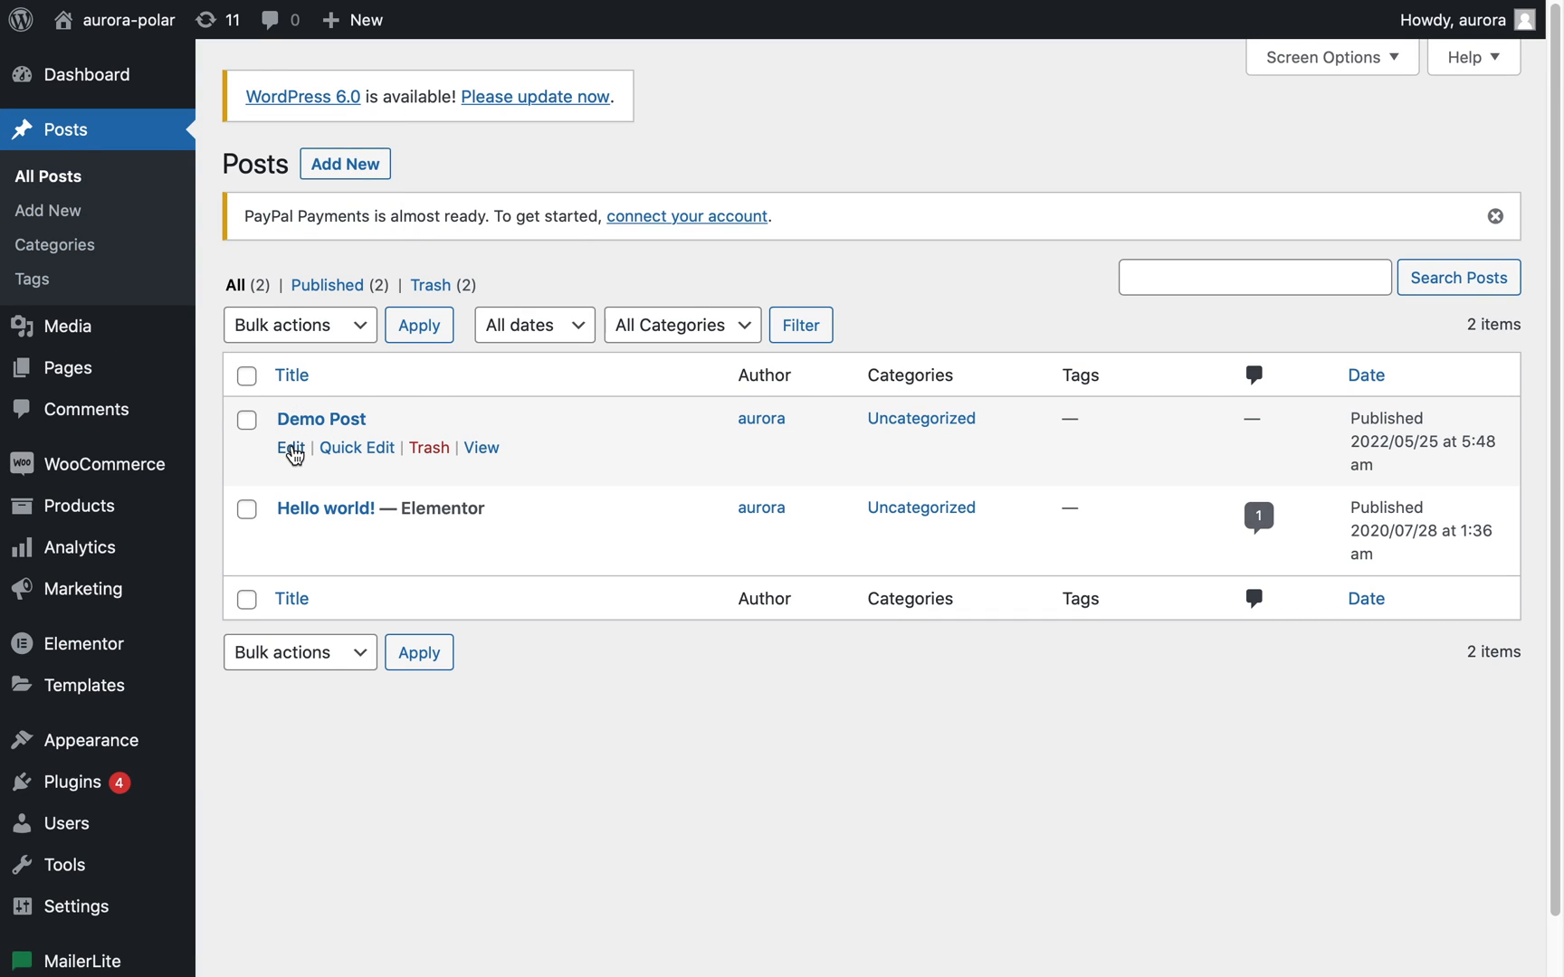
- Add a MailerLite signup form block with the embedded newsletter form to Demo Post
click(290, 447)
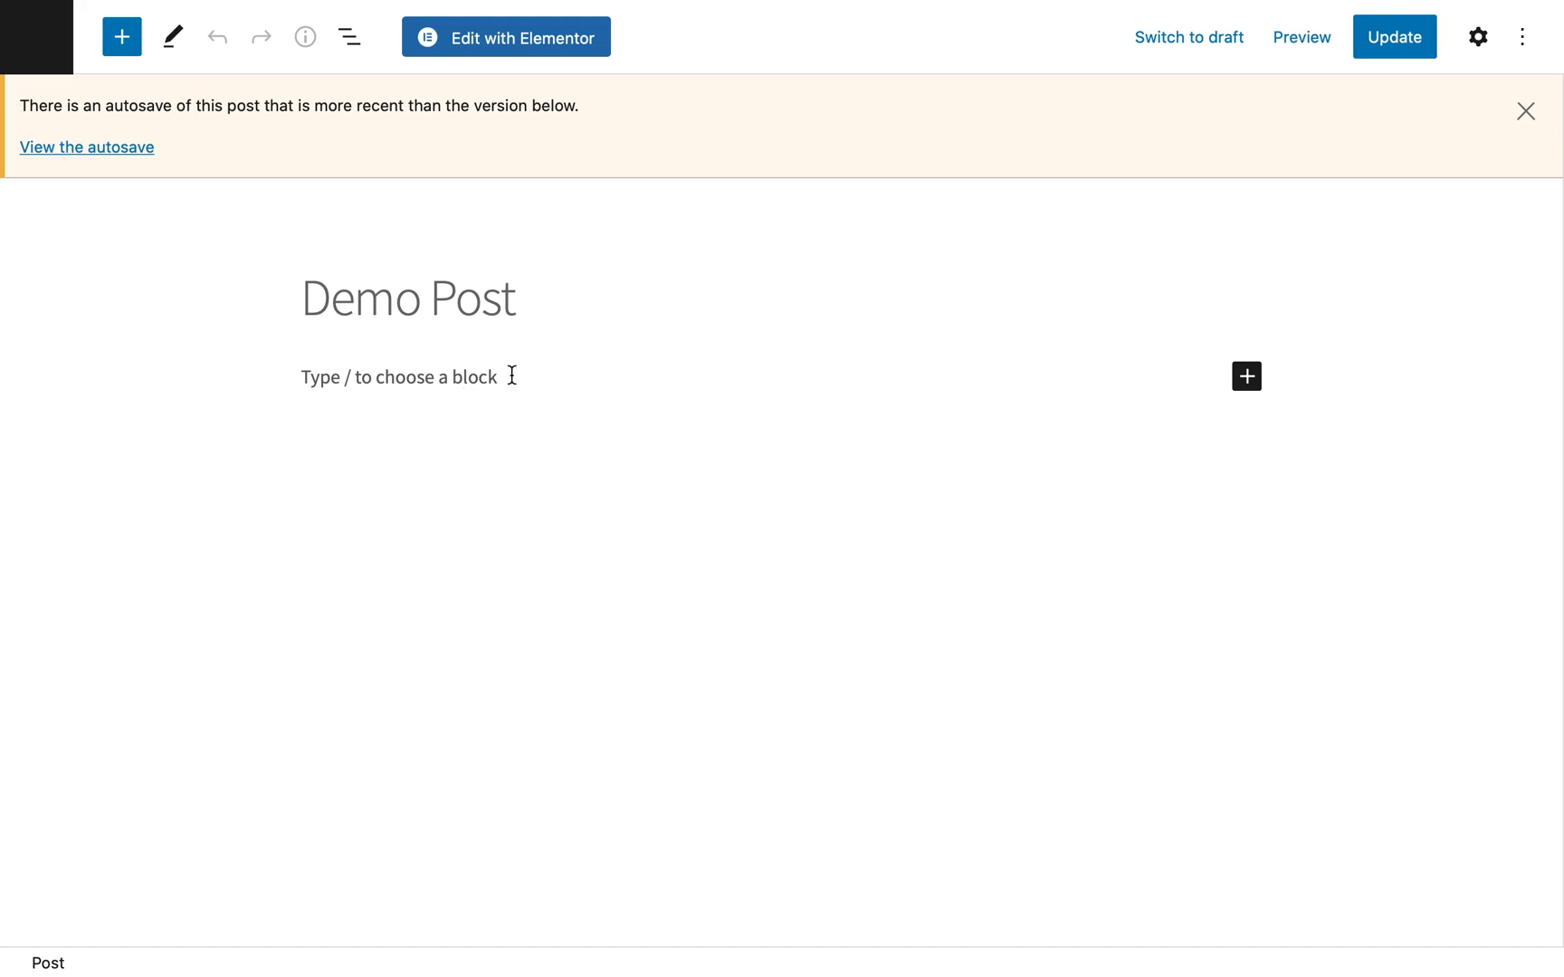
mouse_move(1245, 378)
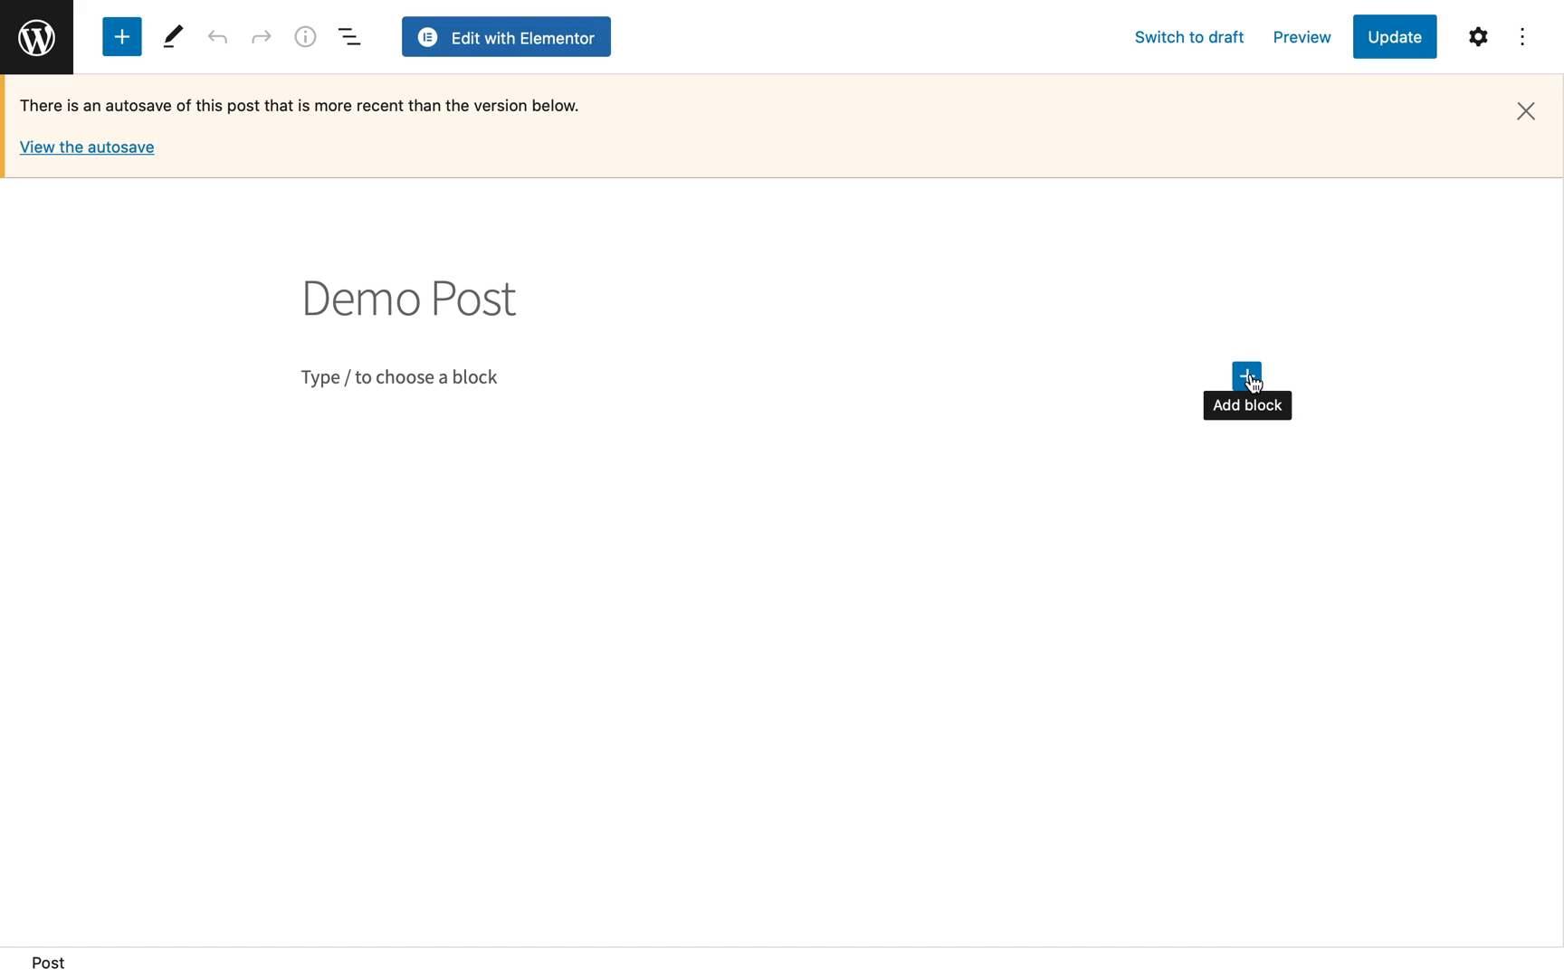
click(1245, 375)
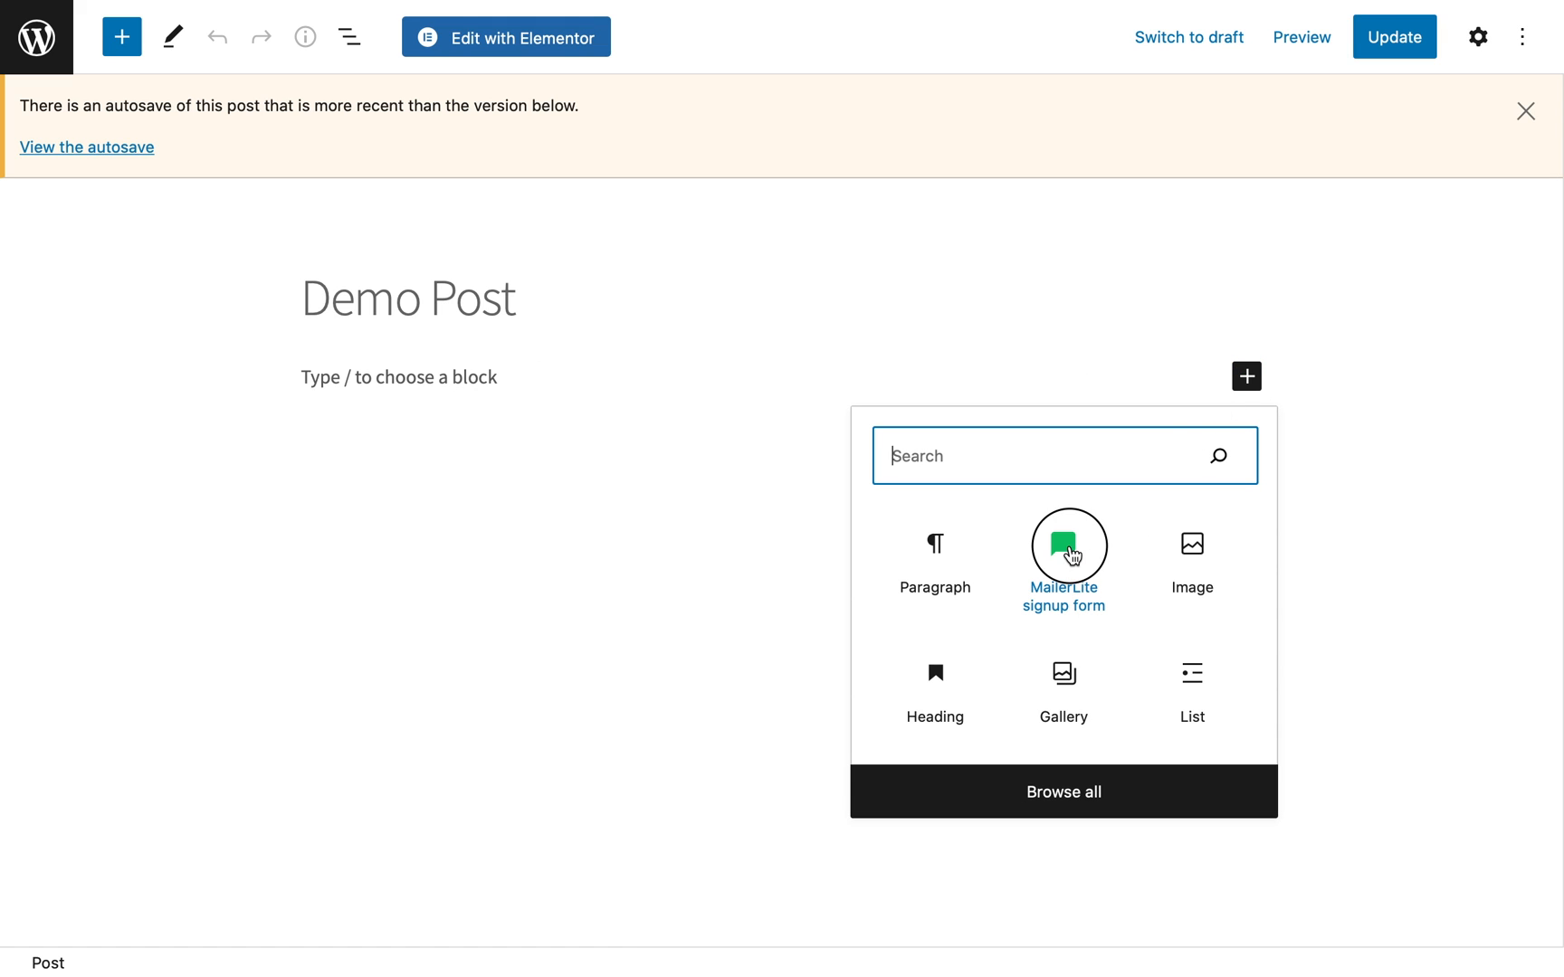
click(1064, 545)
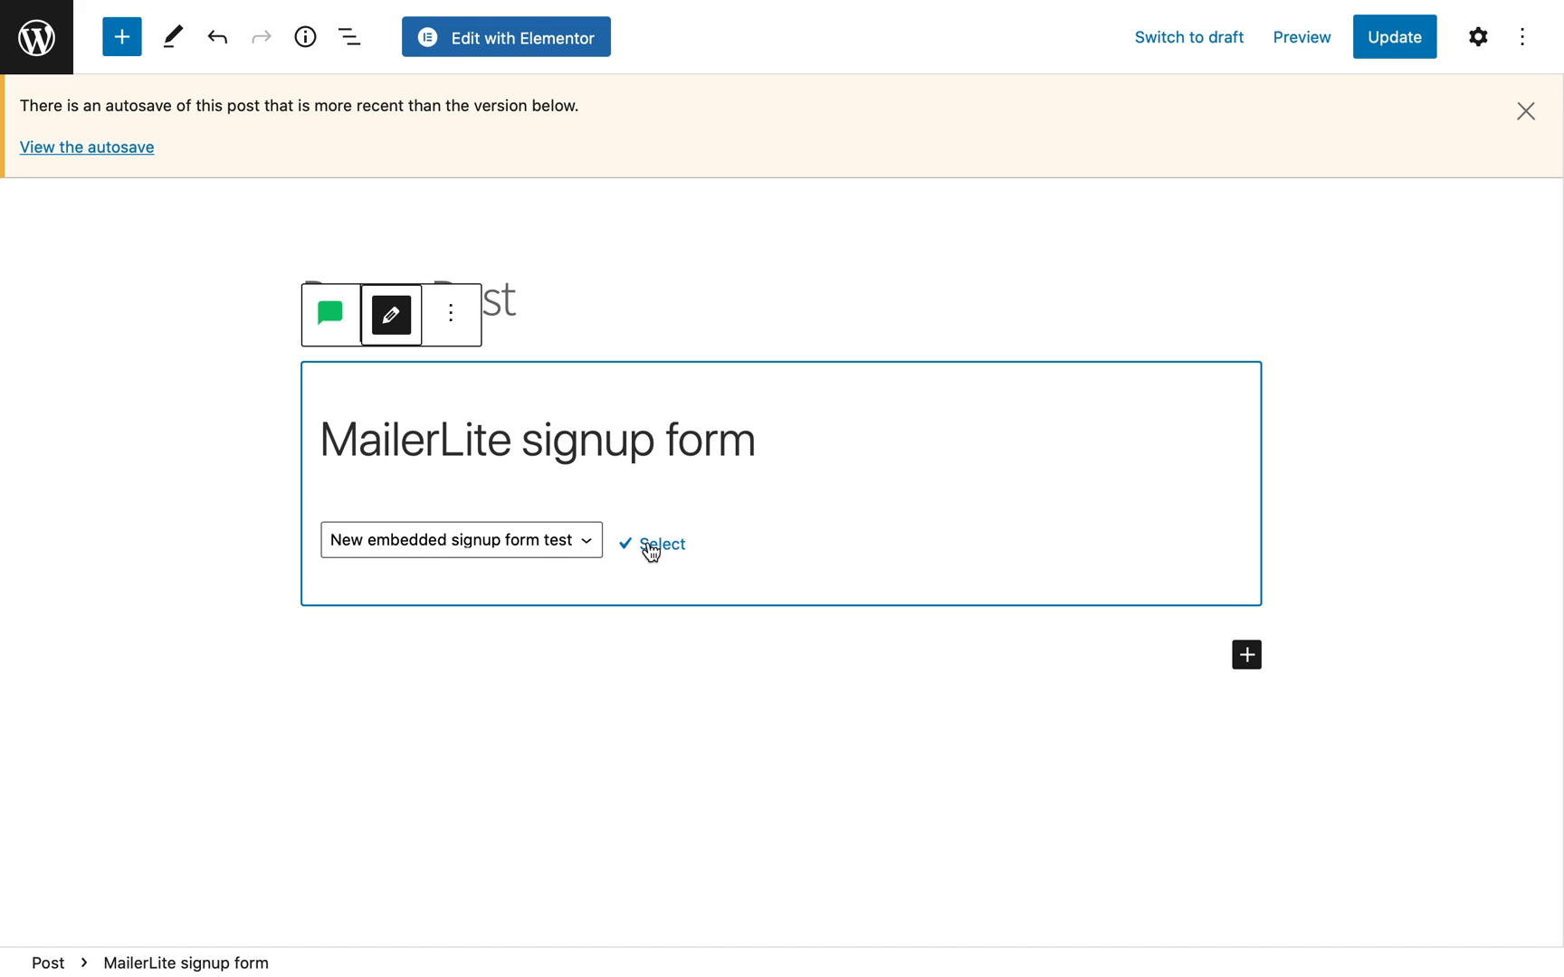
click(662, 545)
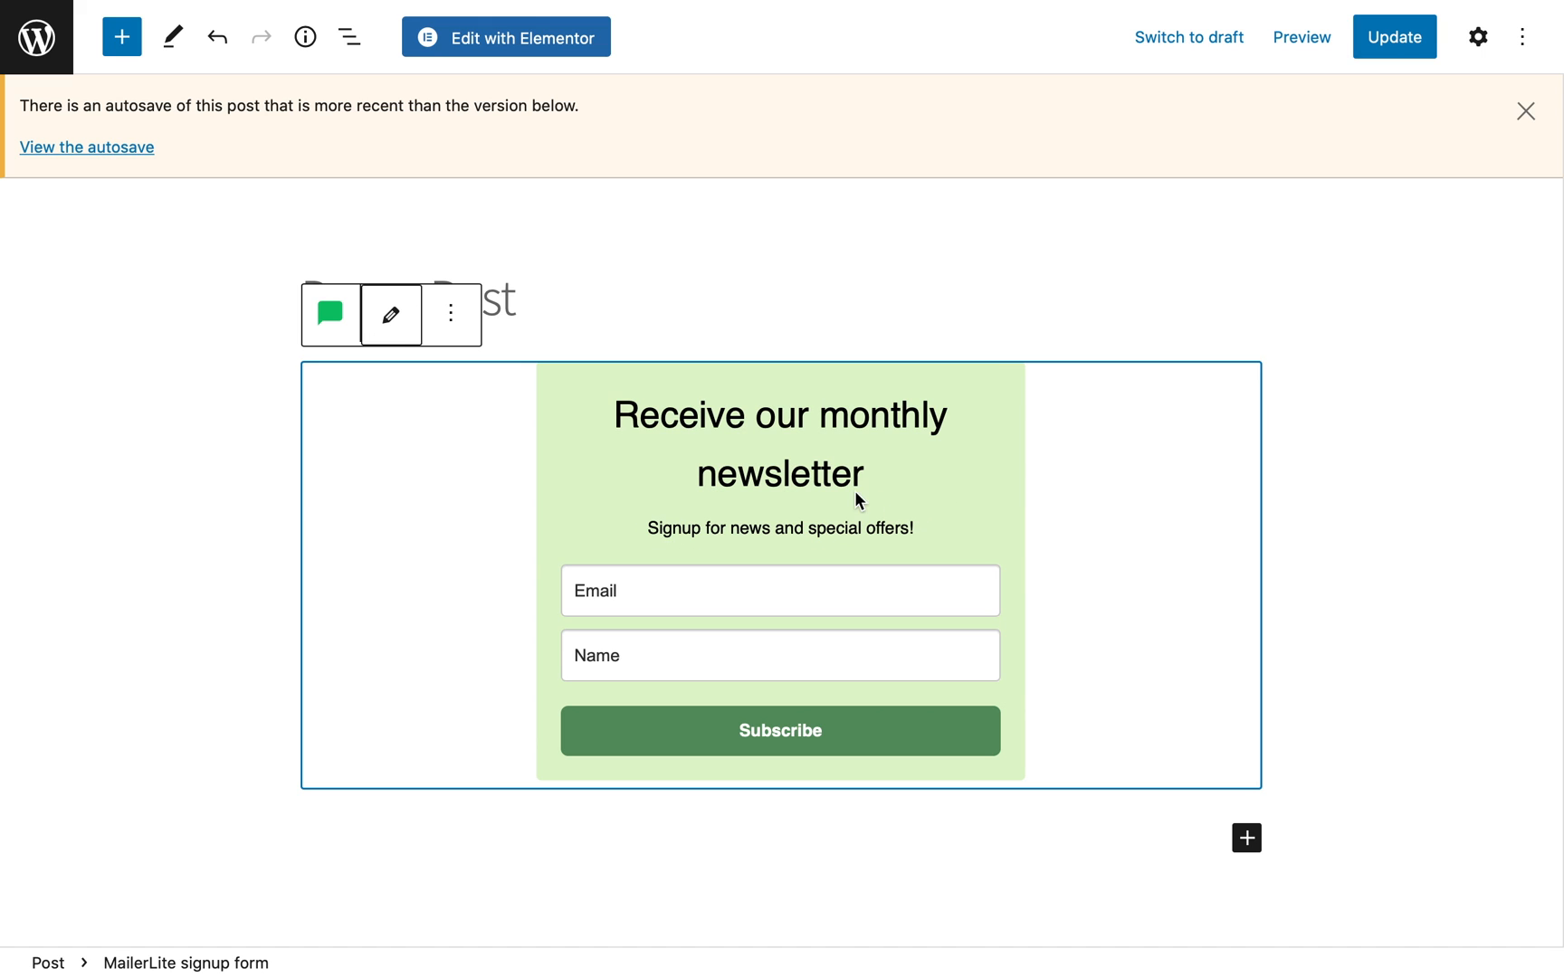
- Preview the Demo Post in a new tab and scroll through it
click(1301, 37)
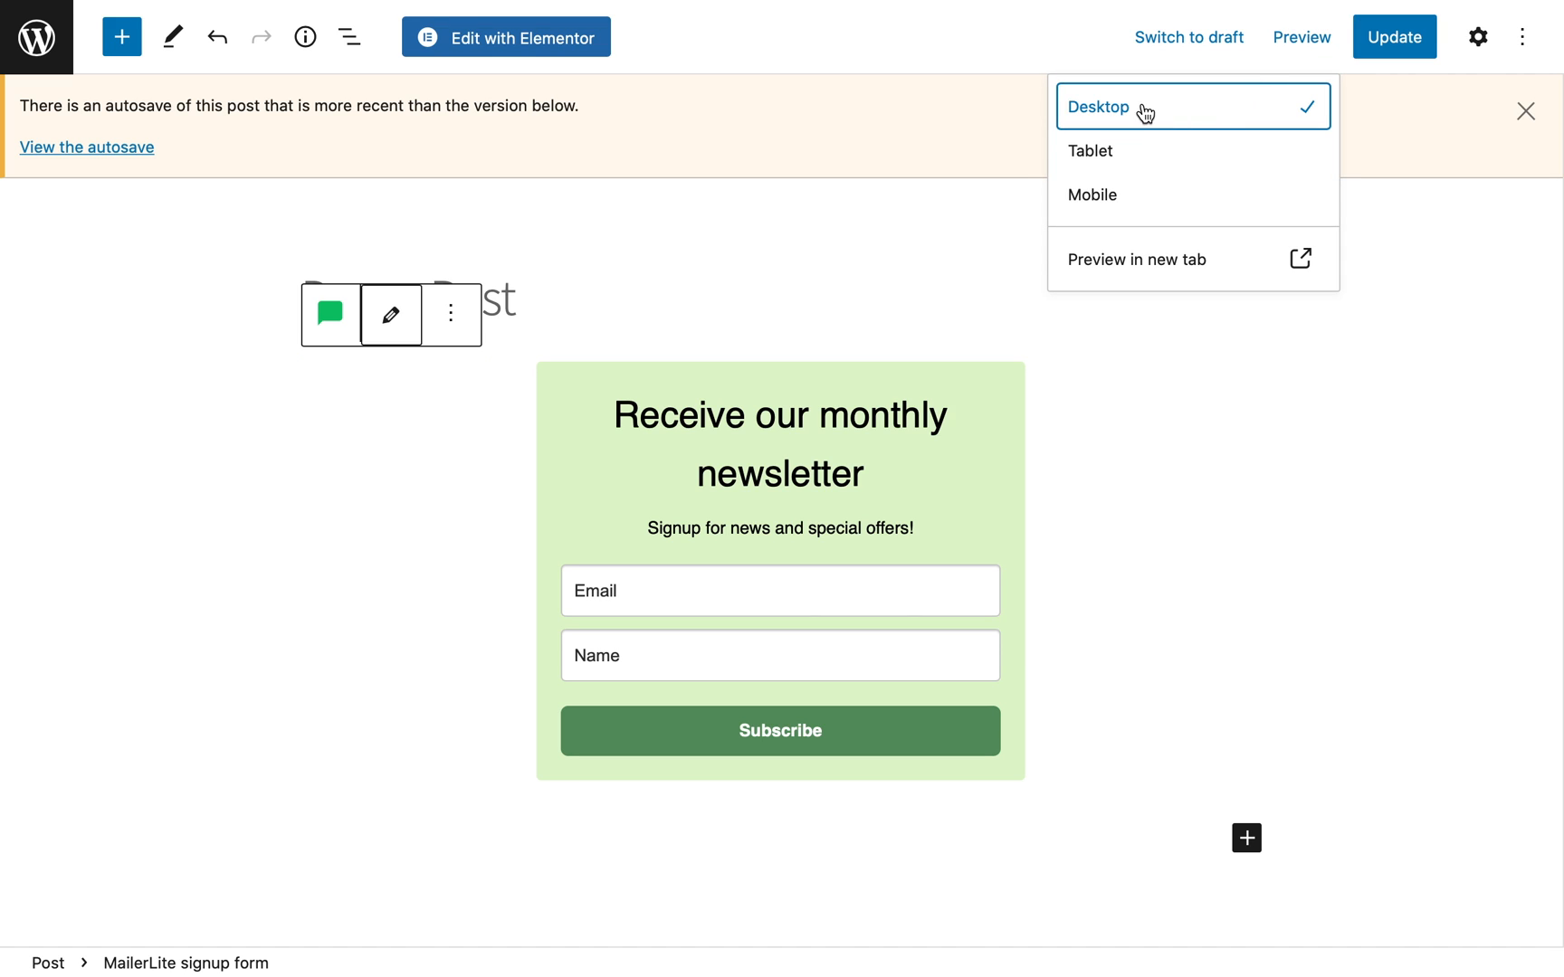
click(1134, 260)
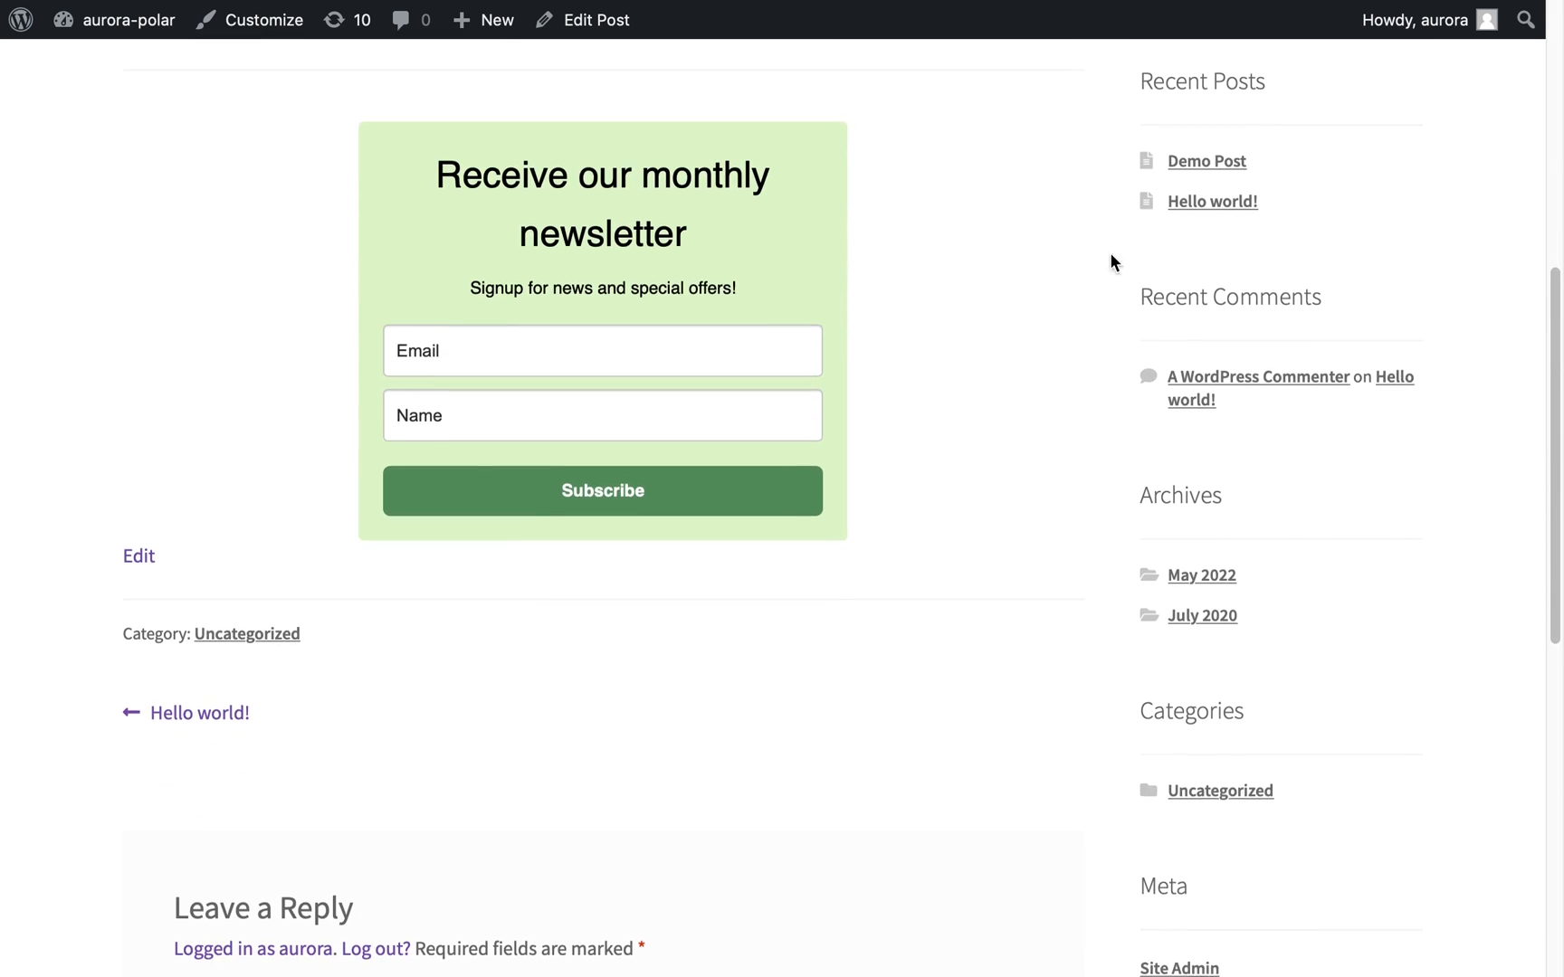
scroll(down, 3)
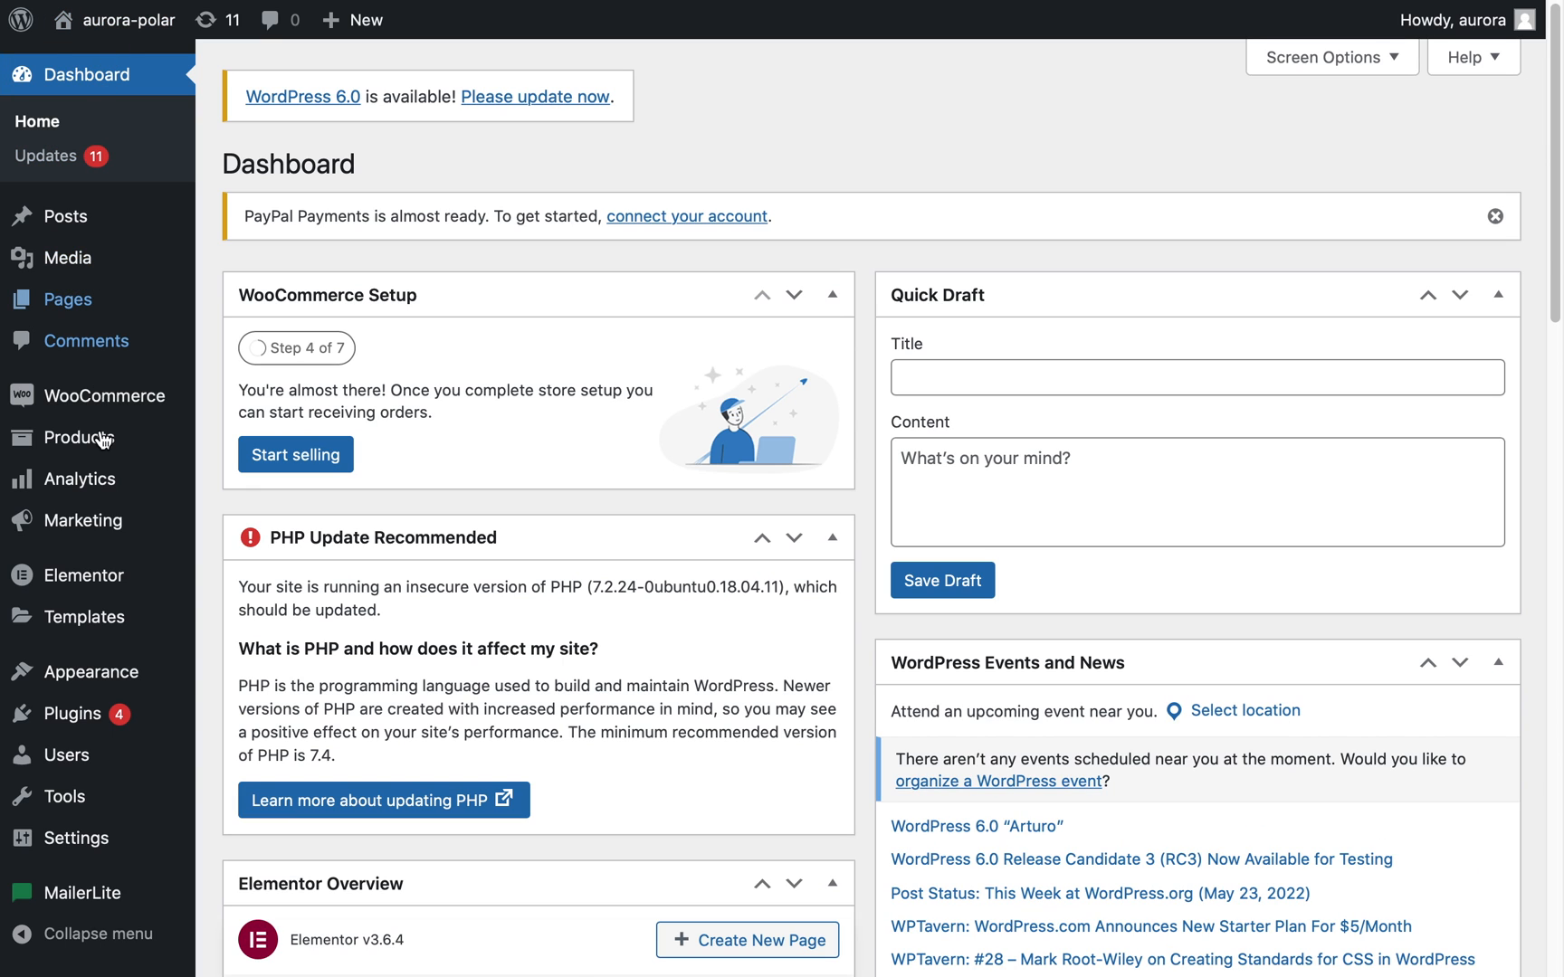
mouse_move(89, 672)
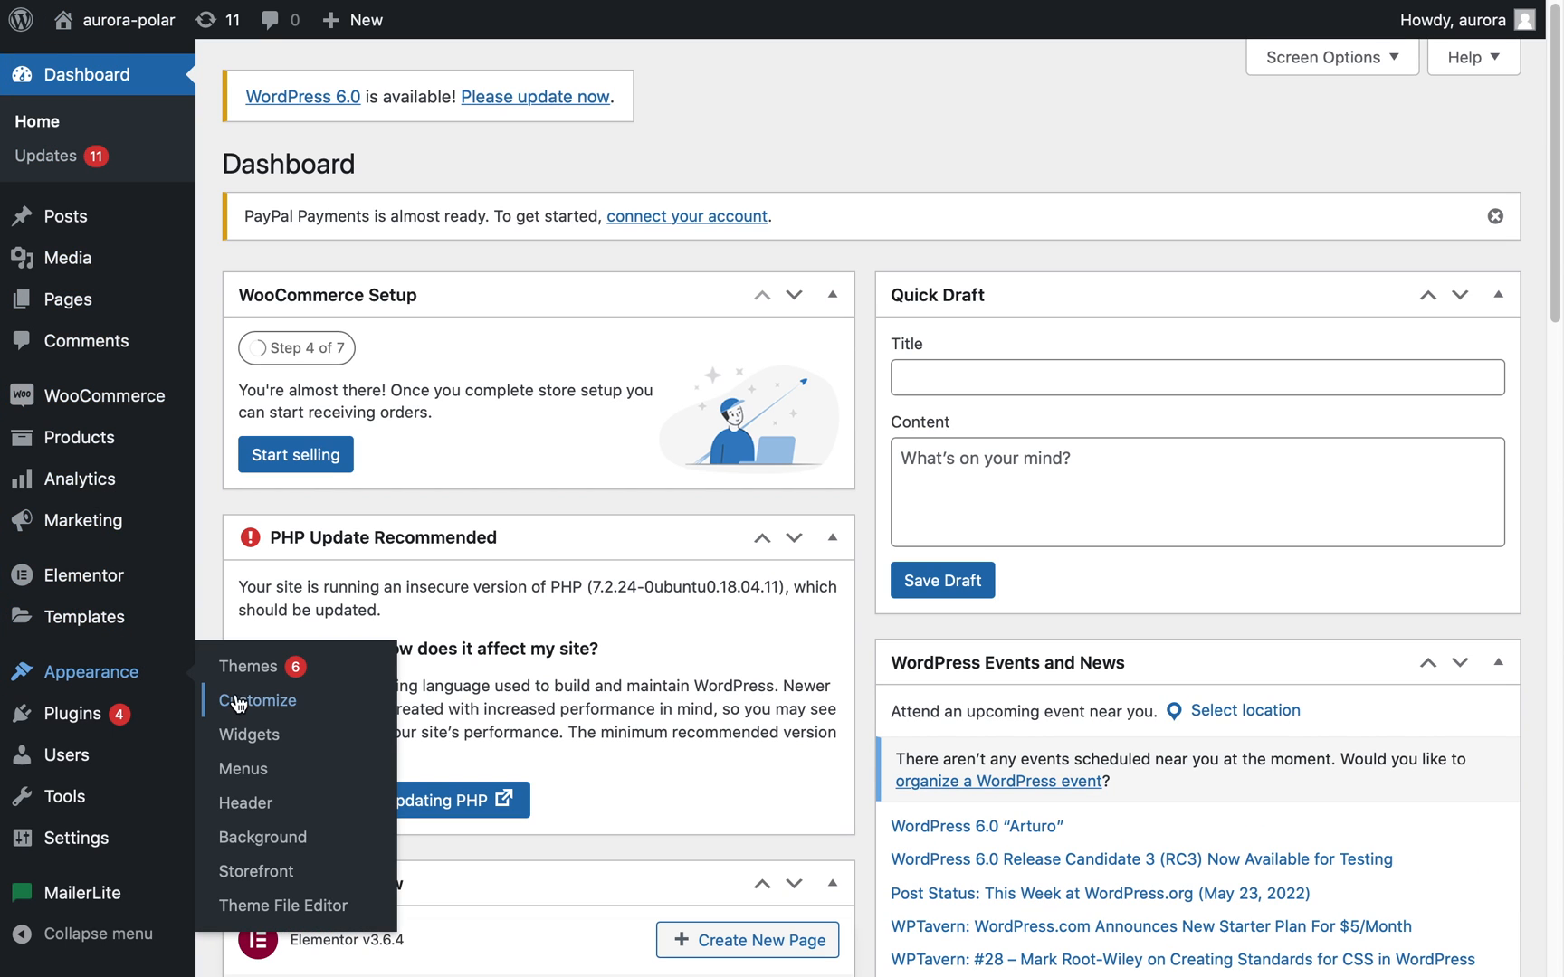
- Insert a MailerLite signup form block into the Sidebar widget area using the embedded test form
click(249, 734)
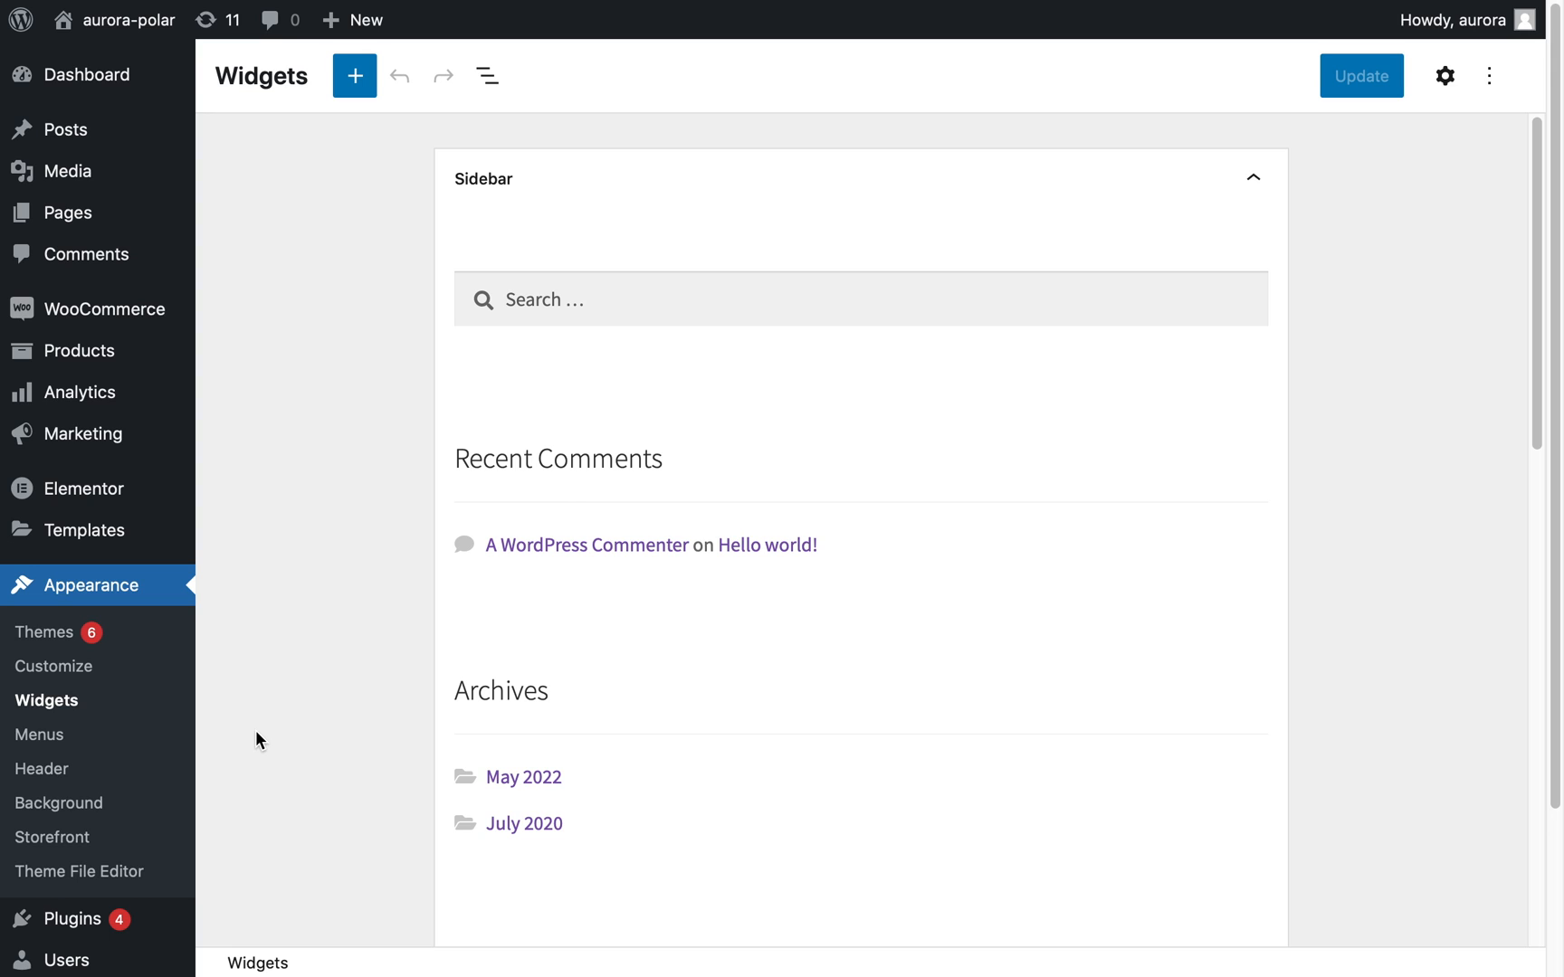
click(353, 75)
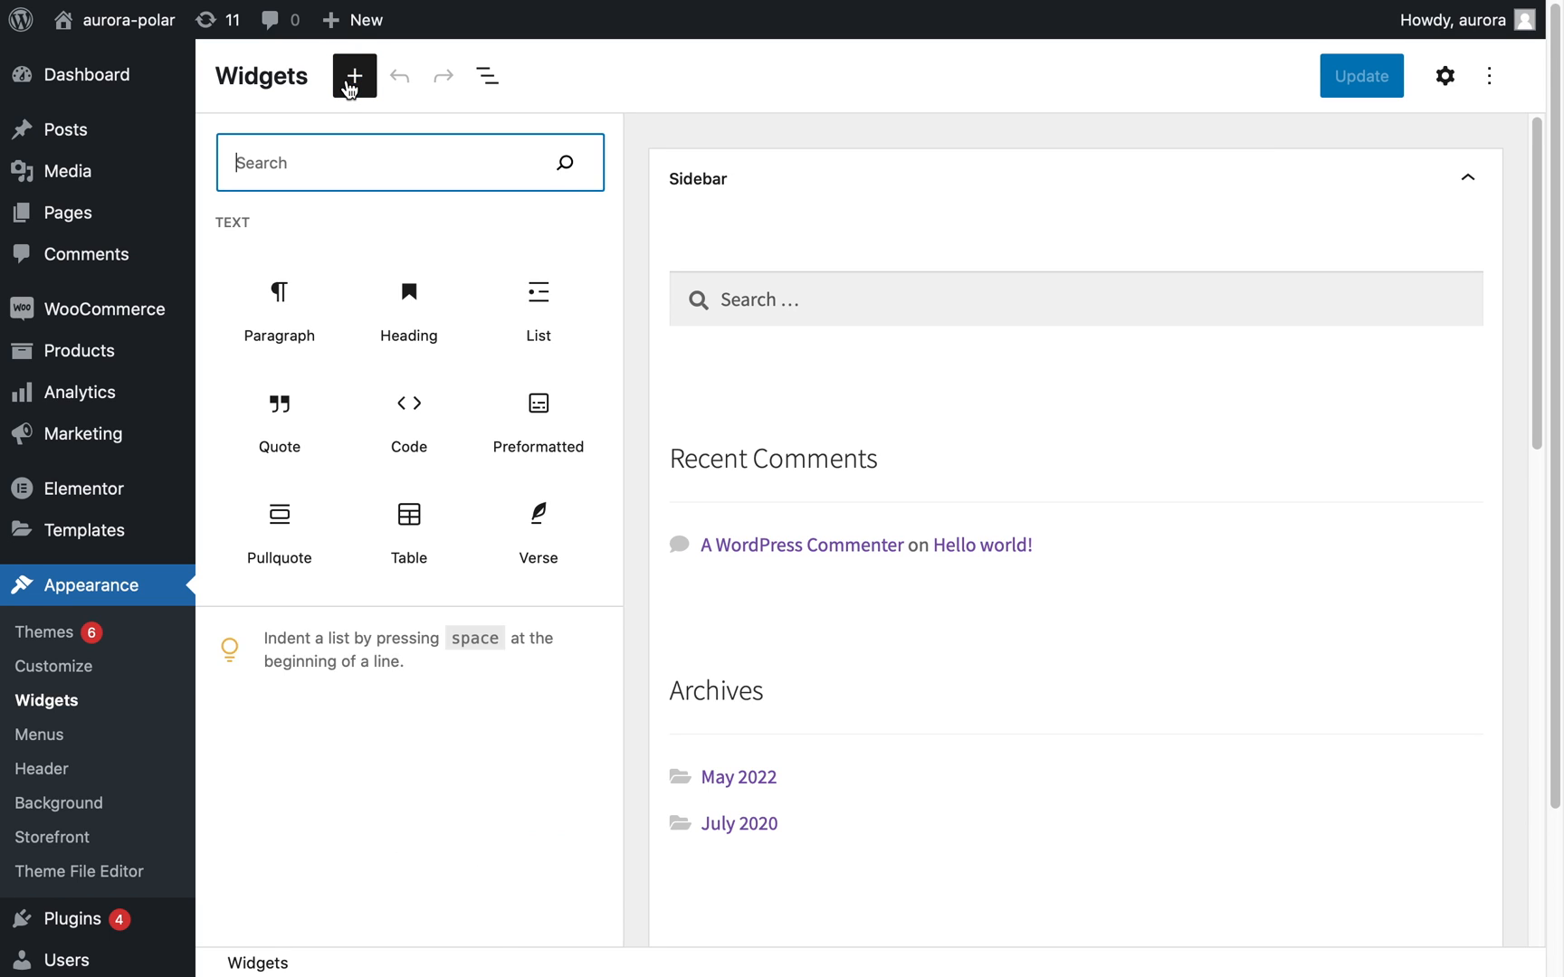
scroll(down, 3)
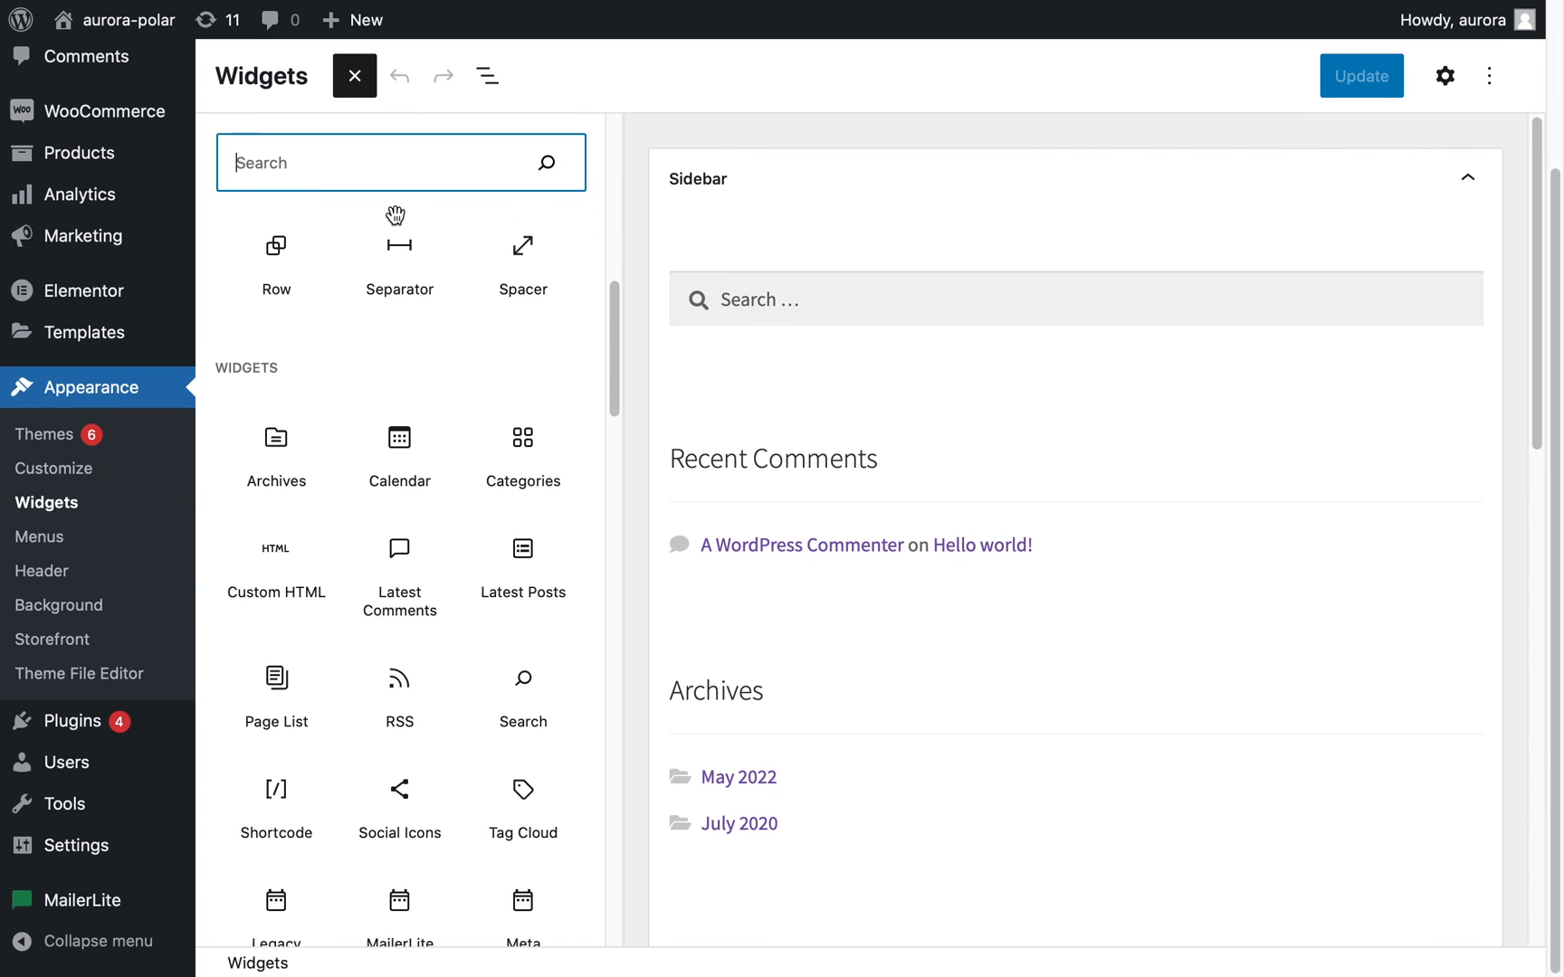
scroll(down, 3)
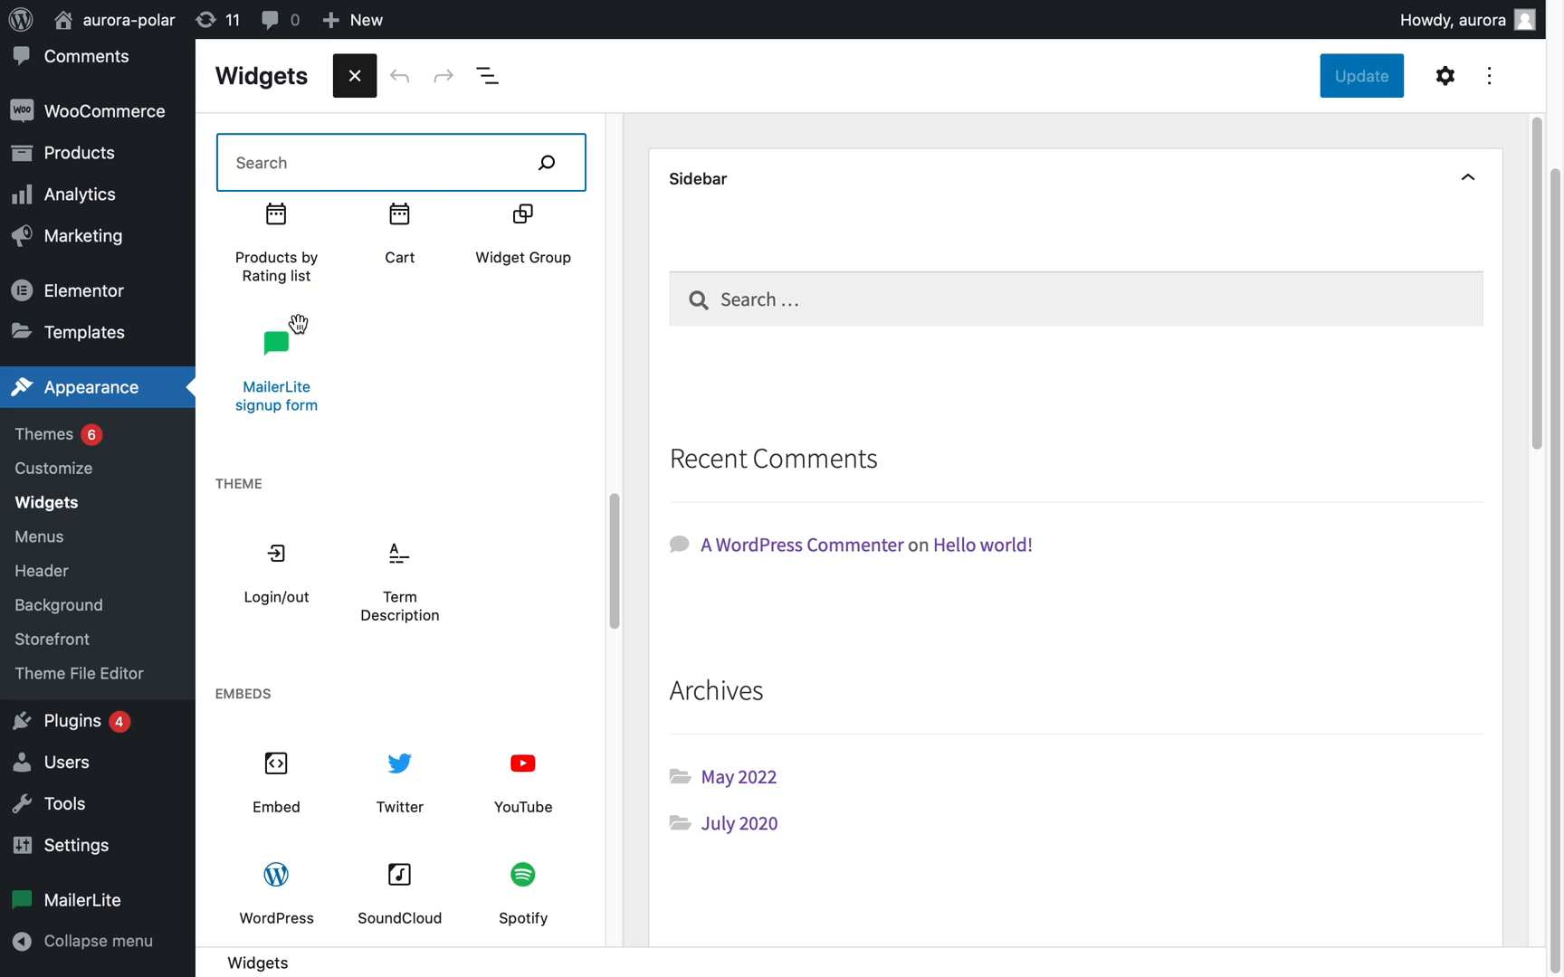
click(276, 344)
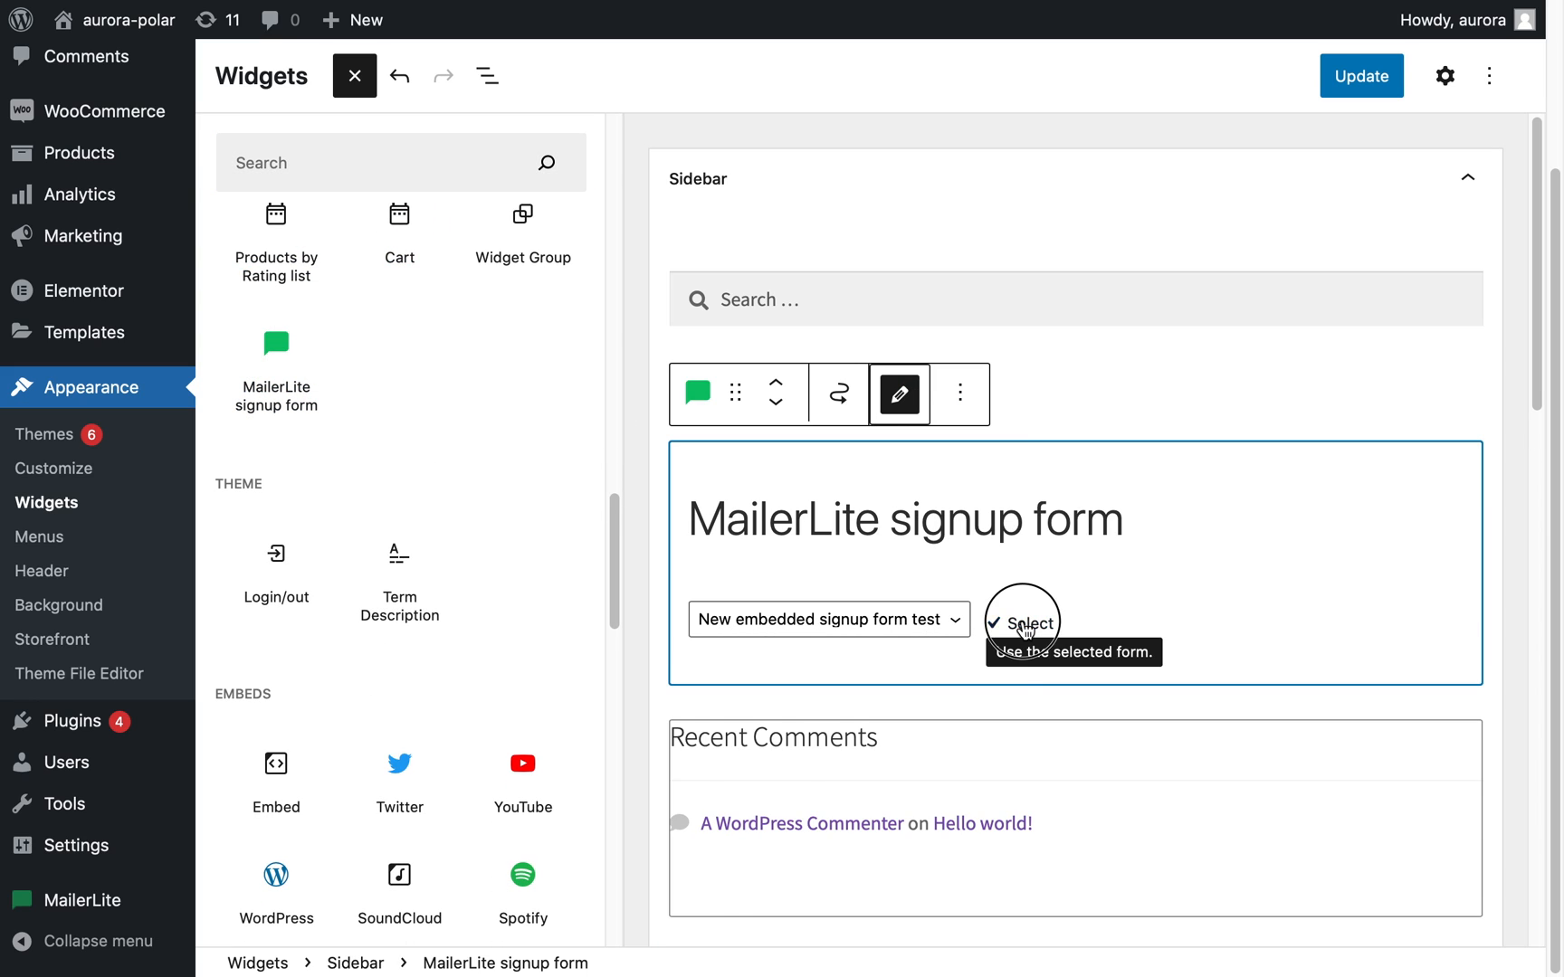
click(1021, 623)
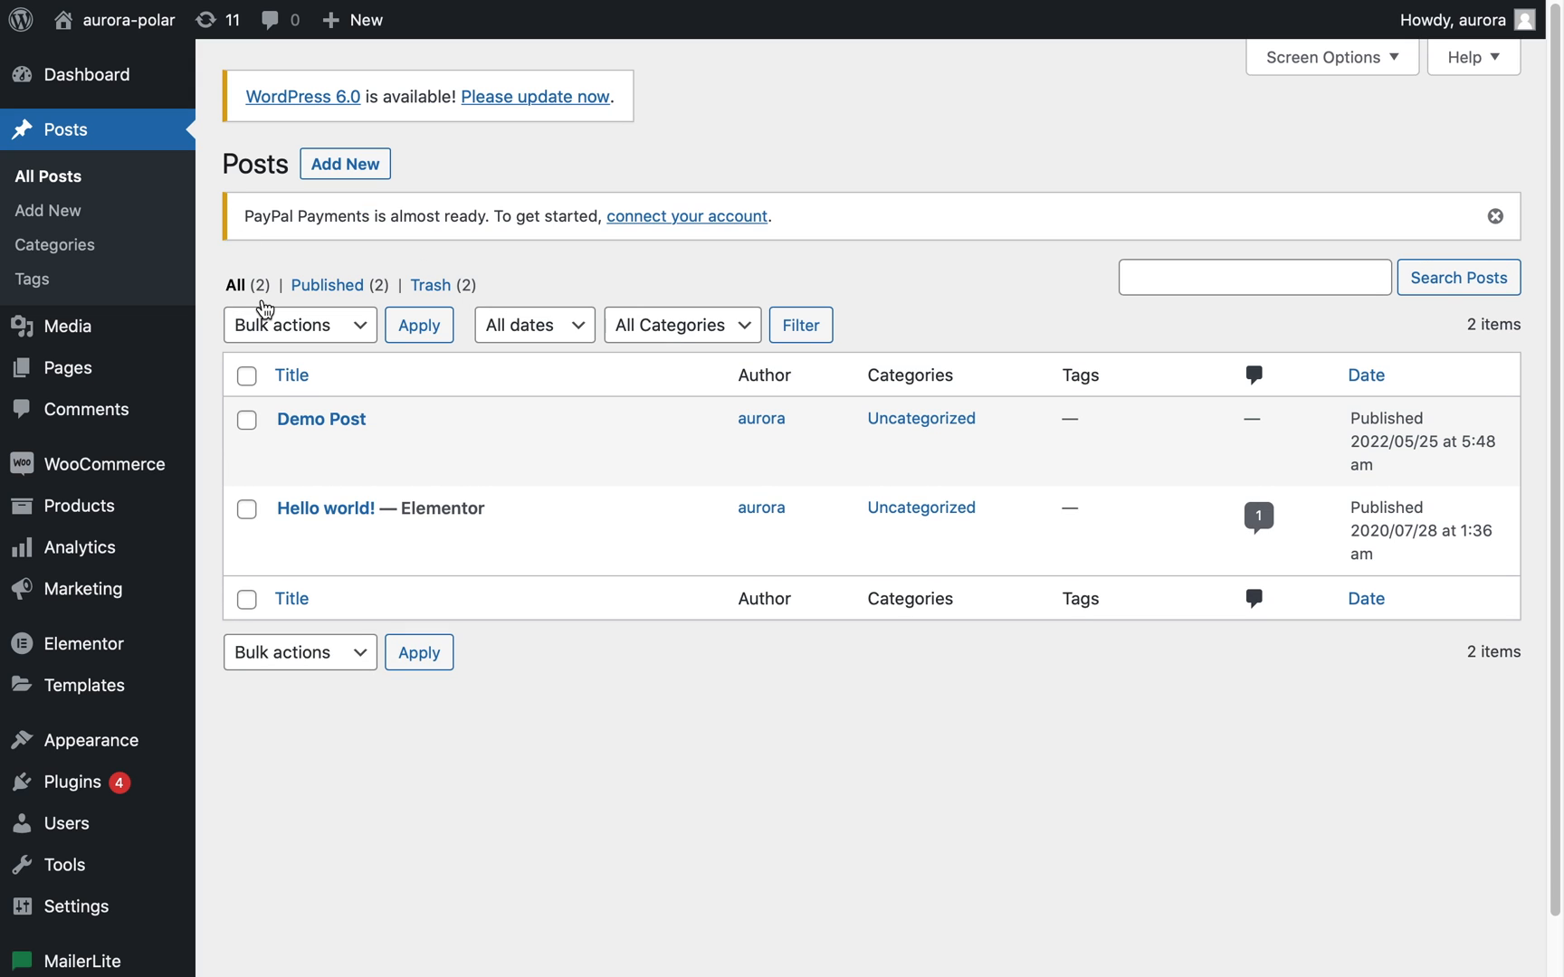
- Open Demo Post on the live site and scroll to the sidebar's newsletter form
click(321, 418)
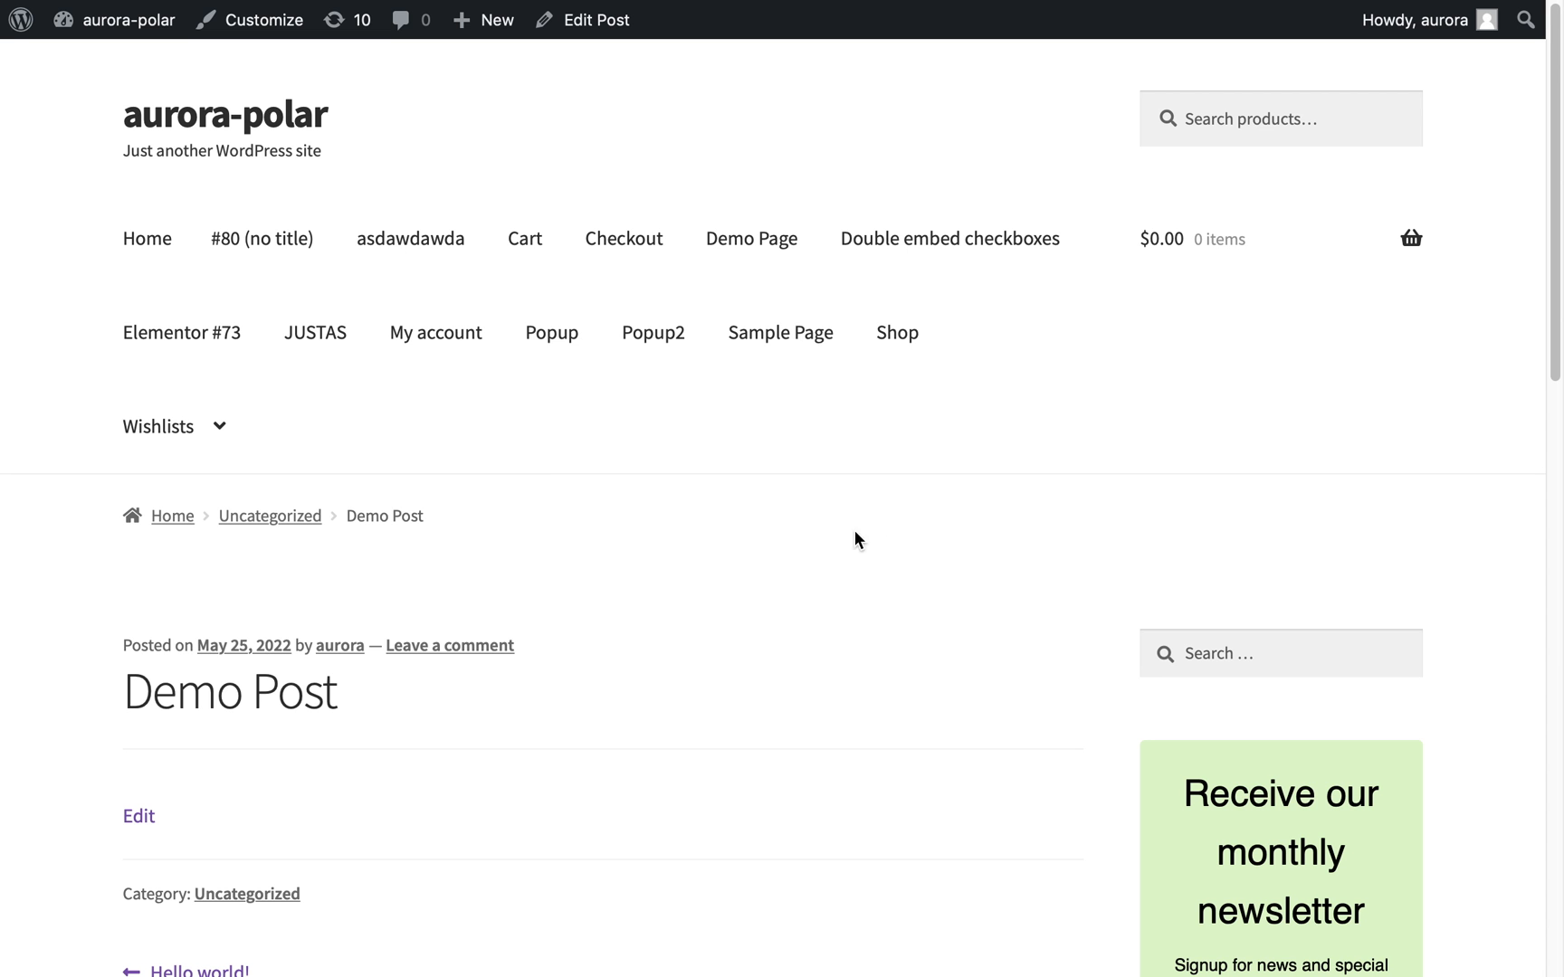
scroll(down, 3)
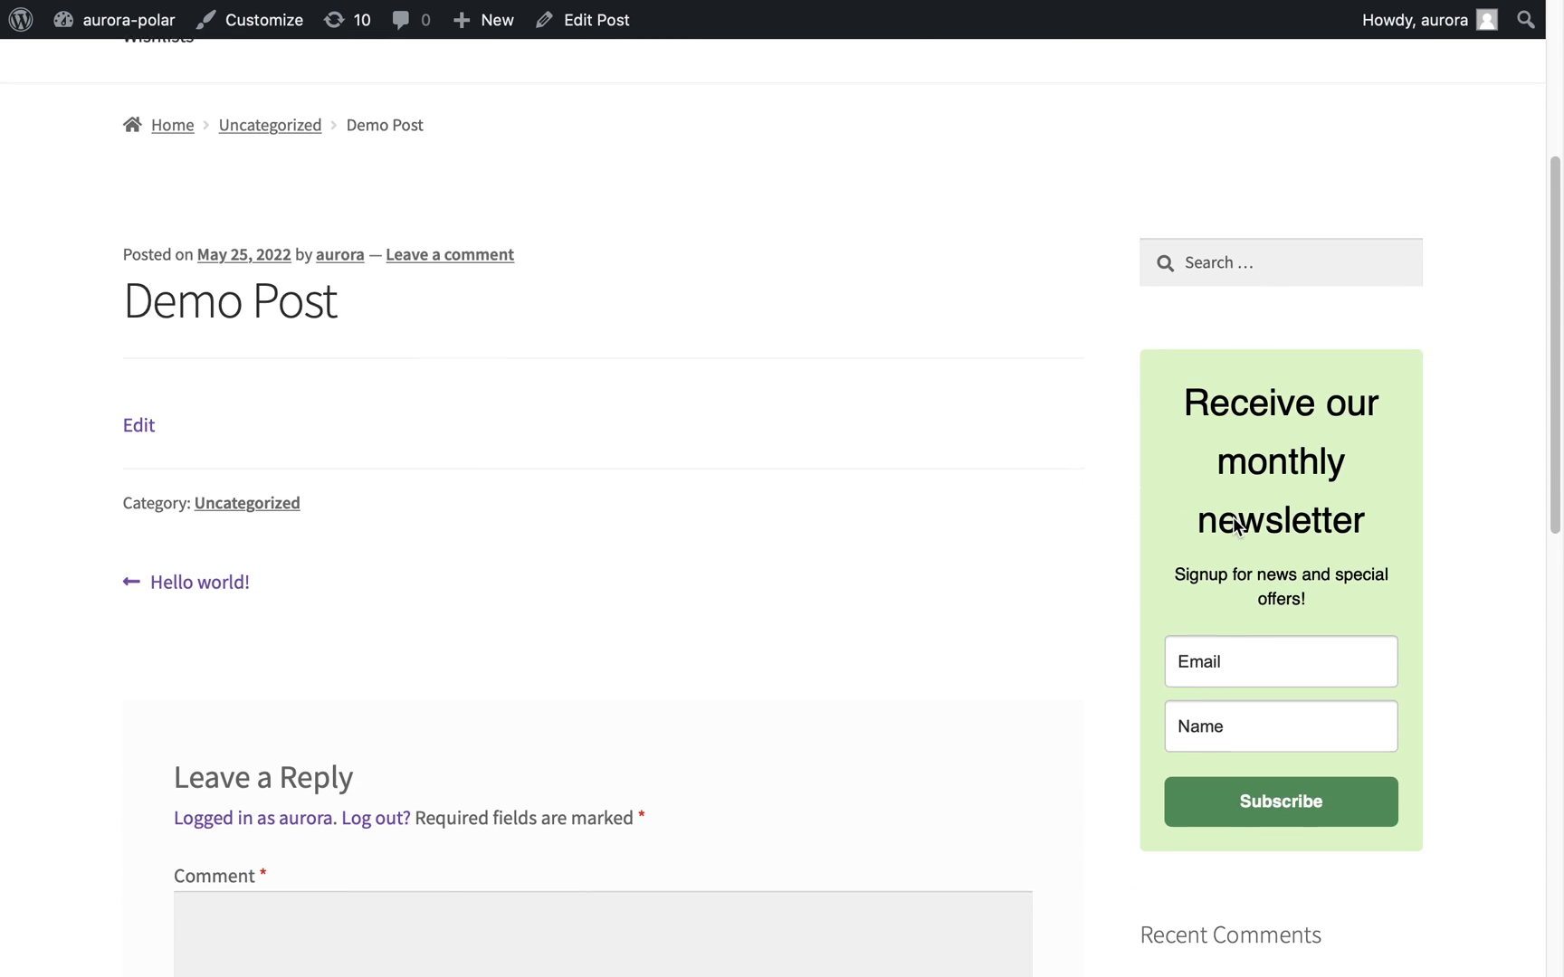
scroll(down, 3)
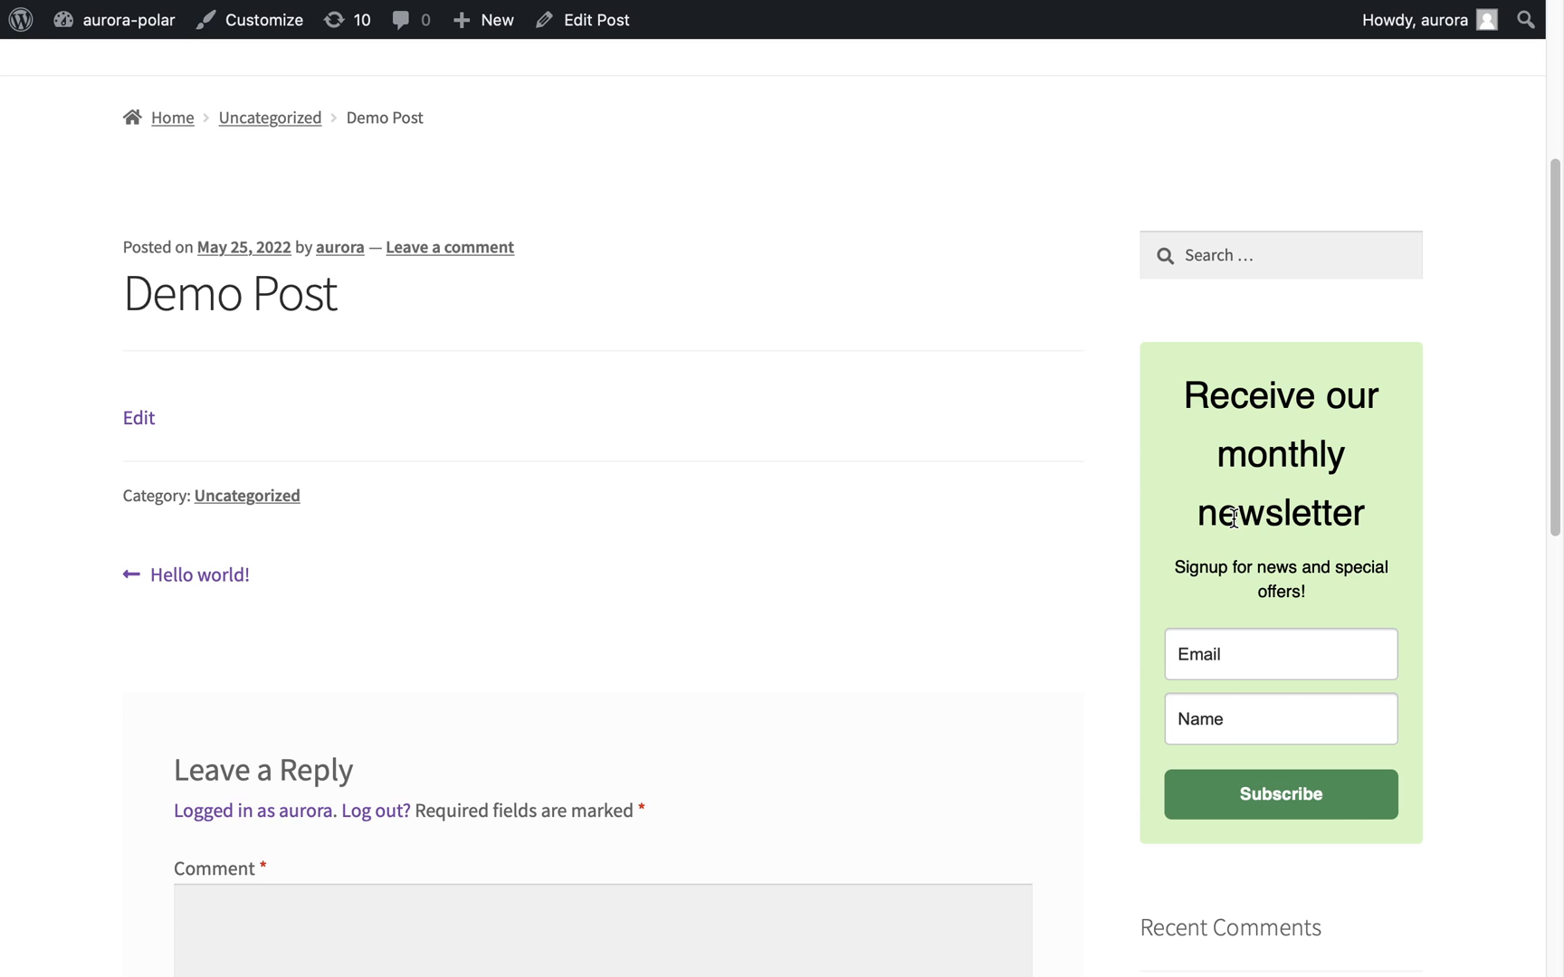